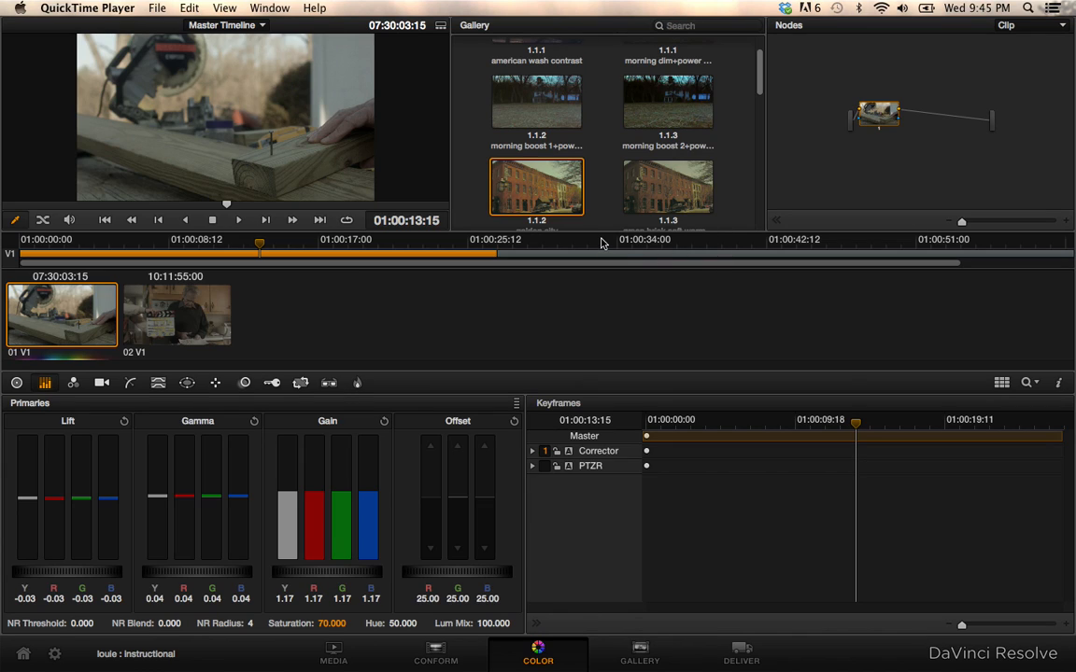
{"action": "mouse_move", "coordinate": [843, 493]}
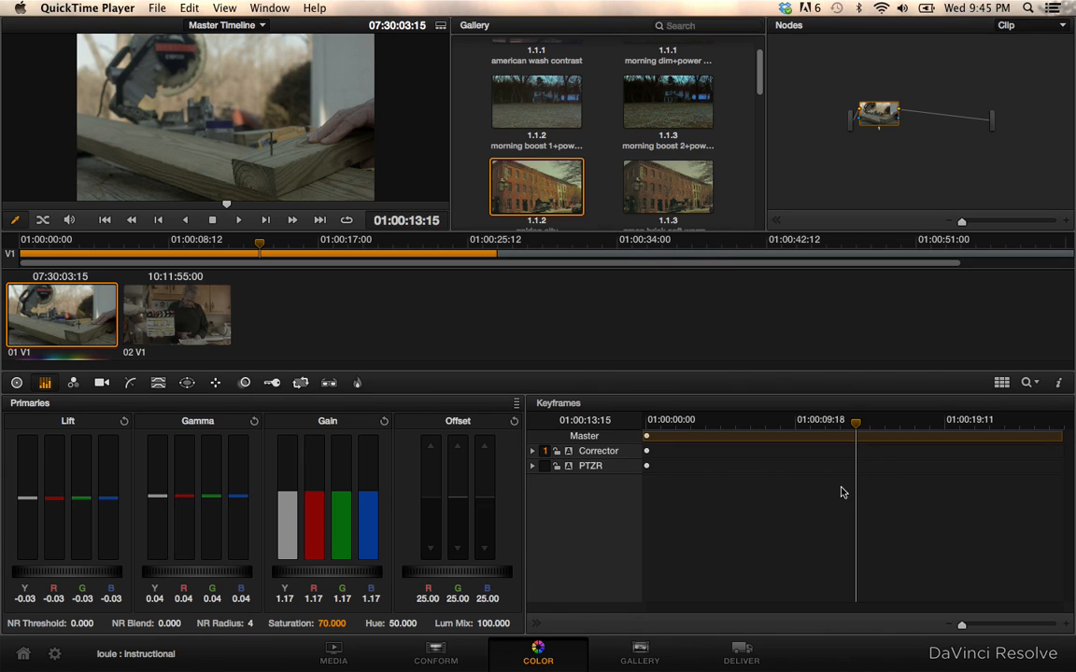
{"action": "mouse_move", "coordinate": [797, 445]}
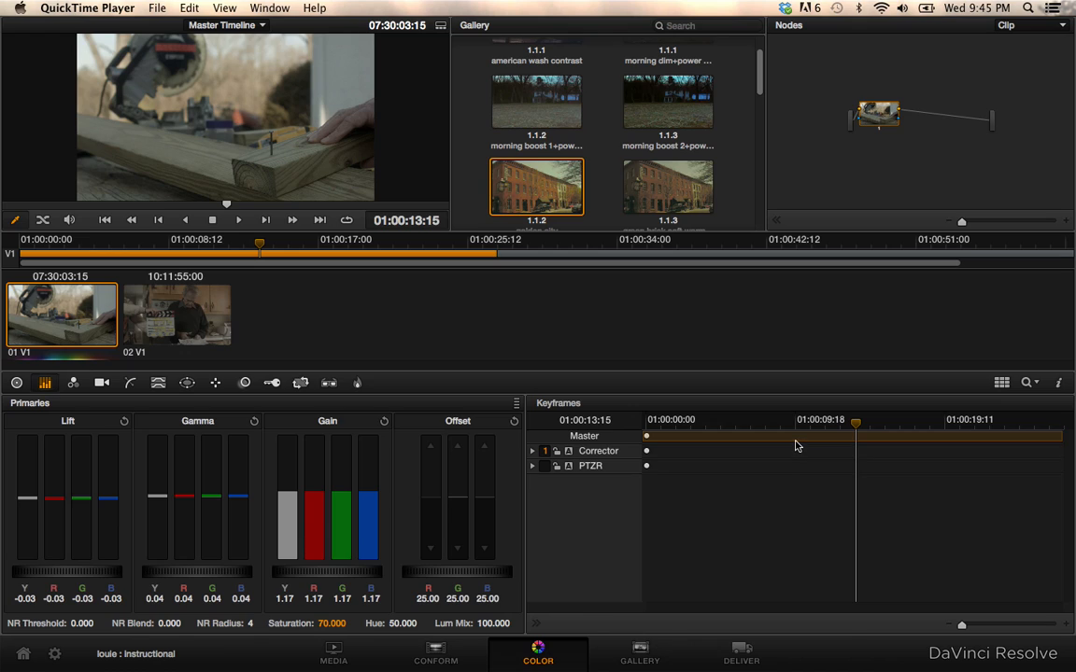
{"action": "mouse_move", "coordinate": [691, 249]}
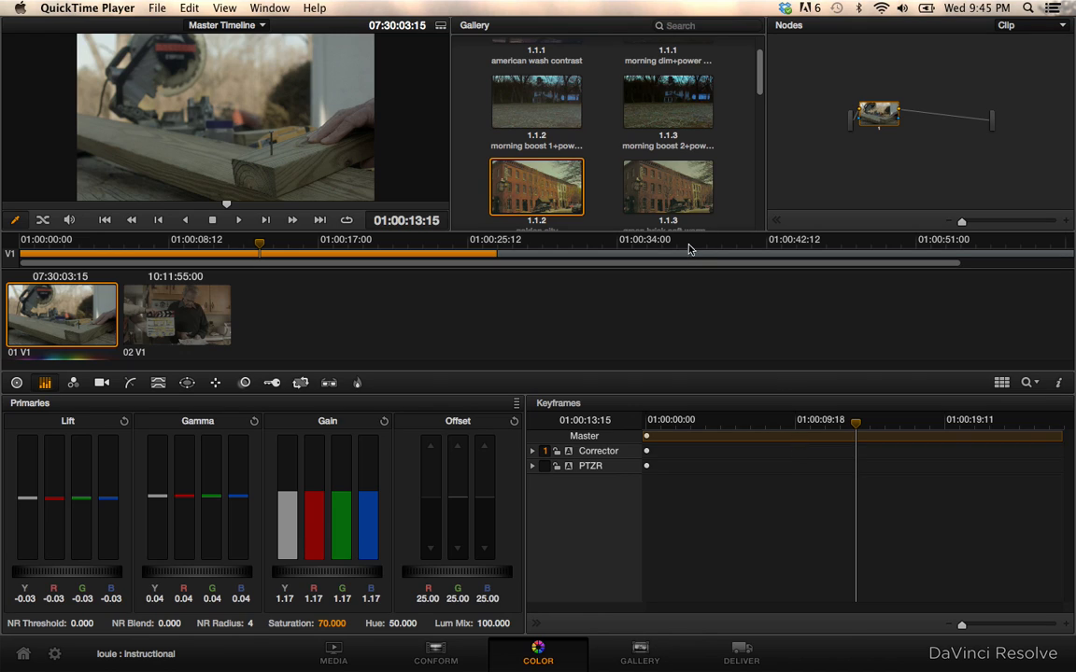
{"action": "mouse_move", "coordinate": [516, 246]}
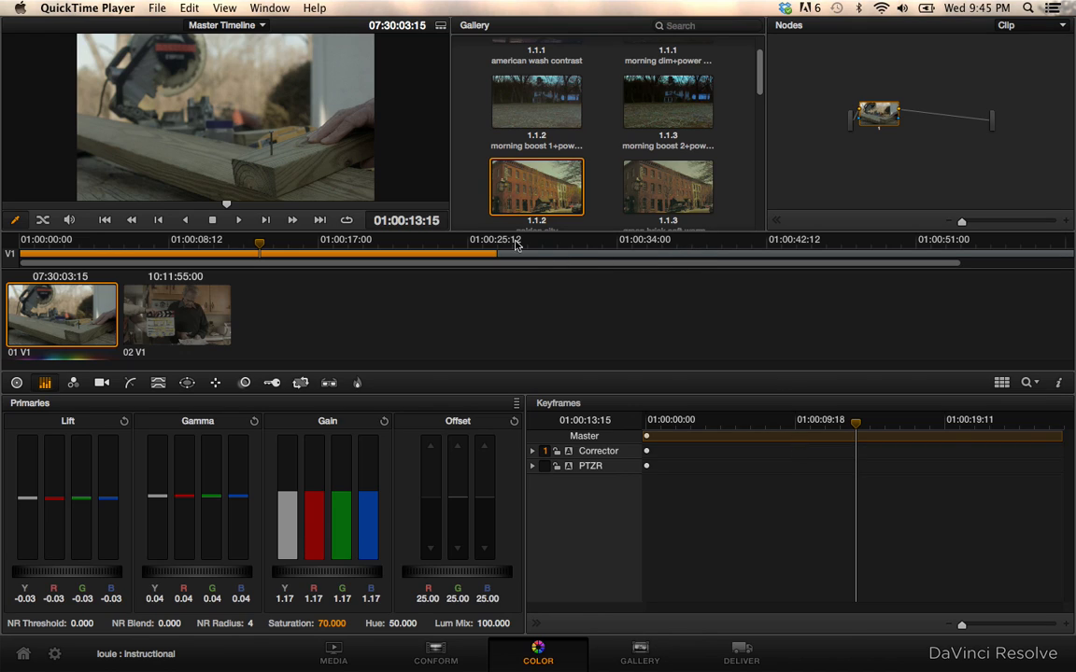
{"action": "mouse_move", "coordinate": [640, 319]}
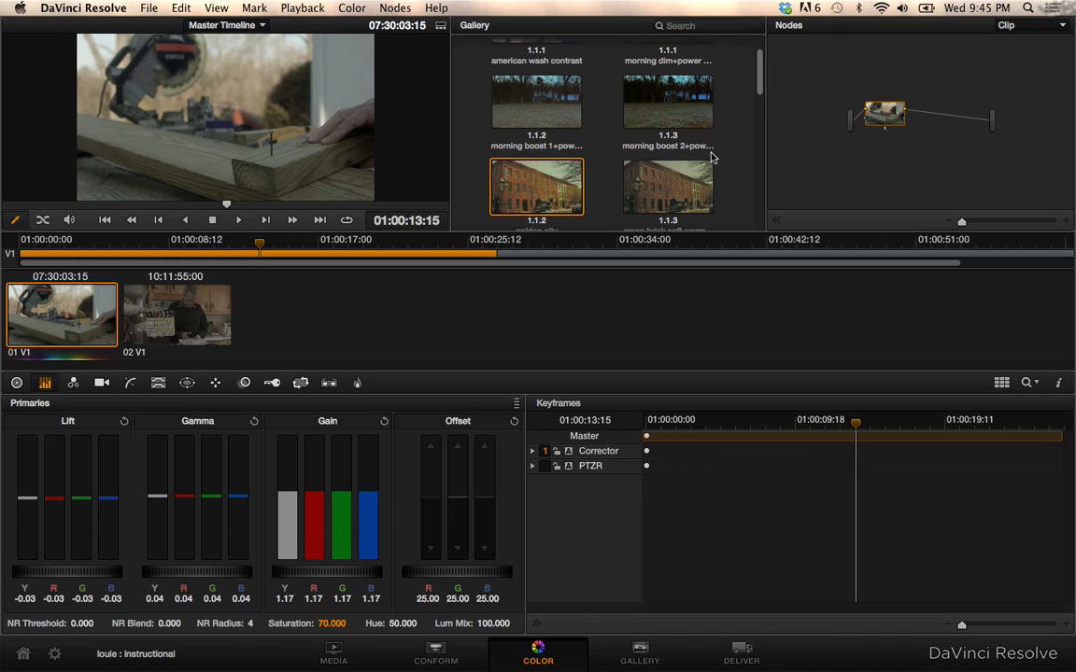
{"action": "mouse_move", "coordinate": [708, 166]}
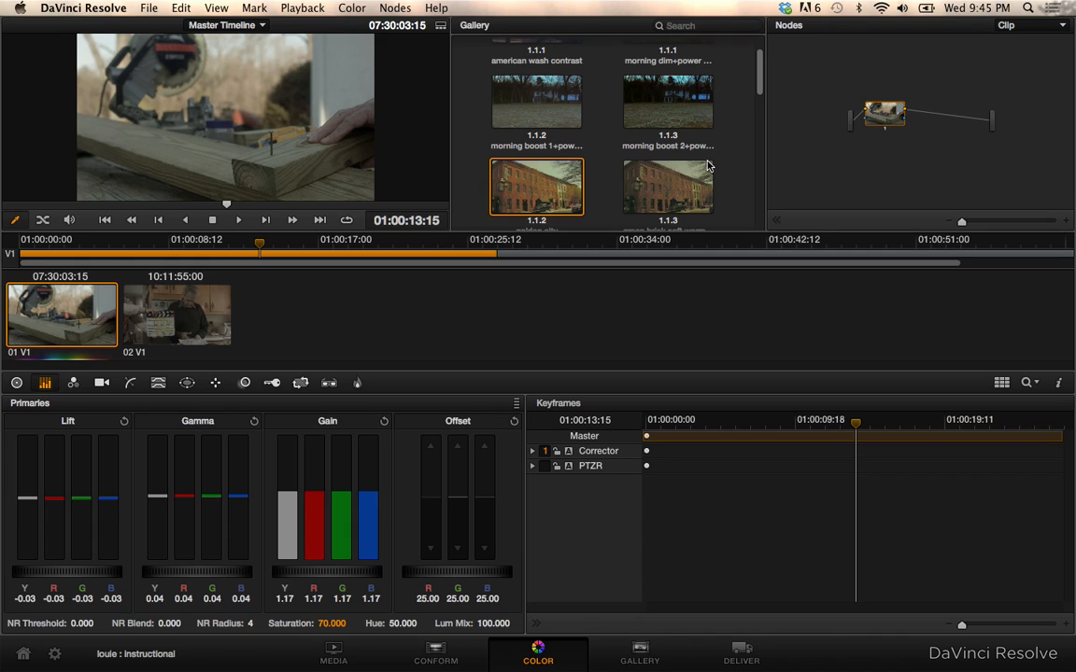
{"action": "mouse_move", "coordinate": [721, 185]}
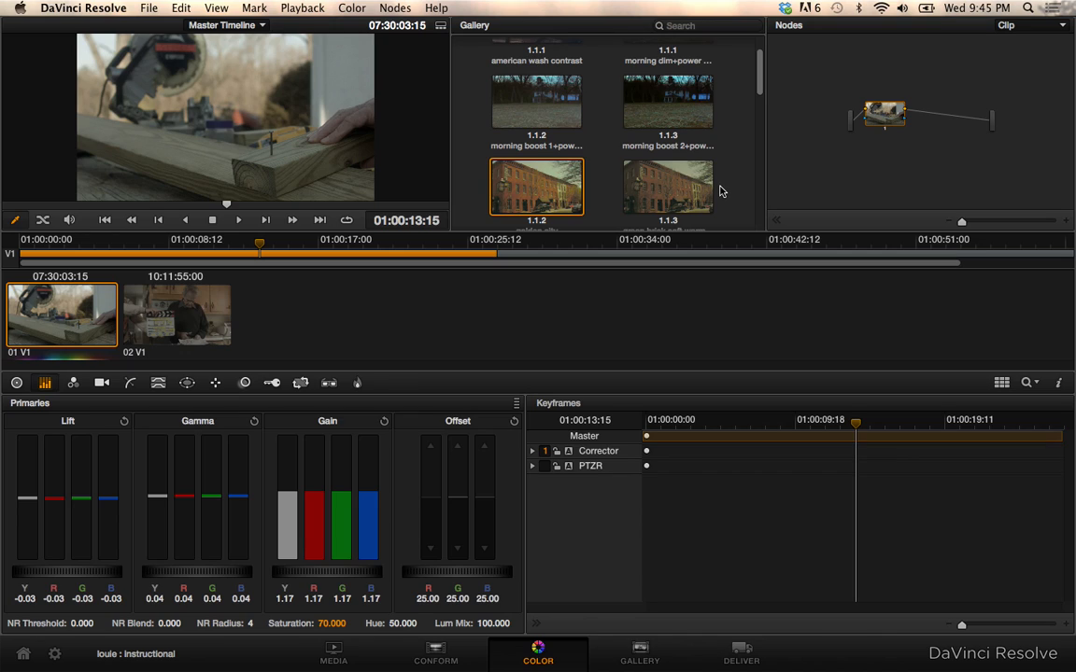
{"action": "mouse_move", "coordinate": [694, 188]}
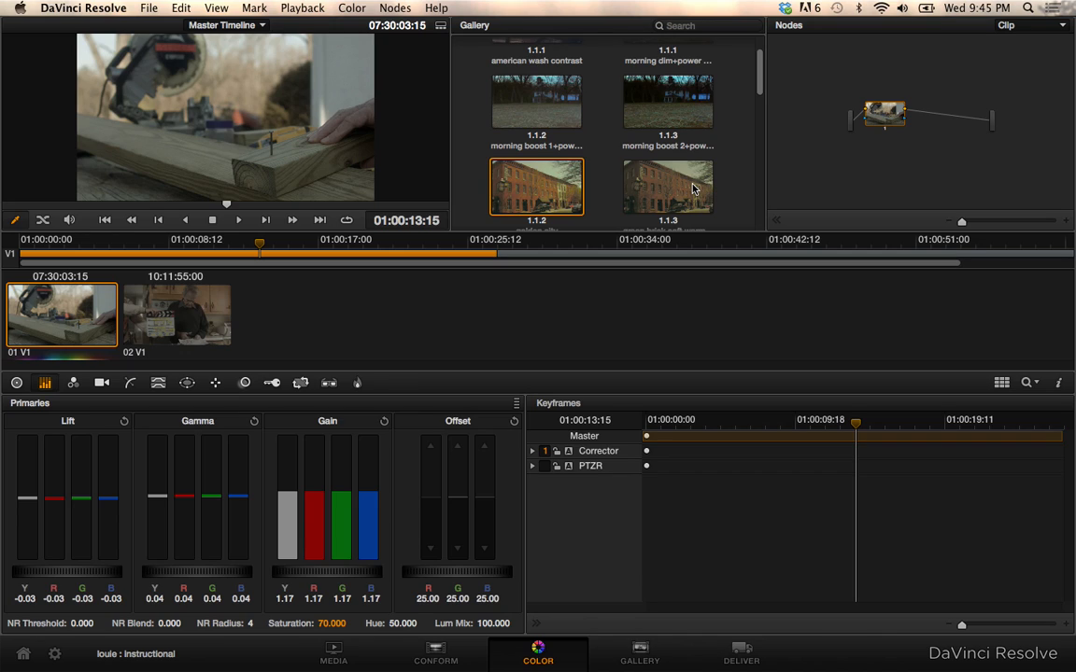
{"action": "mouse_move", "coordinate": [640, 193]}
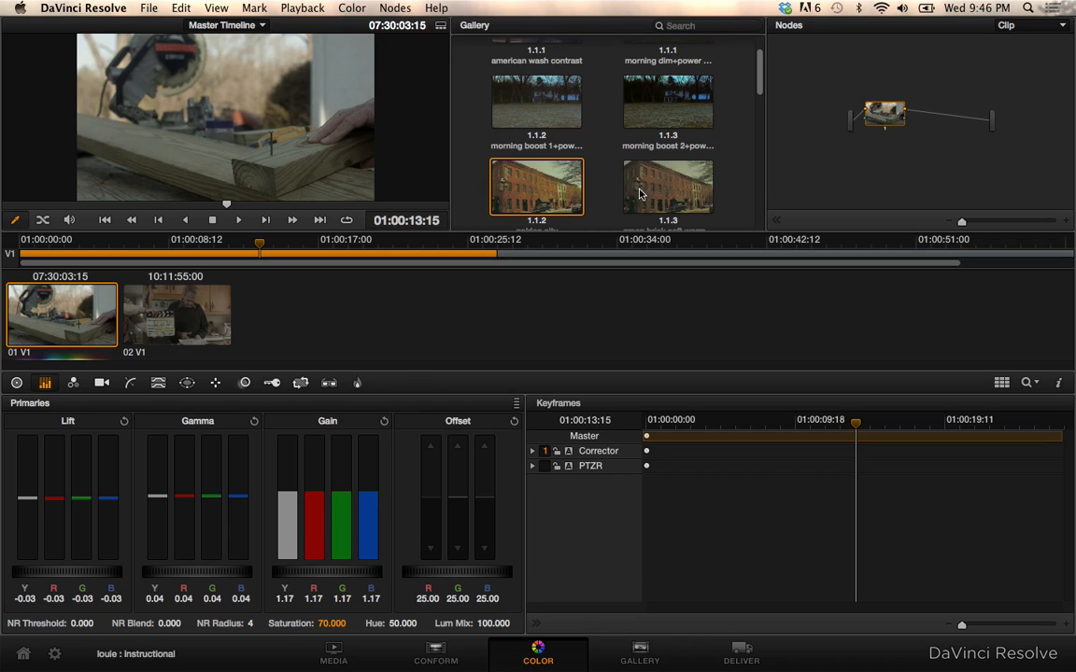
{"action": "mouse_move", "coordinate": [882, 165]}
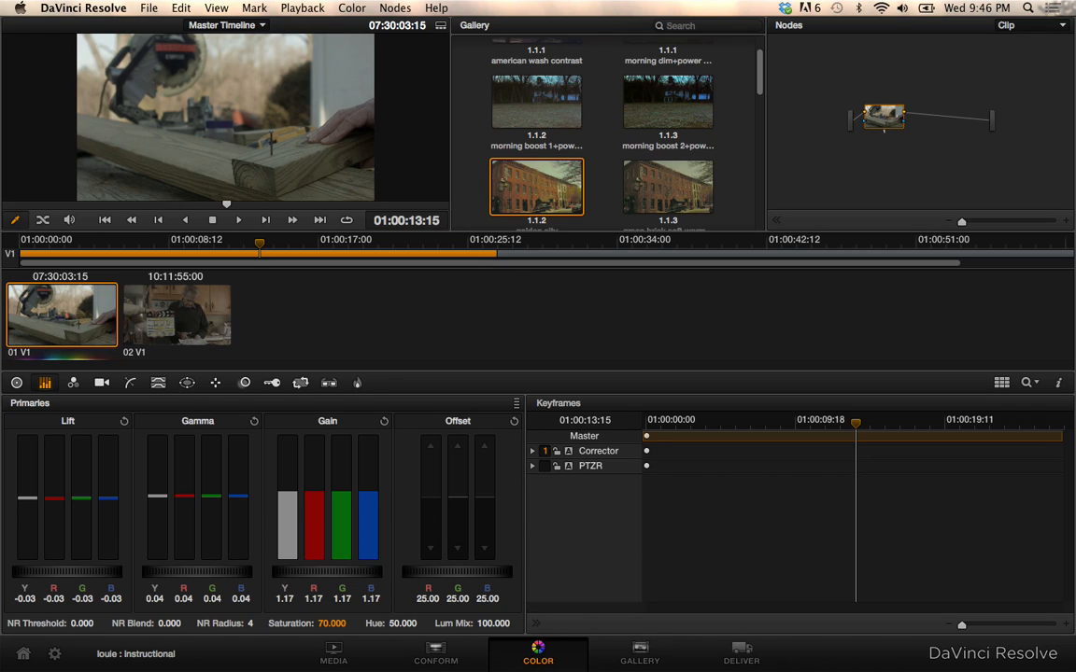
{"action": "mouse_move", "coordinate": [268, 116]}
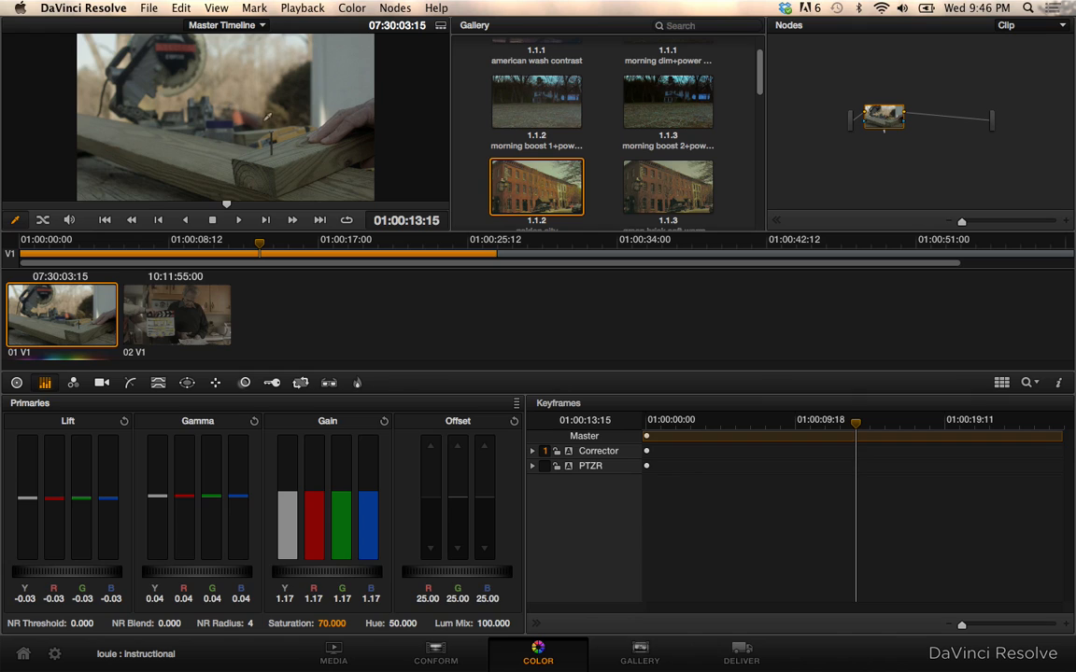
{"action": "mouse_move", "coordinate": [266, 116]}
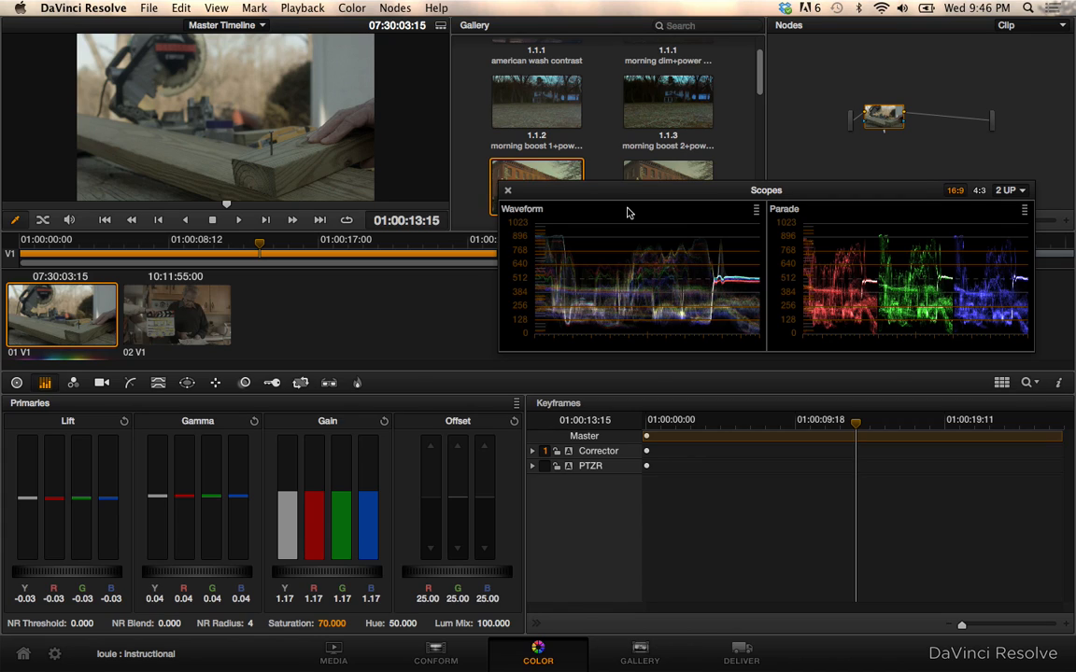
{"action": "mouse_move", "coordinate": [535, 238]}
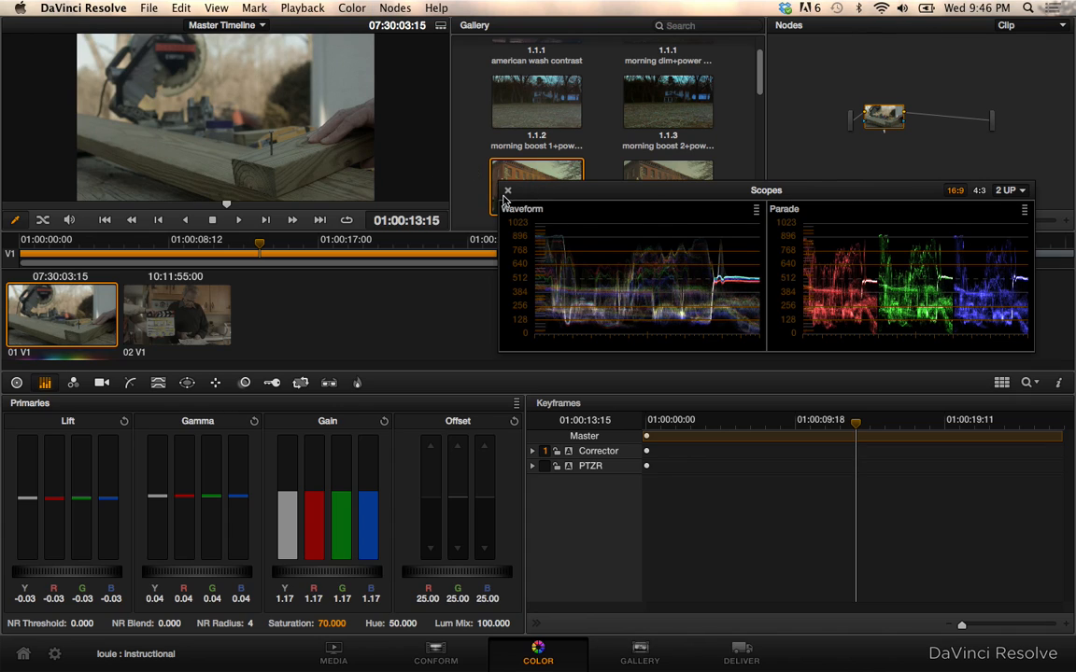
{"action": "mouse_move", "coordinate": [895, 240]}
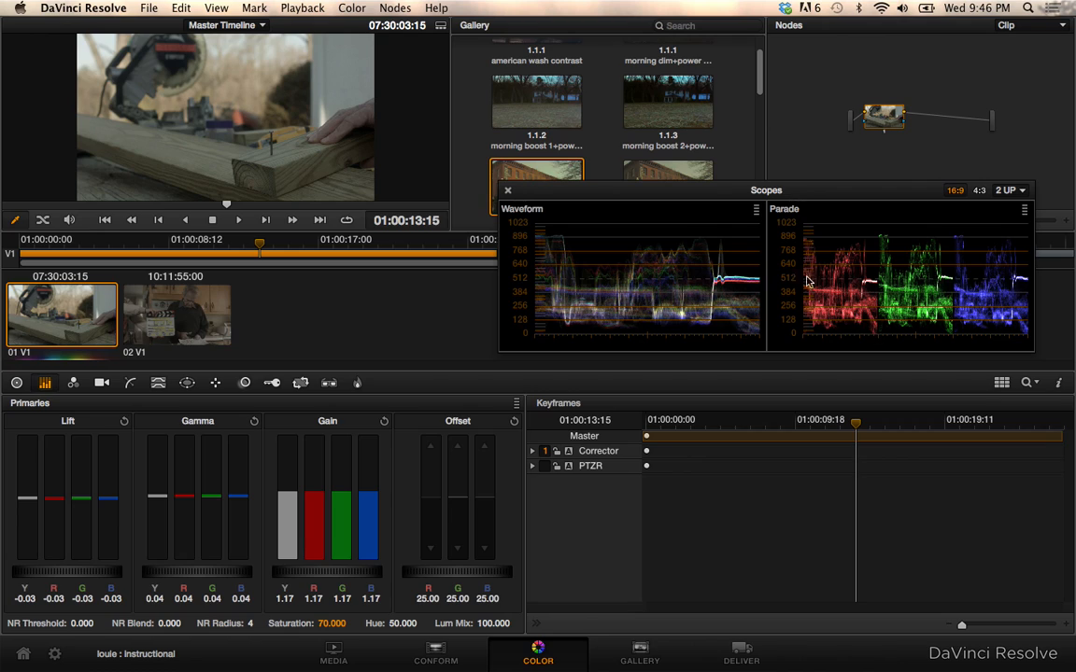
{"action": "mouse_move", "coordinate": [850, 345]}
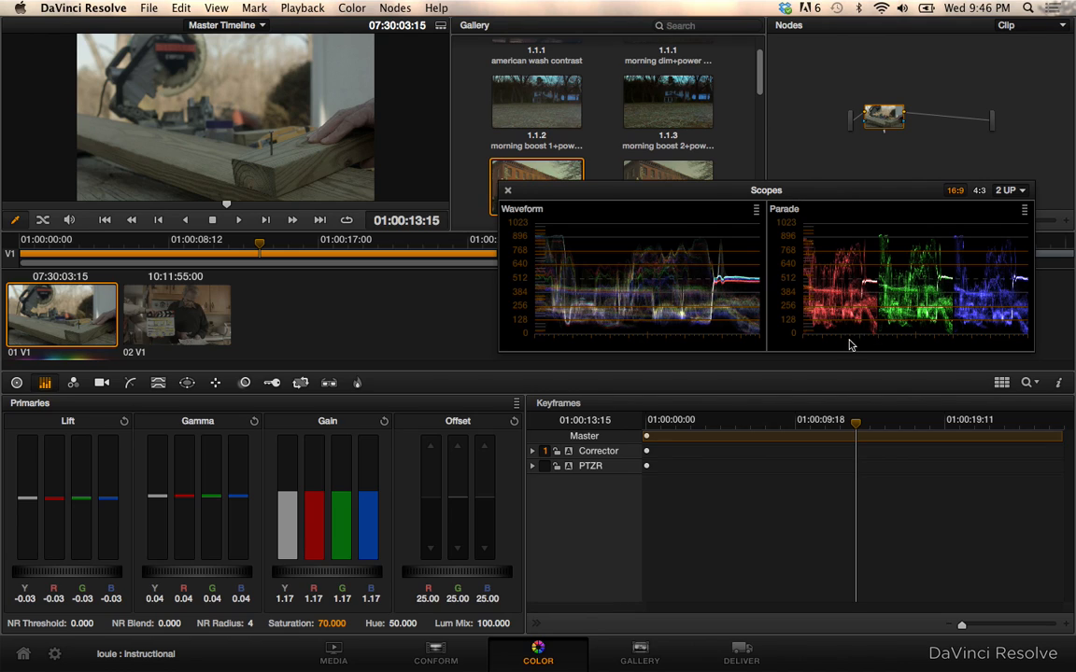
{"action": "mouse_move", "coordinate": [838, 308]}
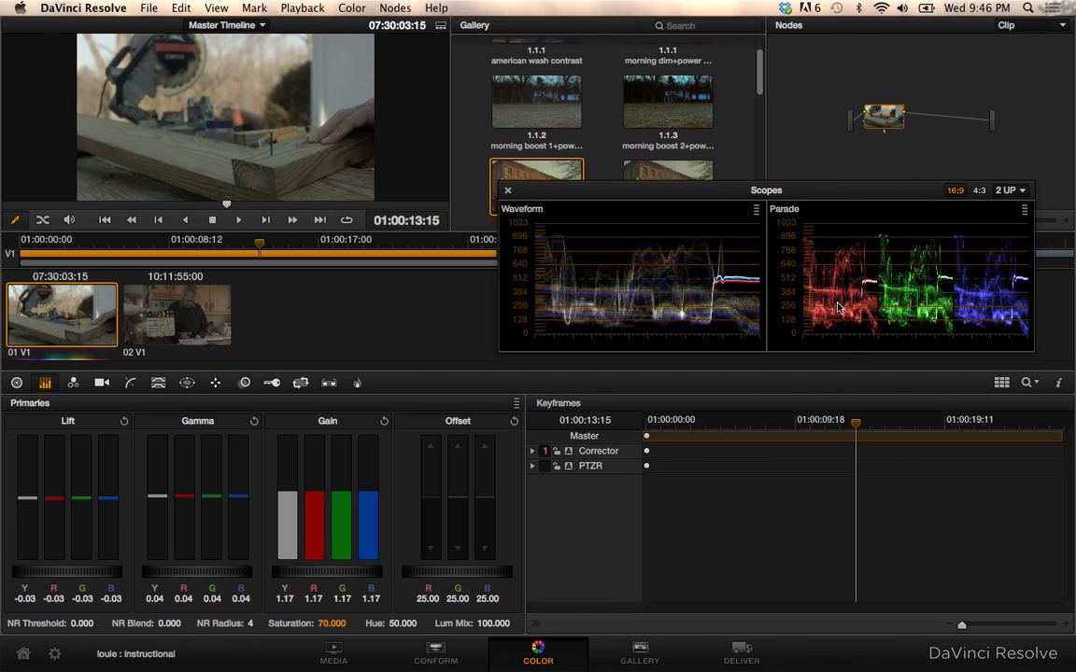
{"action": "mouse_move", "coordinate": [503, 190]}
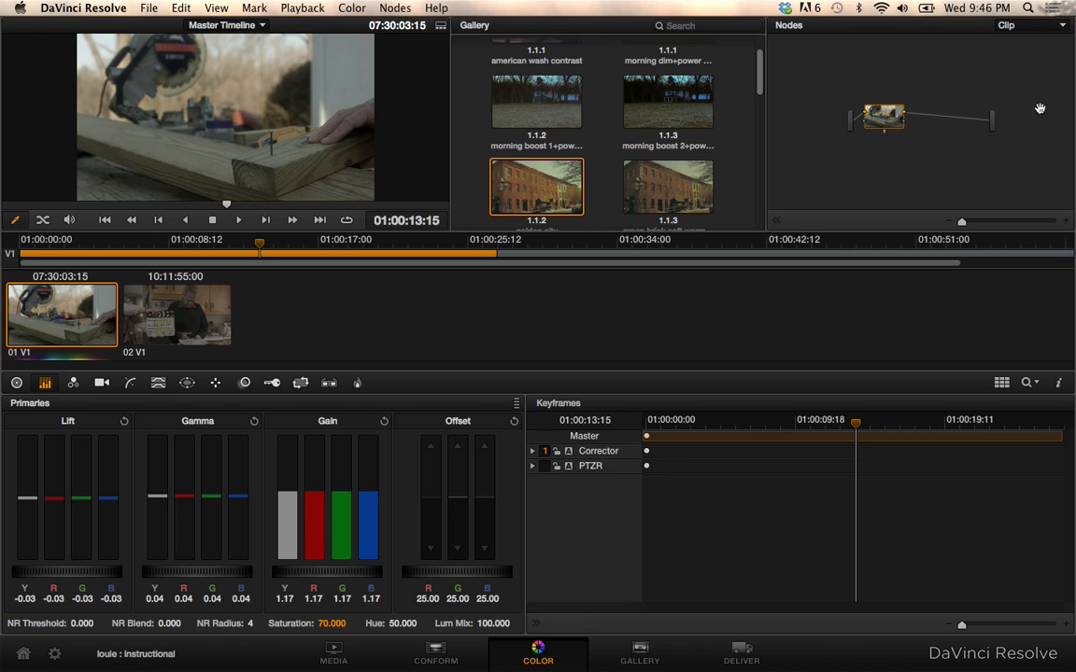
{"action": "mouse_move", "coordinate": [630, 108]}
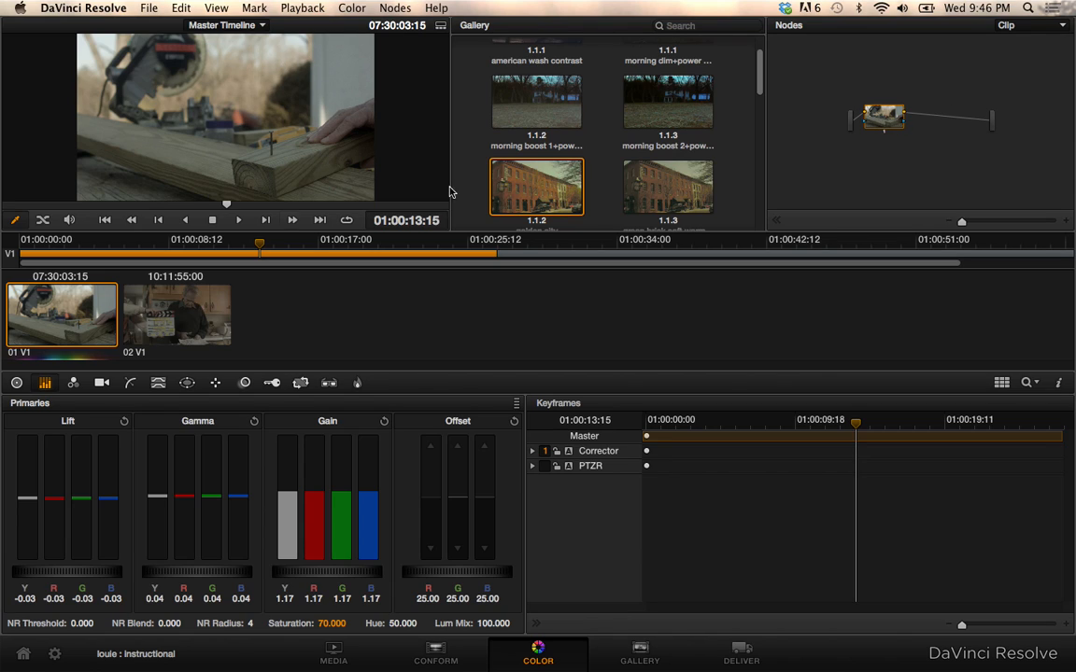
Step: Add a second serial corrector node after the saw clip's first balancing node
{"action": "left_click", "coordinate": [395, 8]}
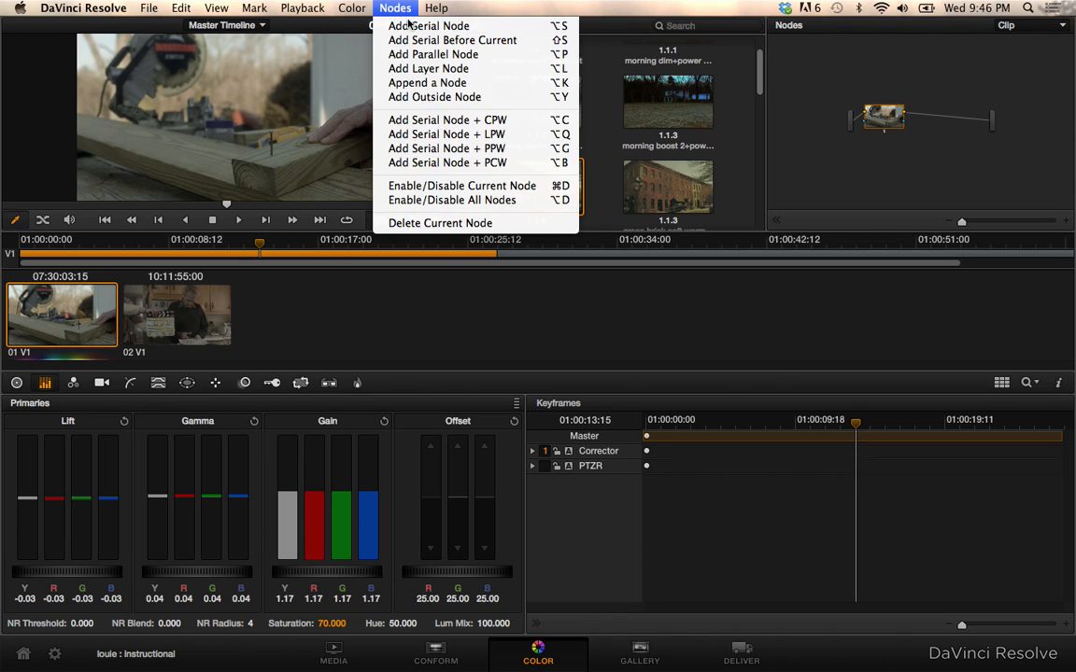
{"action": "left_click", "coordinate": [428, 25]}
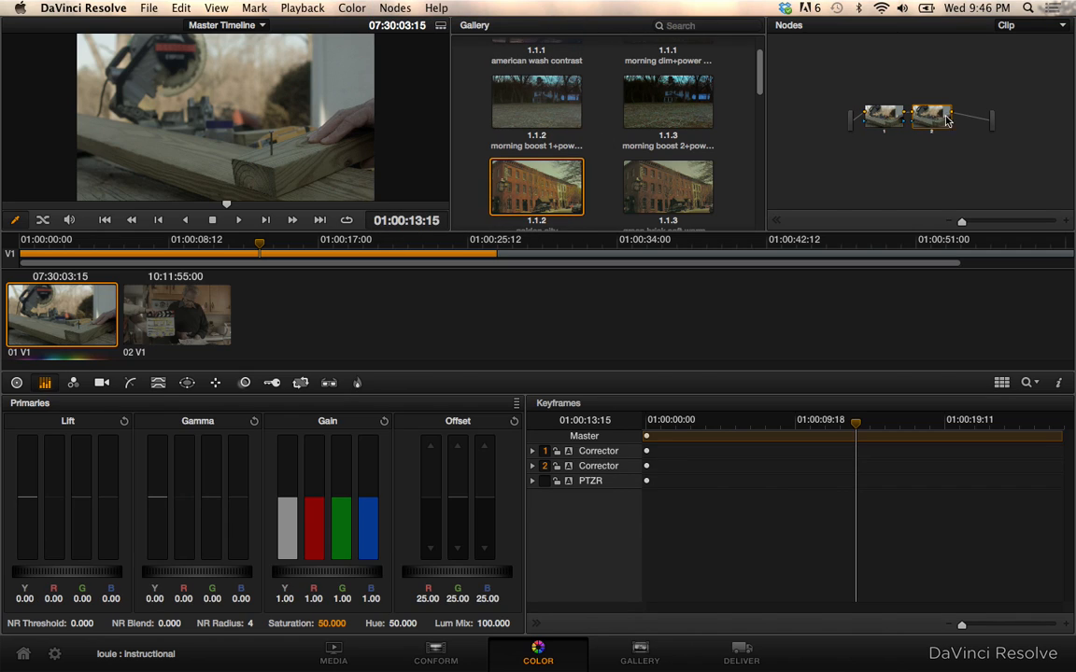
{"action": "mouse_move", "coordinate": [959, 129]}
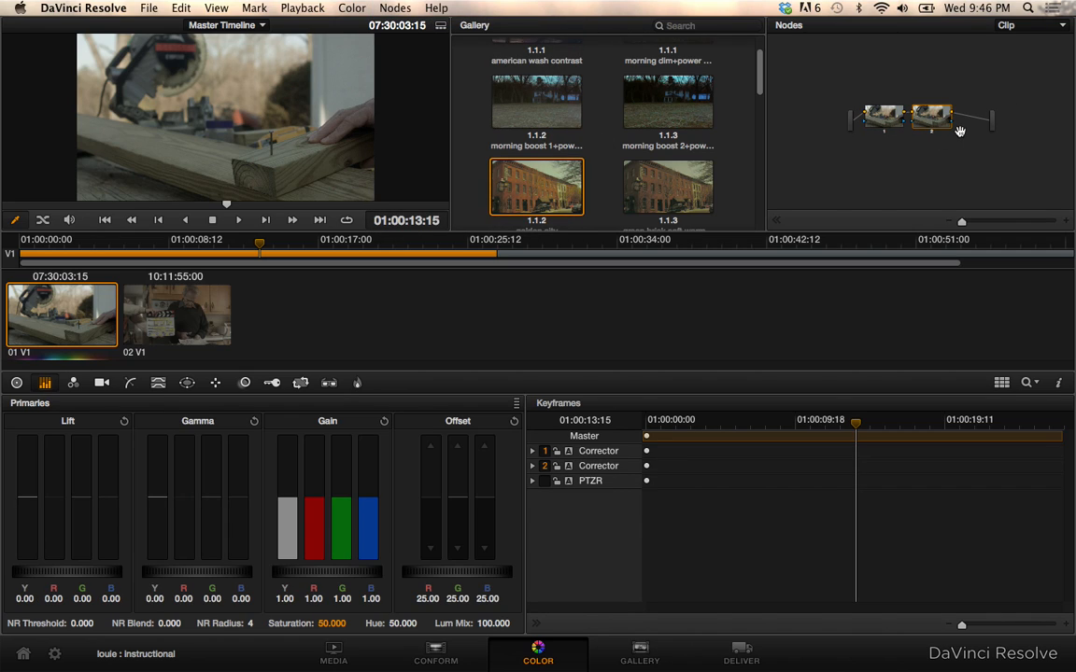
{"action": "mouse_move", "coordinate": [927, 129]}
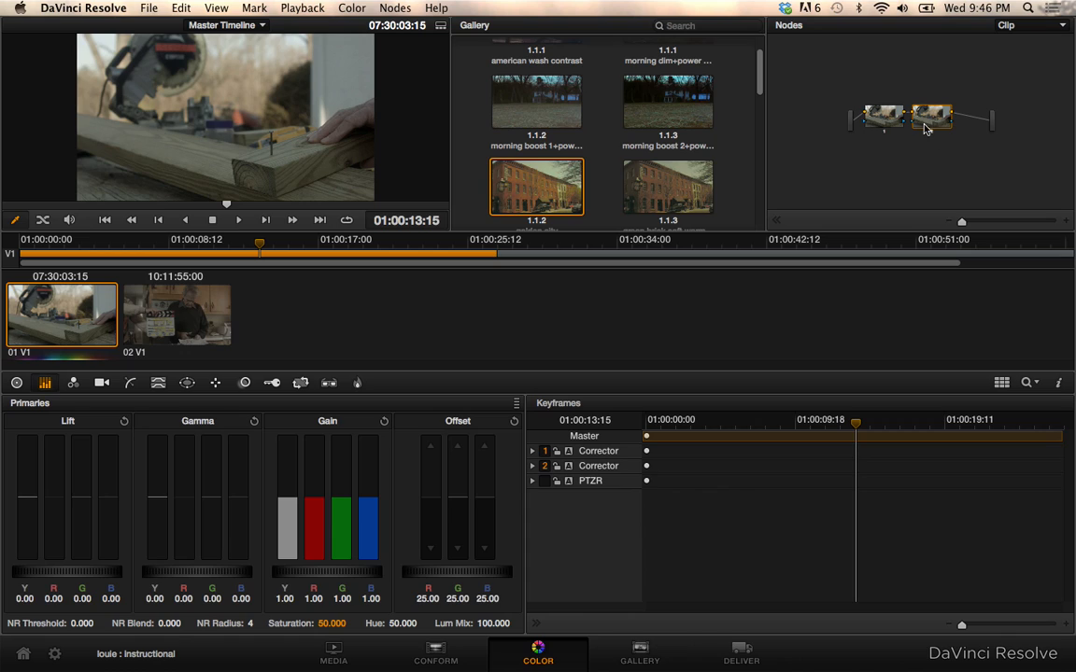
{"action": "mouse_move", "coordinate": [929, 128]}
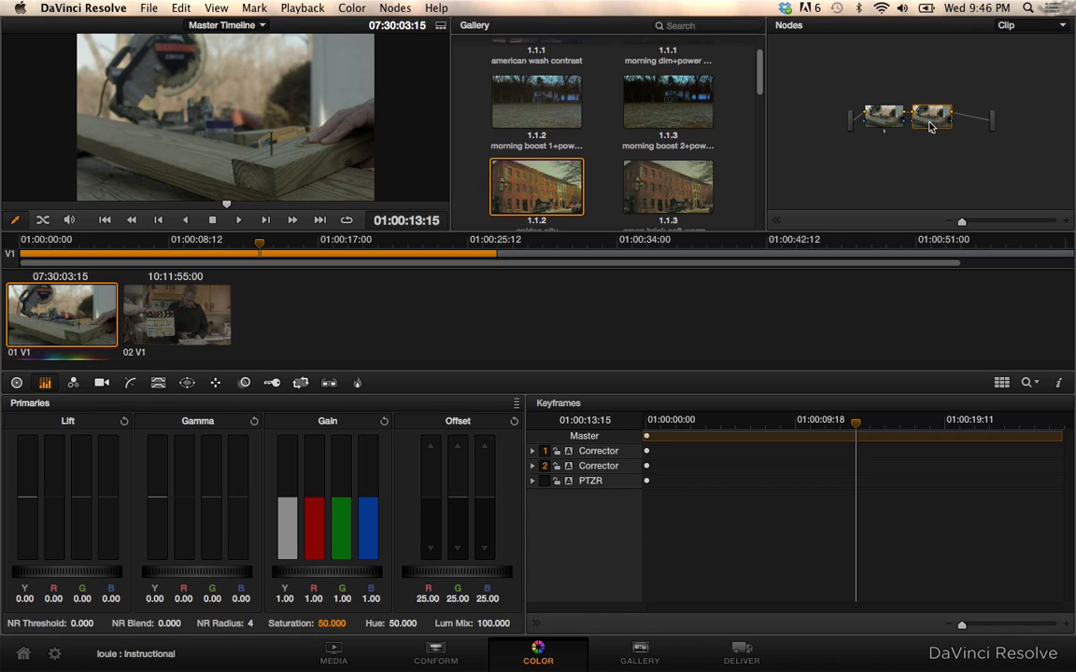
{"action": "mouse_move", "coordinate": [990, 148]}
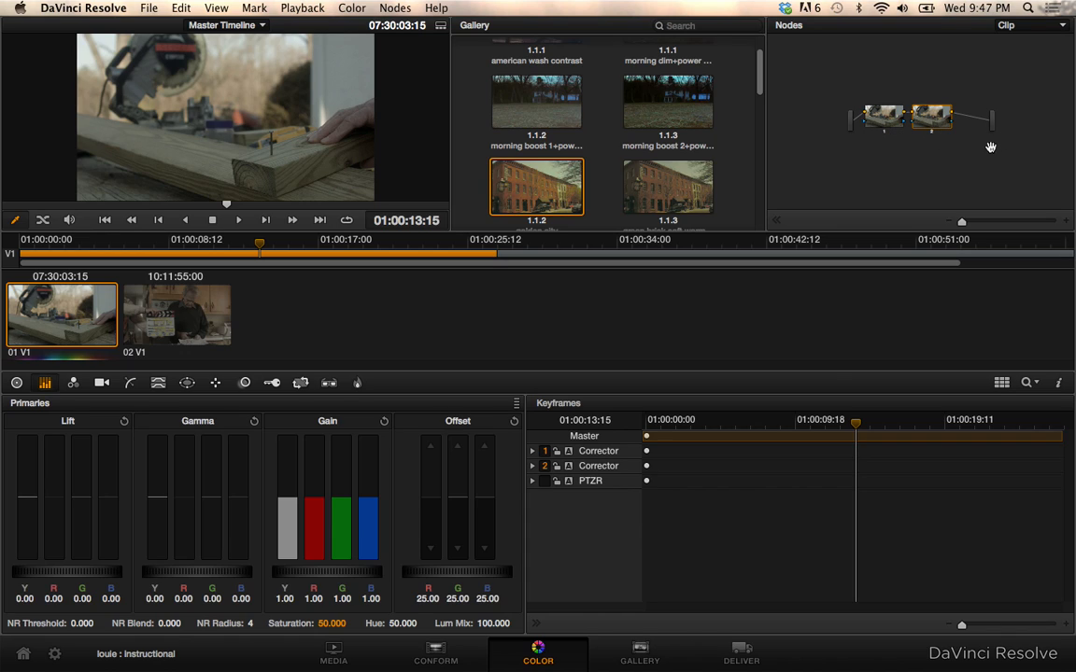
{"action": "mouse_move", "coordinate": [945, 128]}
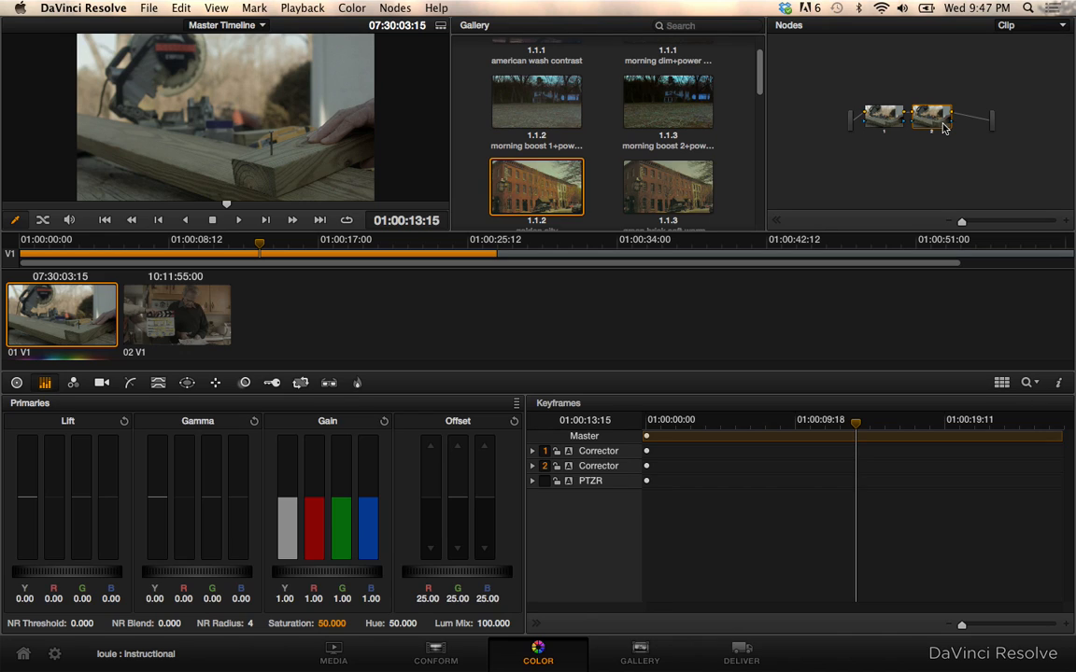
{"action": "mouse_move", "coordinate": [929, 120]}
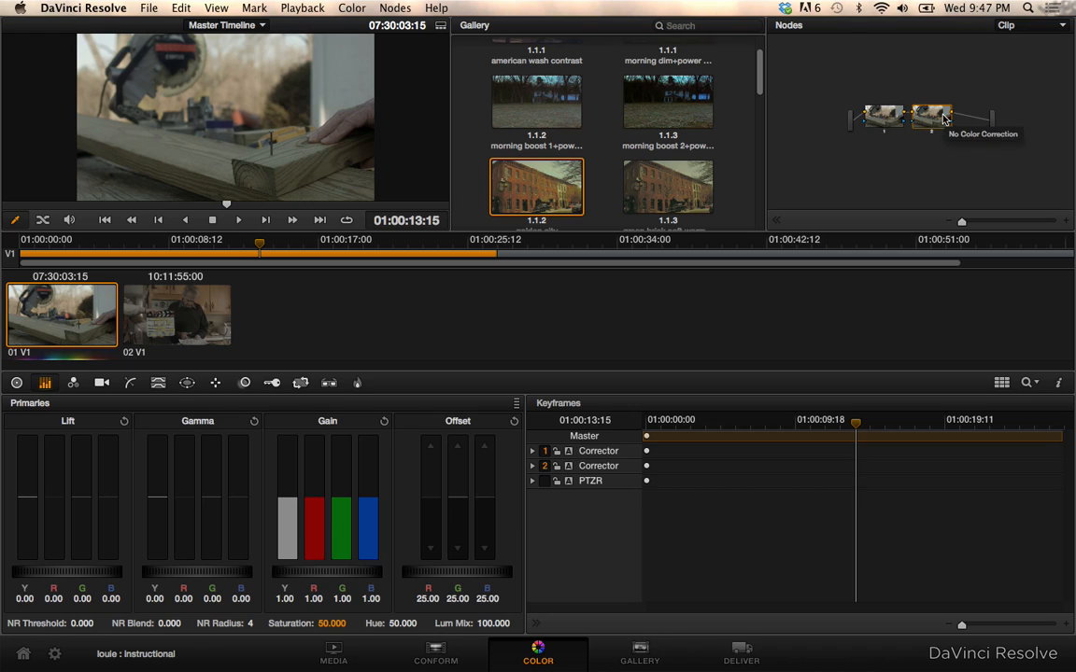
{"action": "mouse_move", "coordinate": [885, 114]}
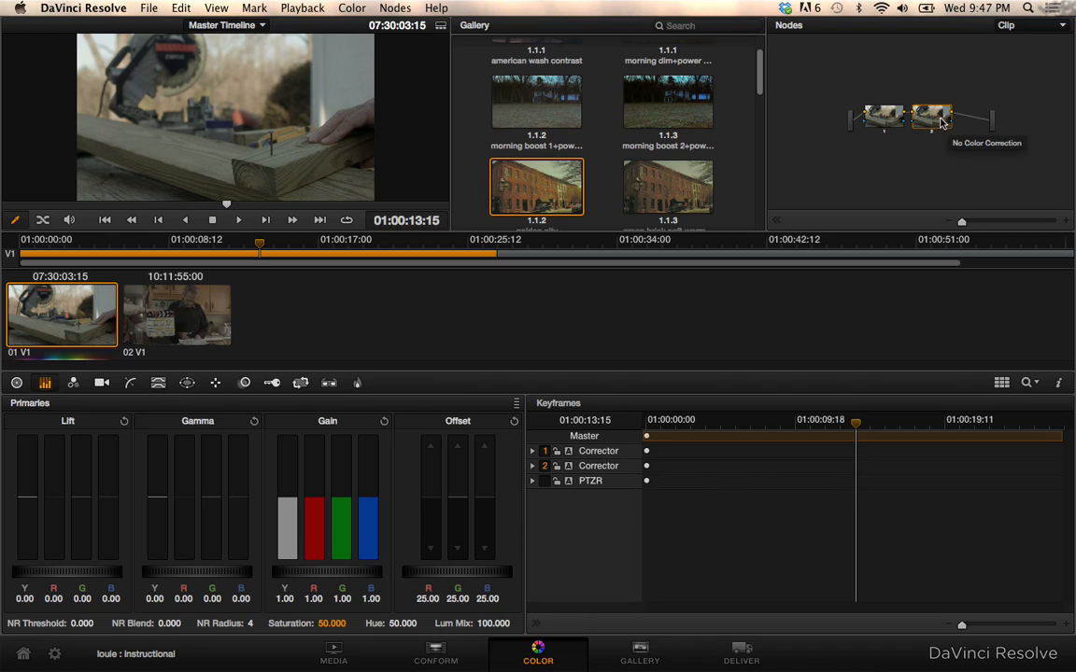
{"action": "mouse_move", "coordinate": [889, 119]}
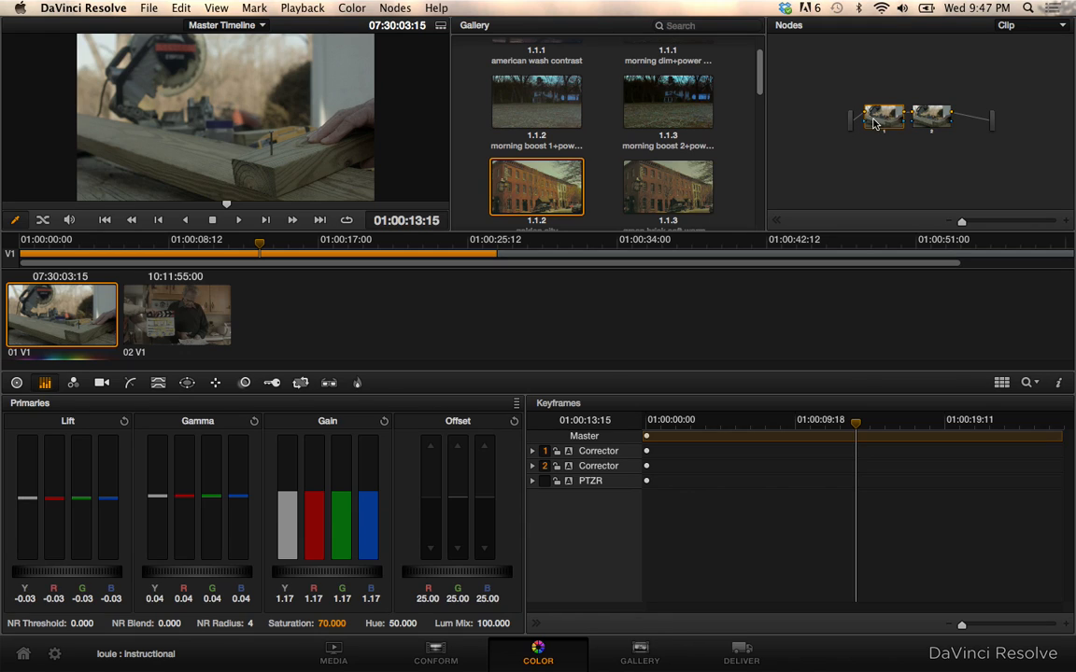
{"action": "mouse_move", "coordinate": [895, 111]}
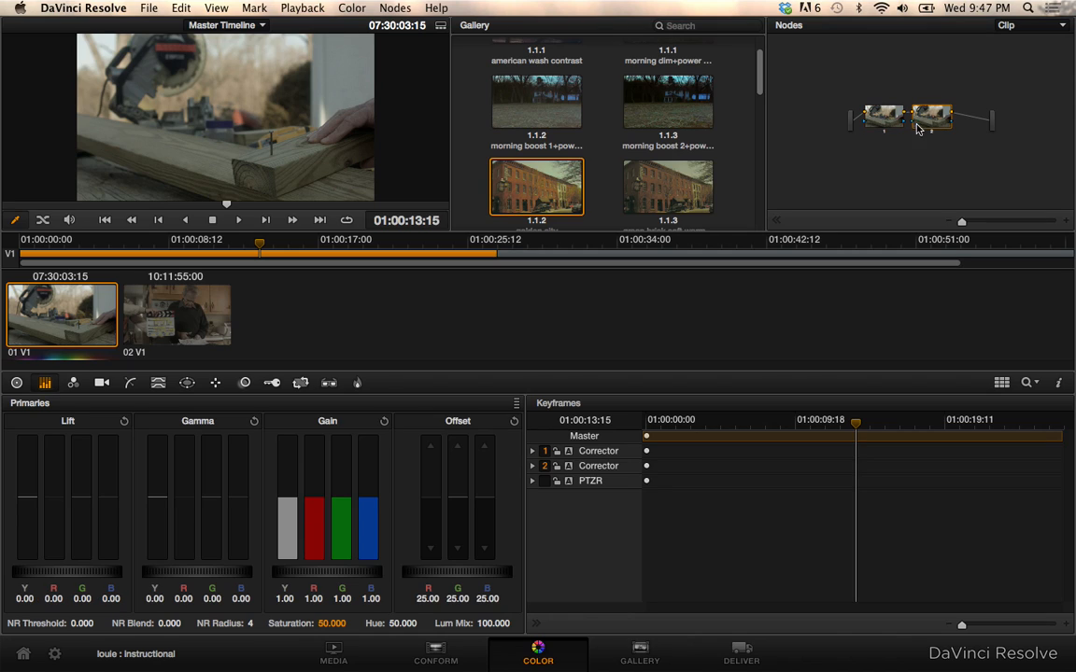
{"action": "mouse_move", "coordinate": [220, 504]}
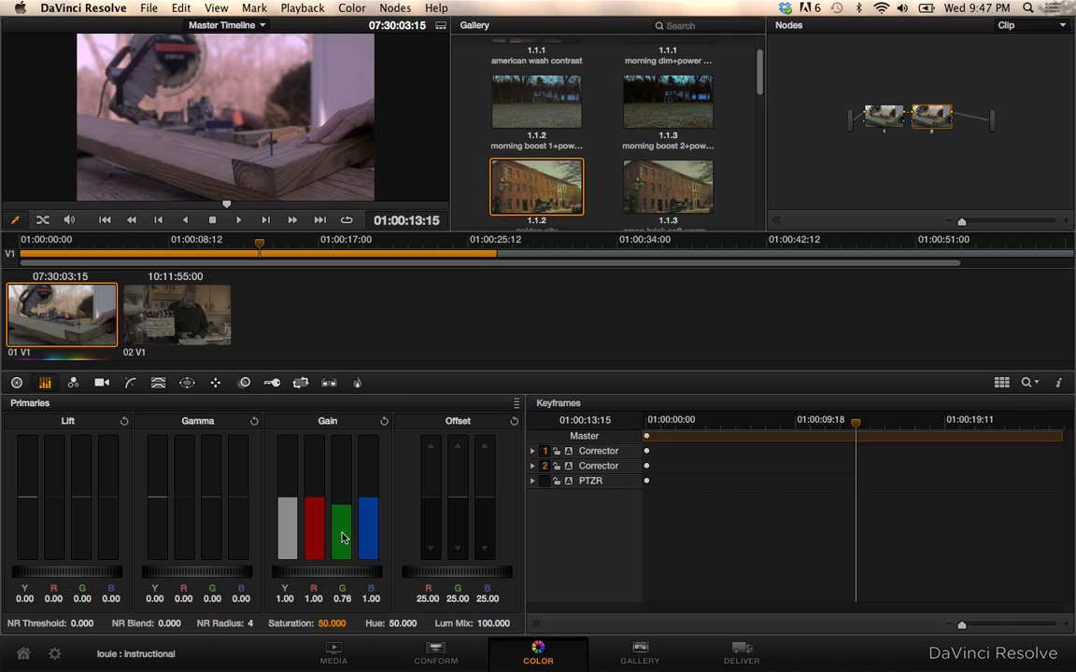
Step: Tint node 2 magenta by cutting green and shifting red, then add a third serial node
{"action": "left_click_drag", "start_coordinate": [340, 537], "coordinate": [313, 507]}
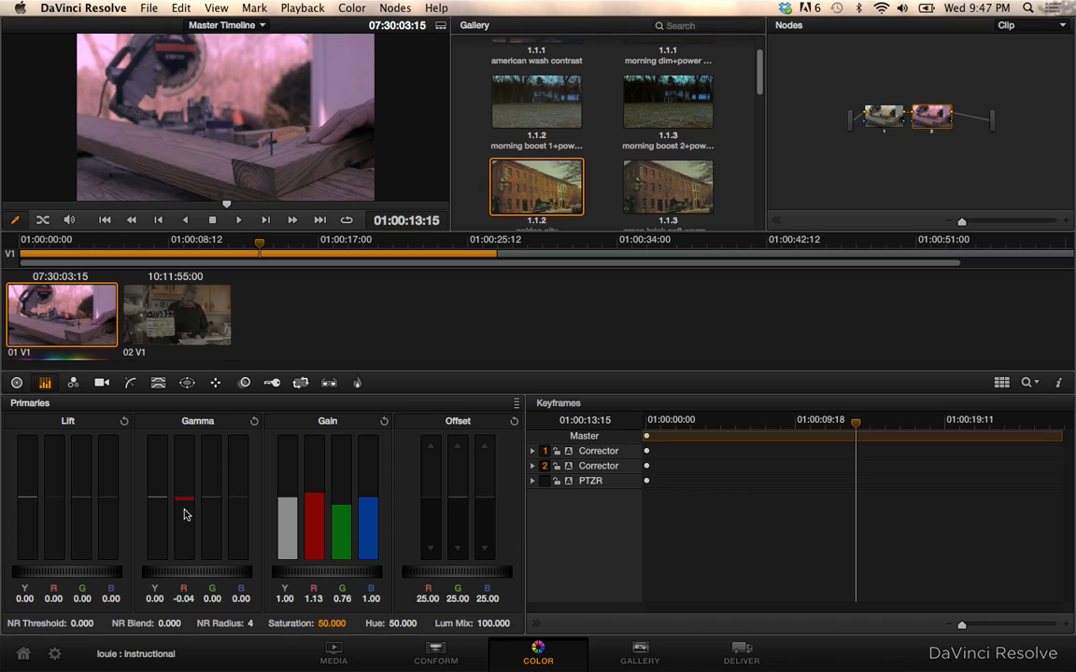
{"action": "left_click_drag", "start_coordinate": [184, 498], "coordinate": [212, 569]}
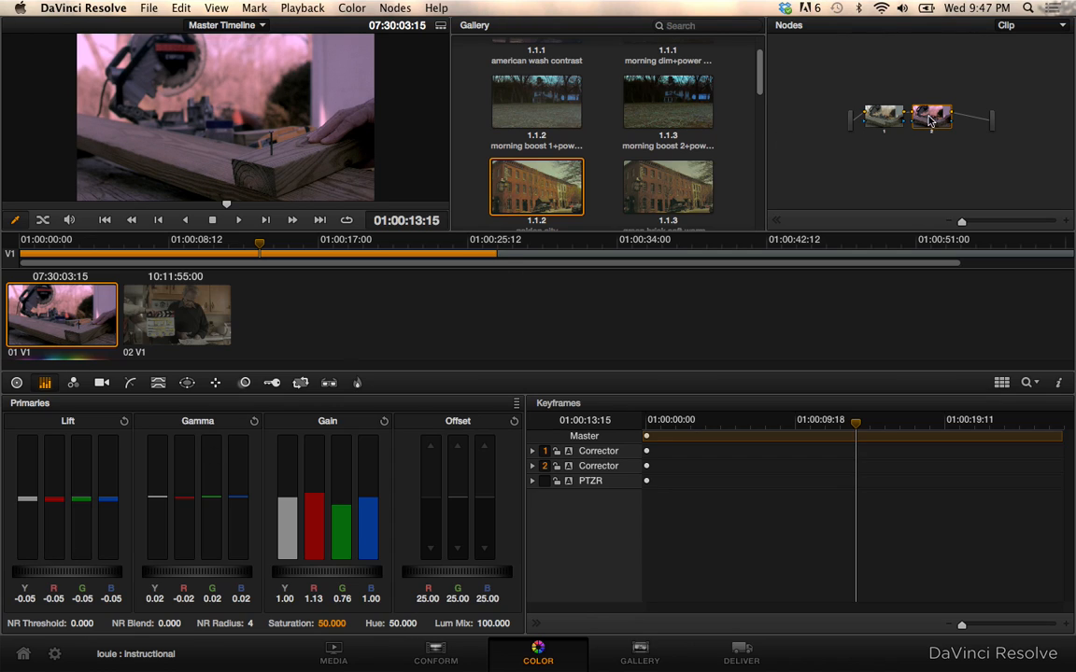
{"action": "mouse_move", "coordinate": [898, 75]}
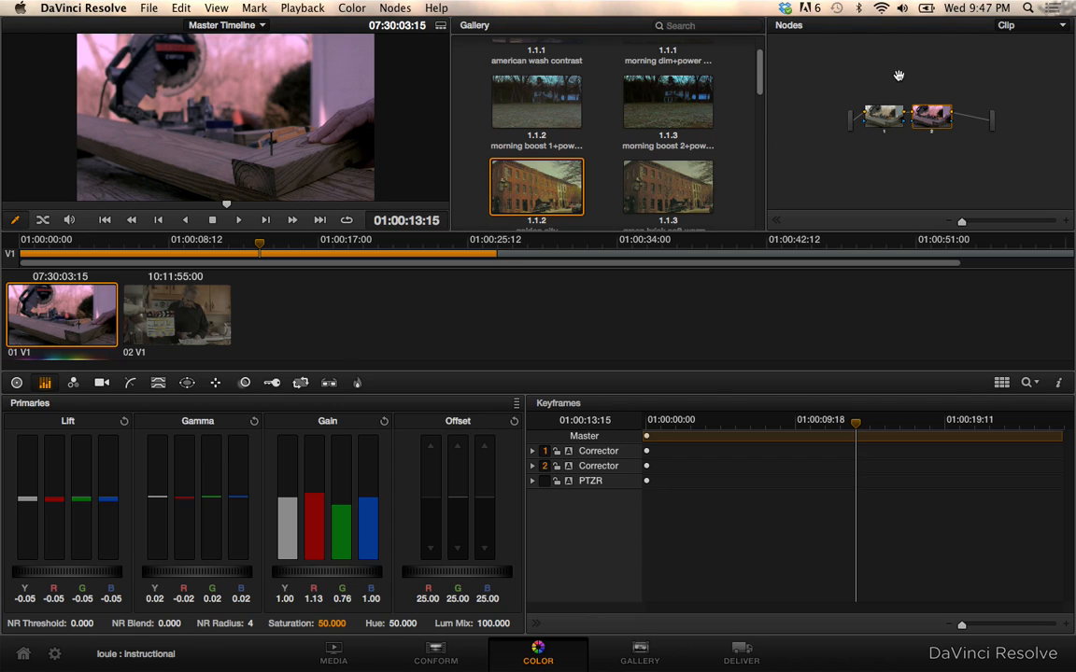
{"action": "left_click", "coordinate": [394, 7]}
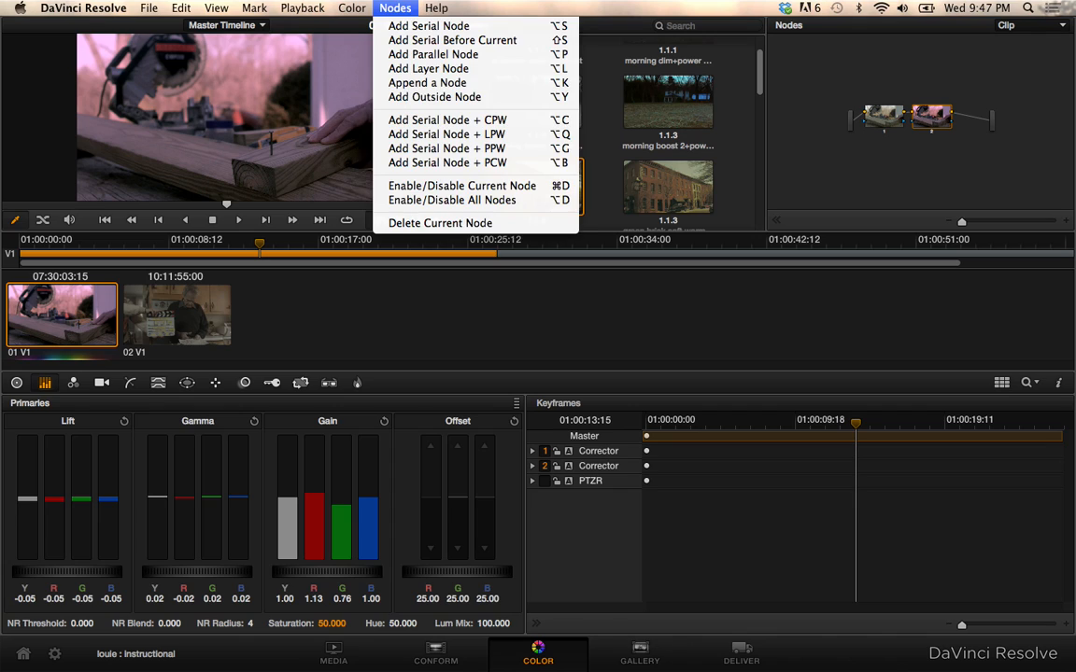
{"action": "left_click", "coordinate": [428, 25]}
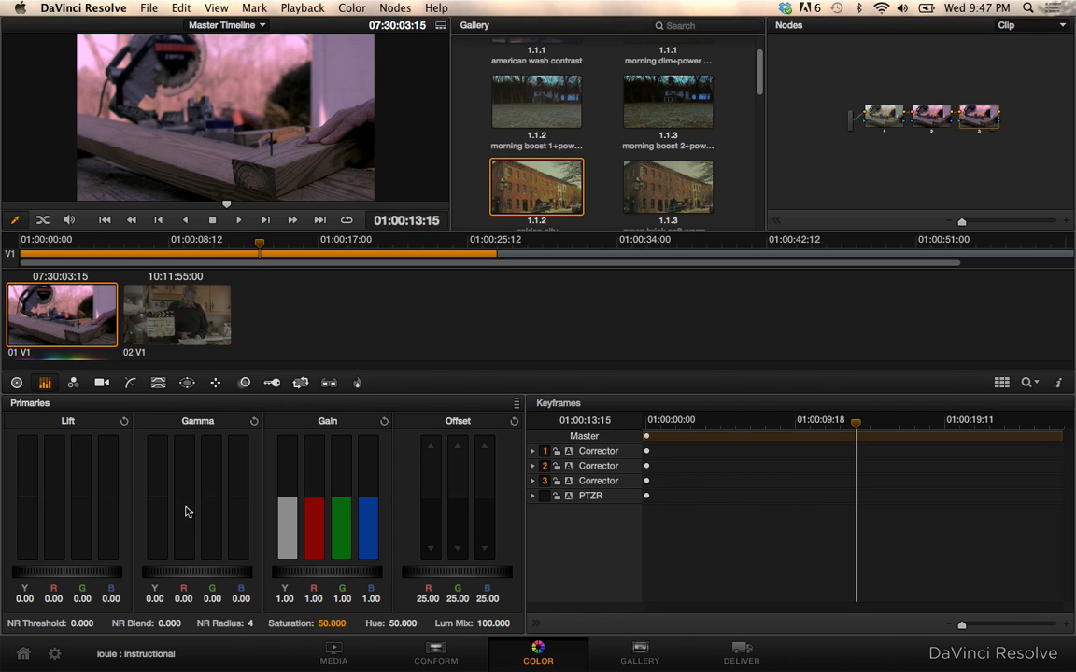
{"action": "mouse_move", "coordinate": [119, 395]}
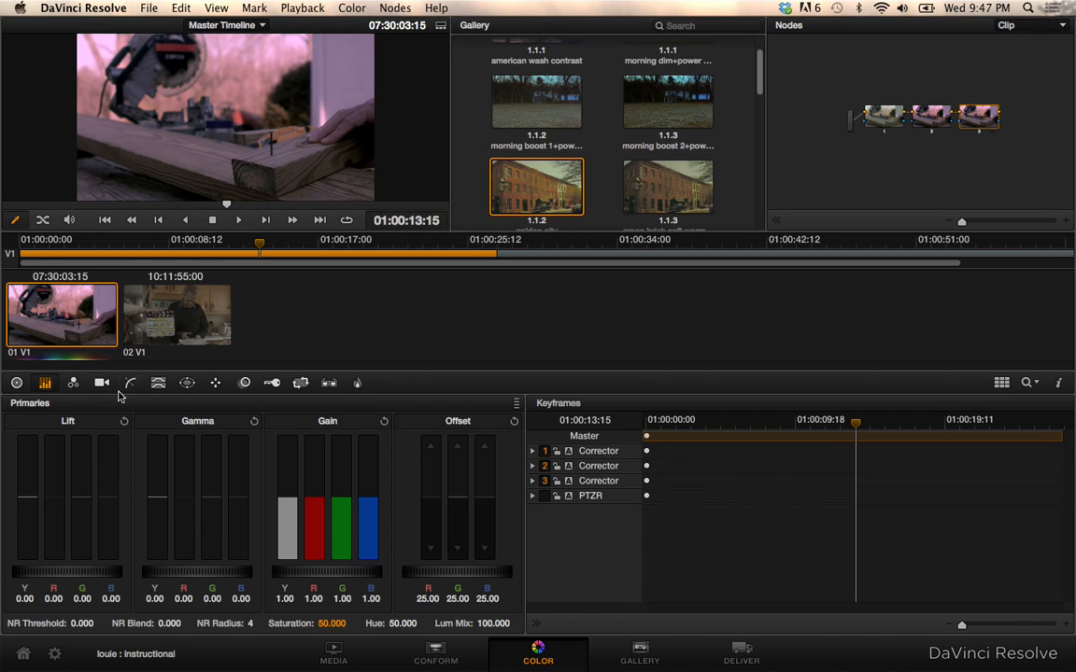
Step: Bring up the Curves palette for node 3 to shape a contrast S-curve
{"action": "left_click", "coordinate": [129, 383]}
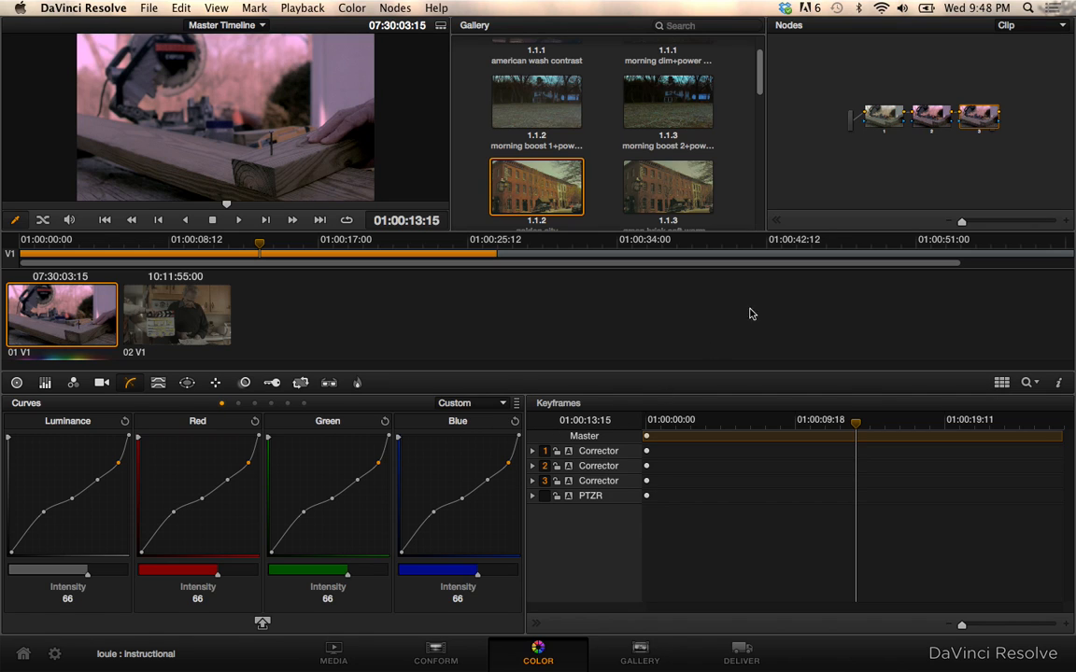
{"action": "mouse_move", "coordinate": [892, 115]}
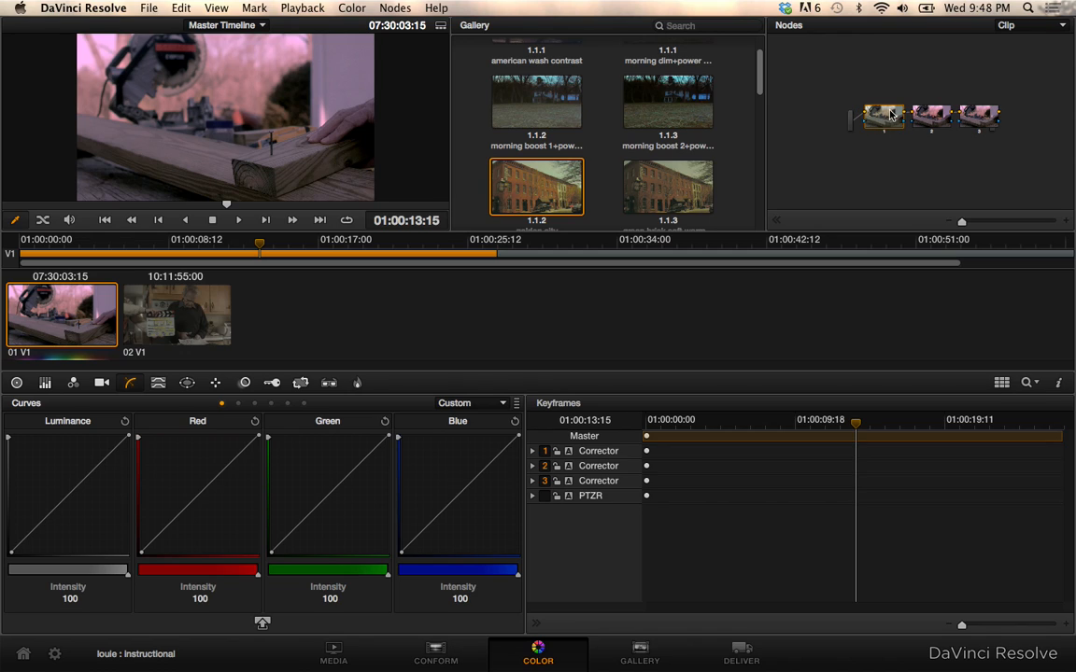
{"action": "mouse_move", "coordinate": [916, 129]}
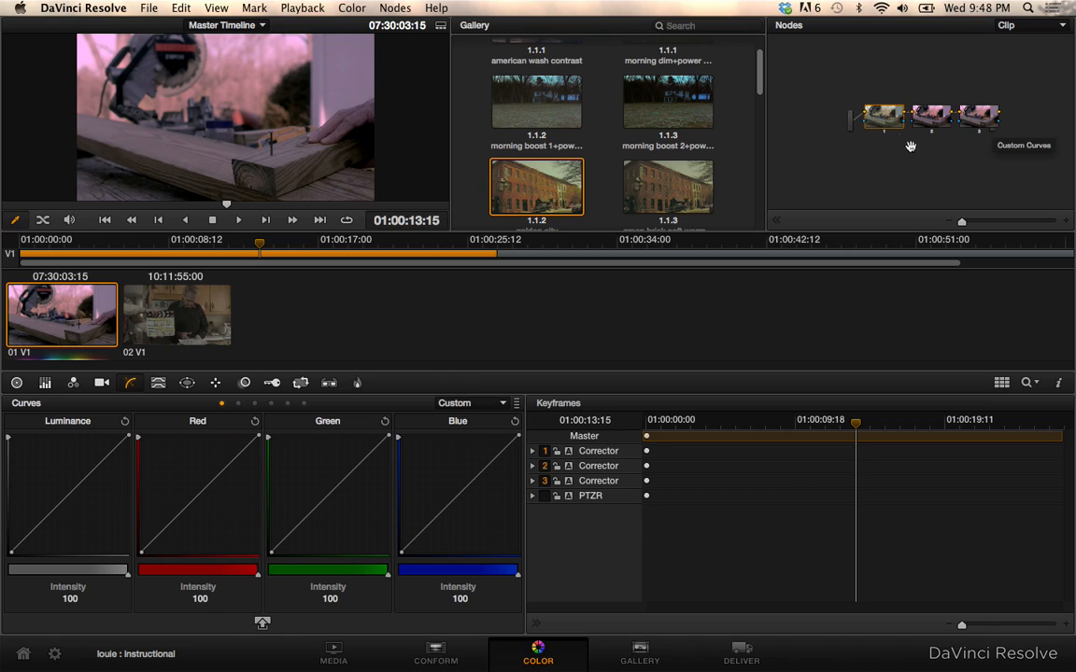
{"action": "mouse_move", "coordinate": [897, 103]}
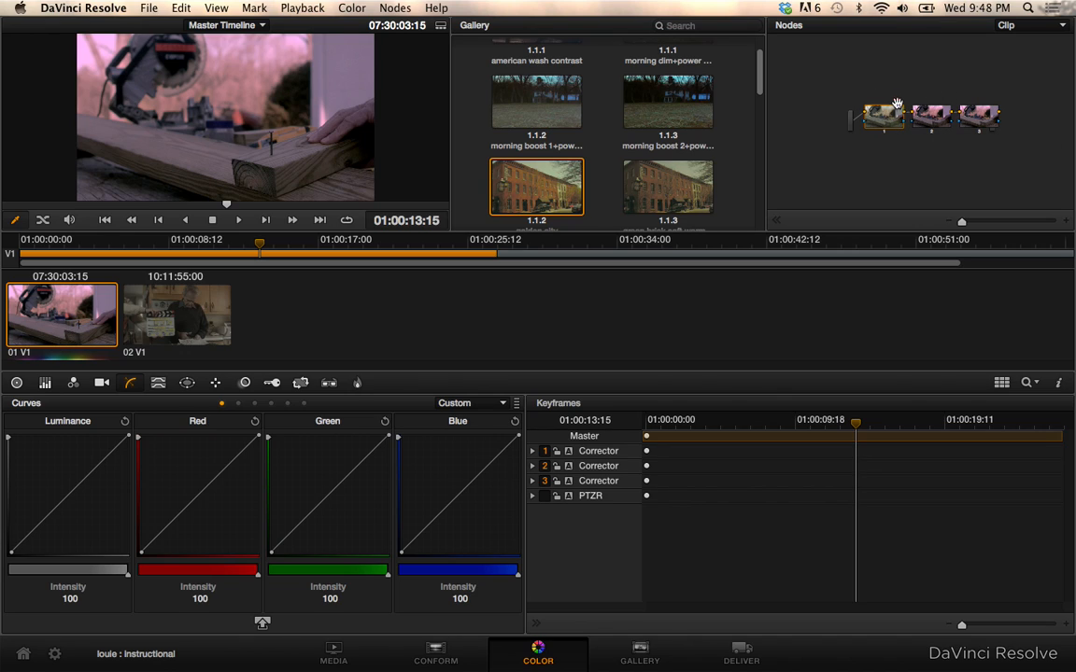
{"action": "mouse_move", "coordinate": [883, 116]}
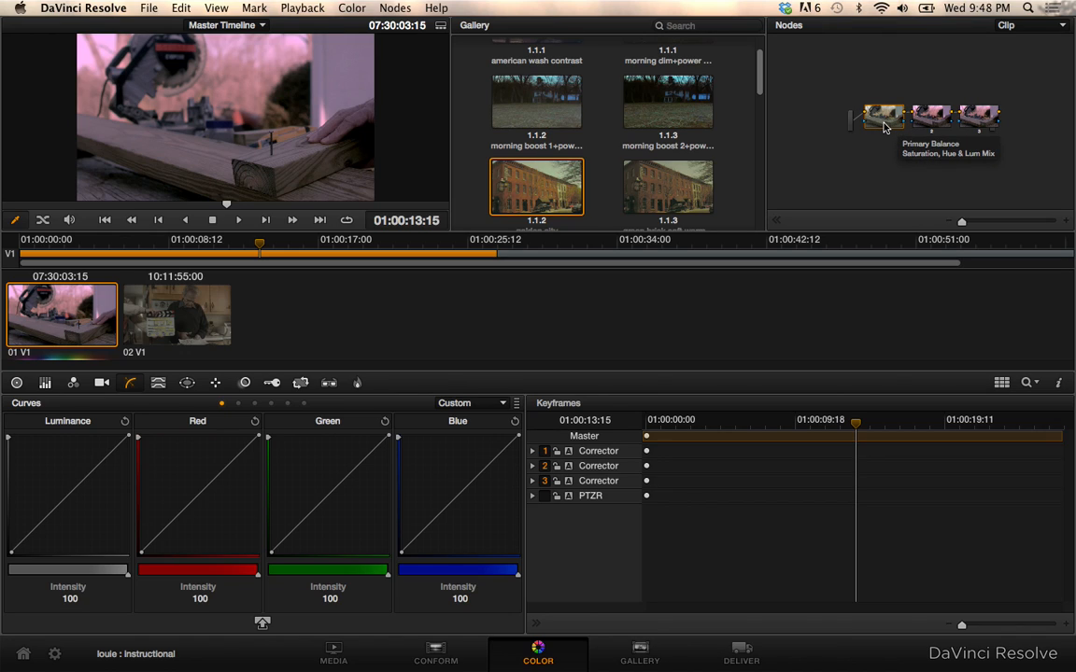
{"action": "mouse_move", "coordinate": [883, 128]}
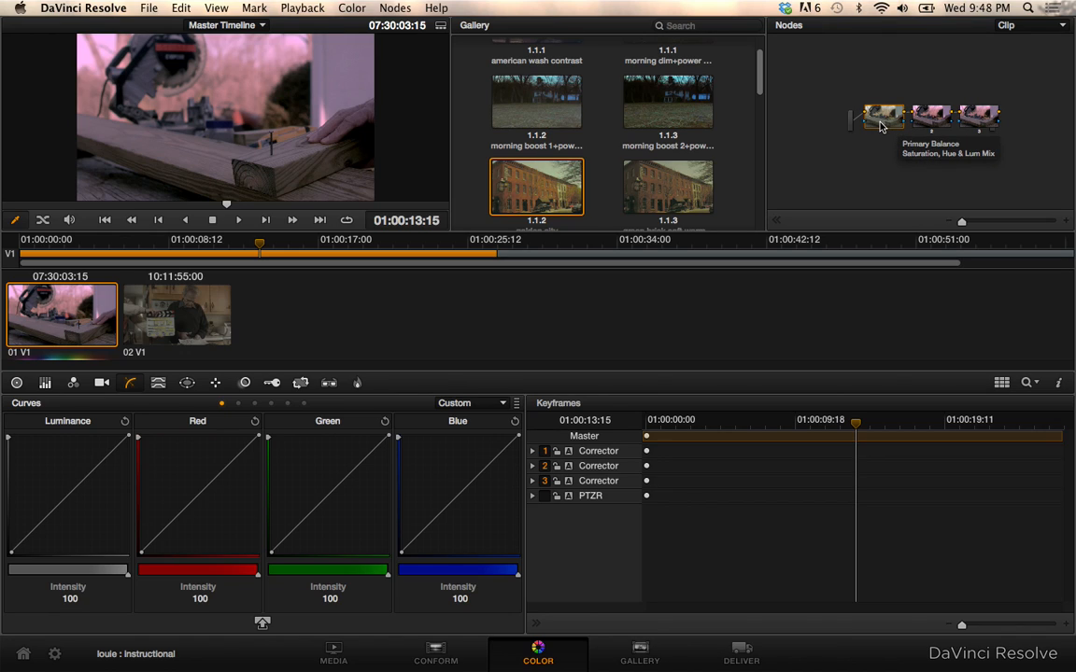
{"action": "mouse_move", "coordinate": [924, 122]}
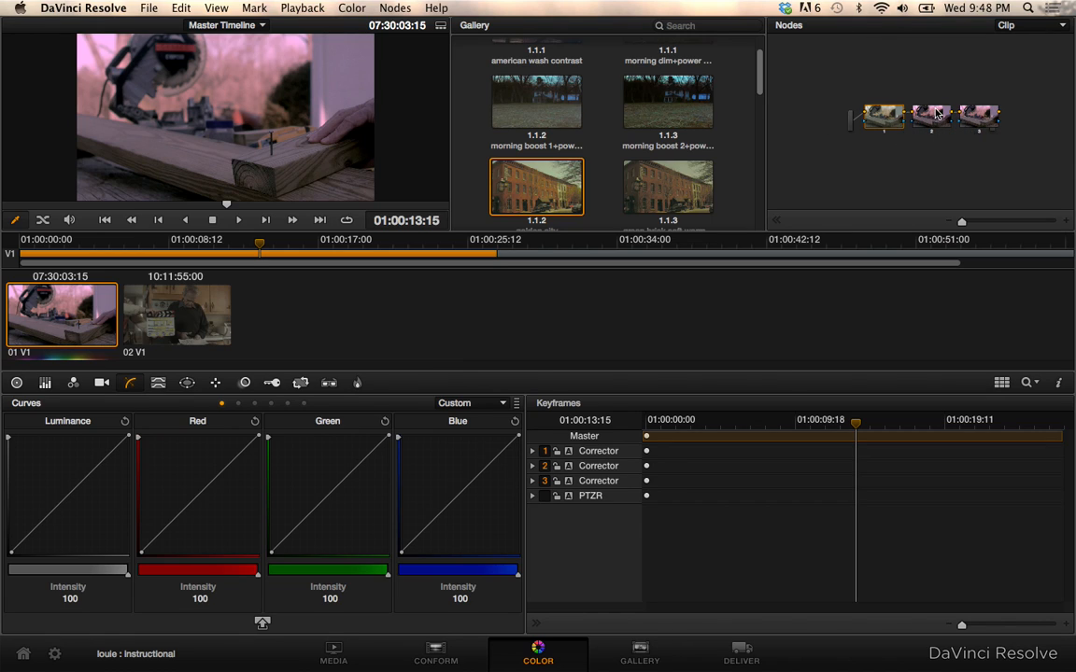
{"action": "mouse_move", "coordinate": [885, 120]}
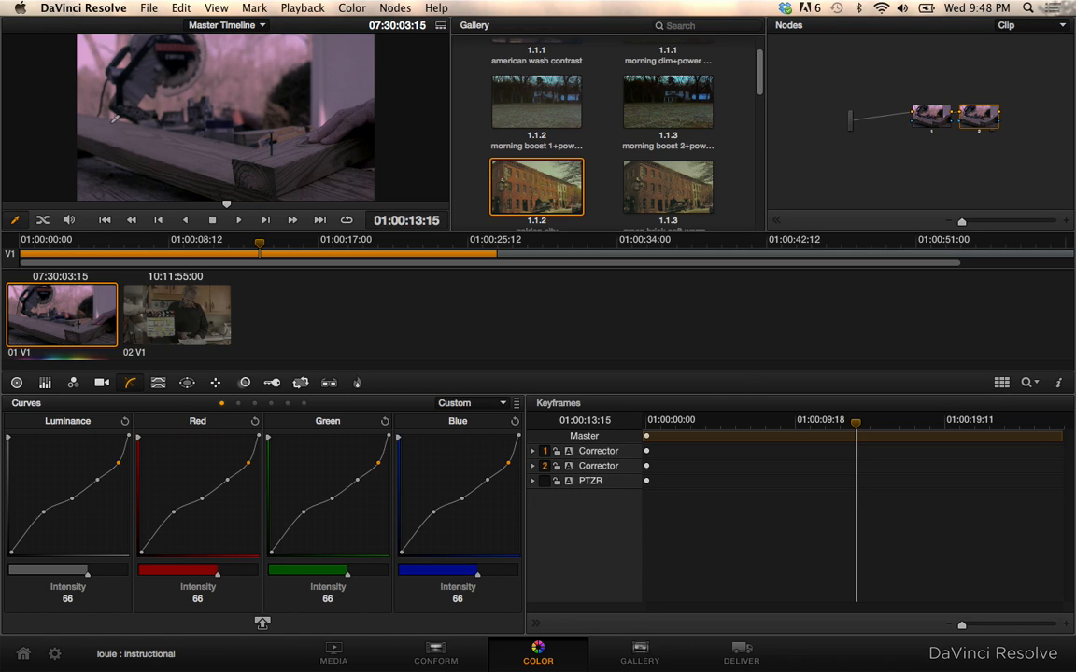
{"action": "mouse_move", "coordinate": [224, 177]}
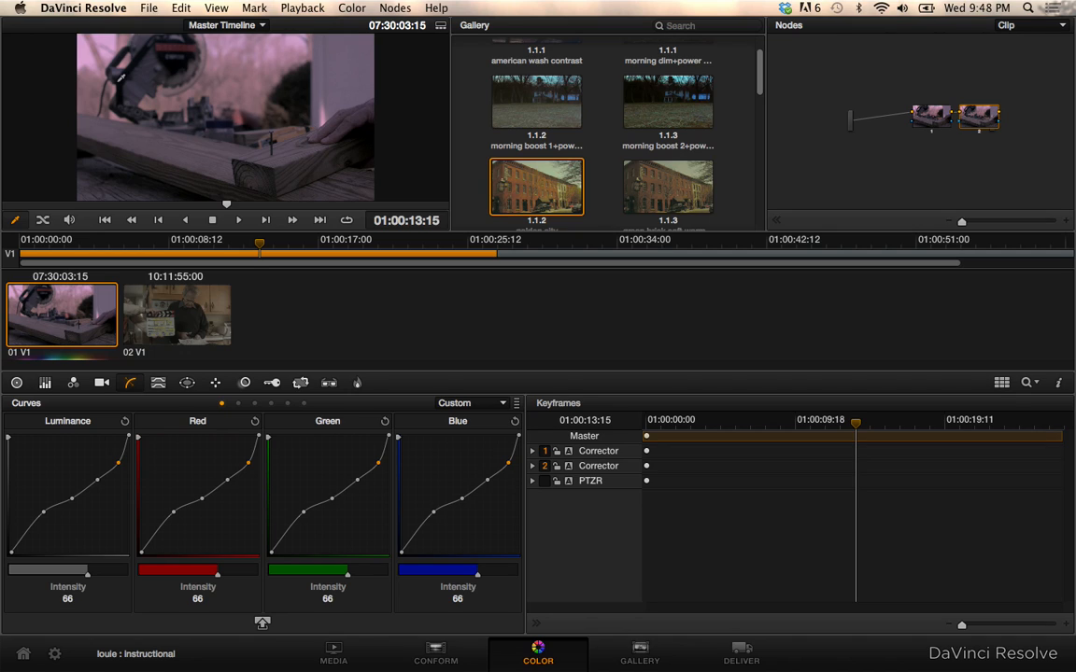
{"action": "mouse_move", "coordinate": [191, 163]}
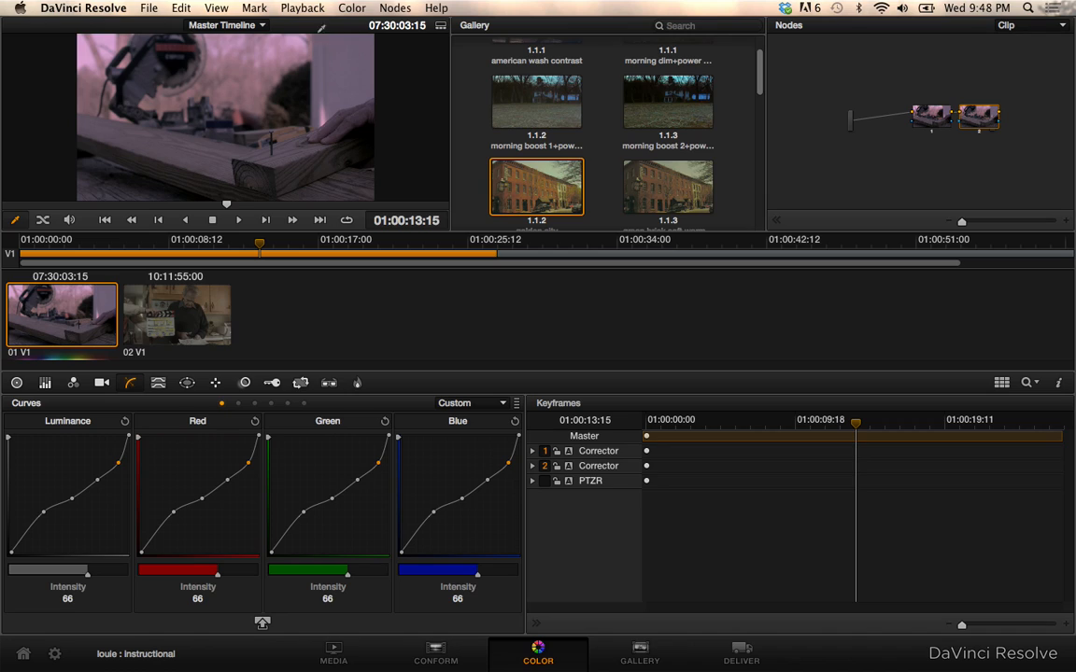
{"action": "mouse_move", "coordinate": [293, 130]}
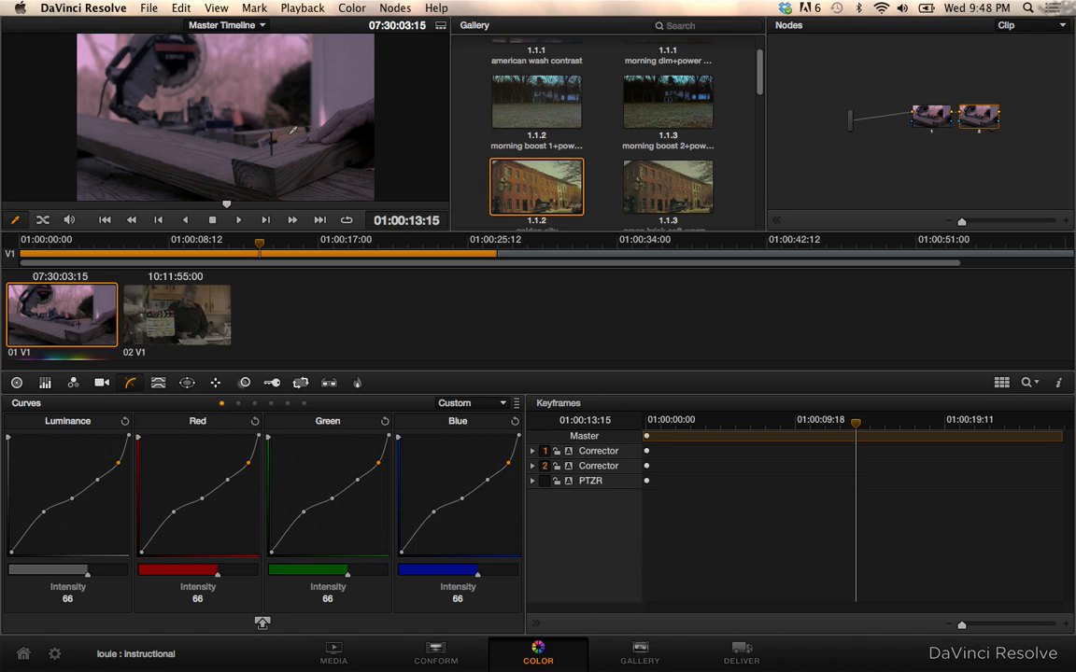
{"action": "mouse_move", "coordinate": [876, 119]}
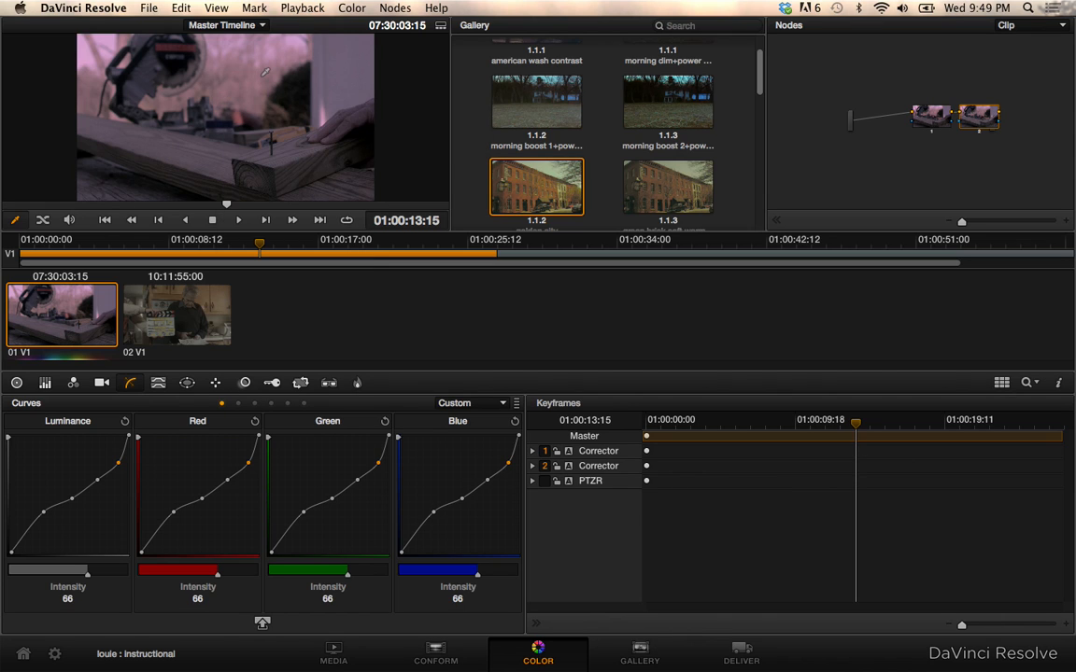
Step: Browse the Gallery's Stills 1 and PowerGrade albums, then return to the Color page
{"action": "left_click", "coordinate": [639, 651]}
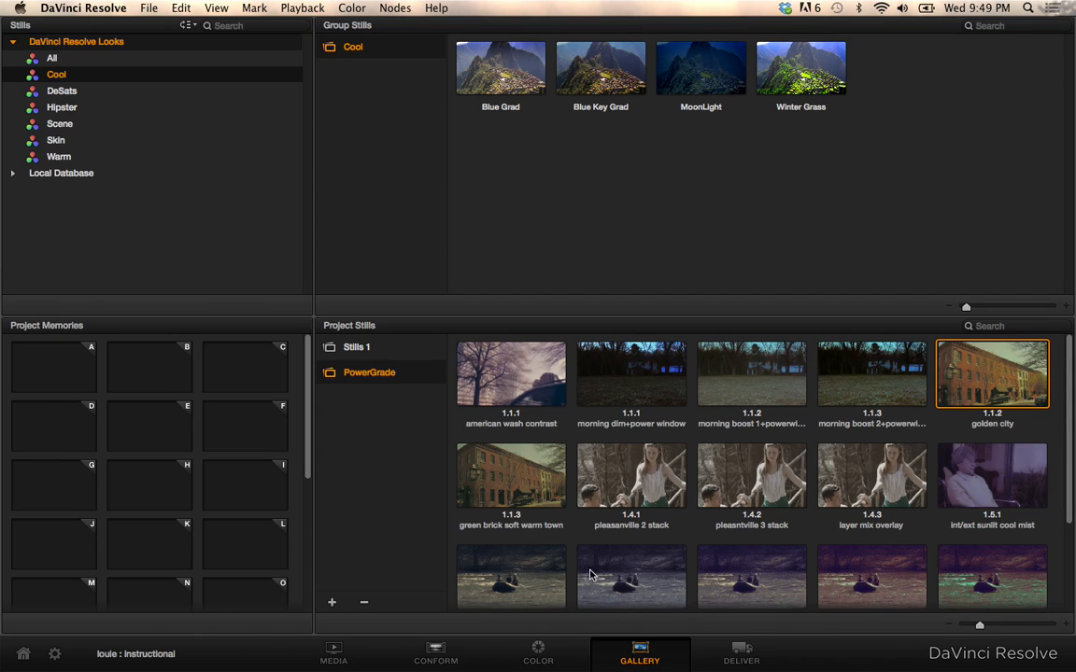
{"action": "mouse_move", "coordinate": [406, 497]}
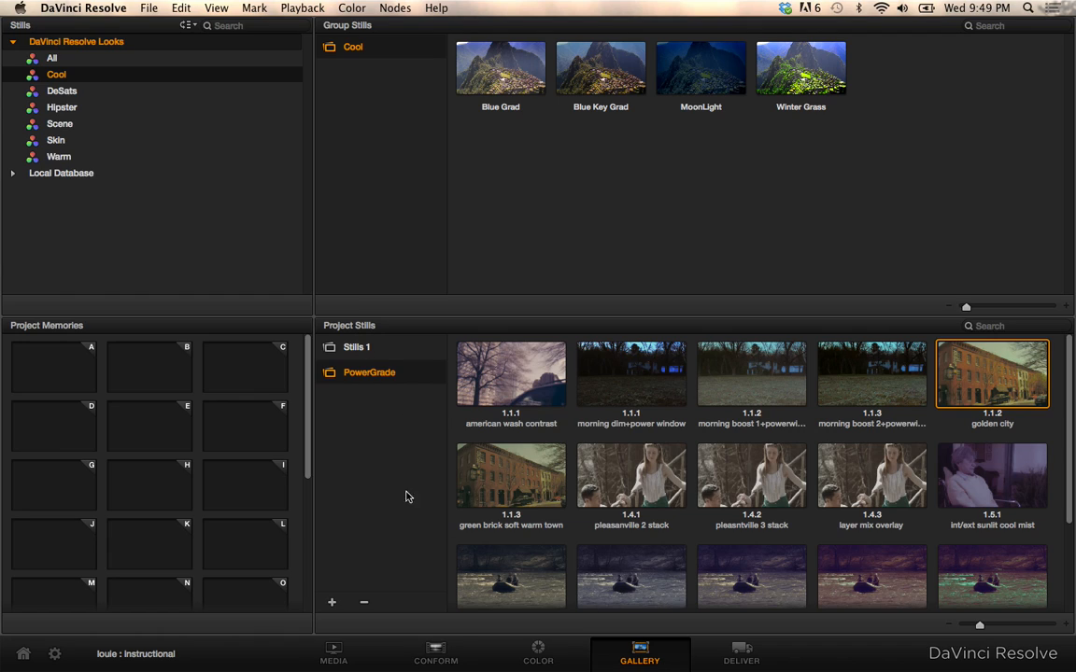
{"action": "mouse_move", "coordinate": [357, 353]}
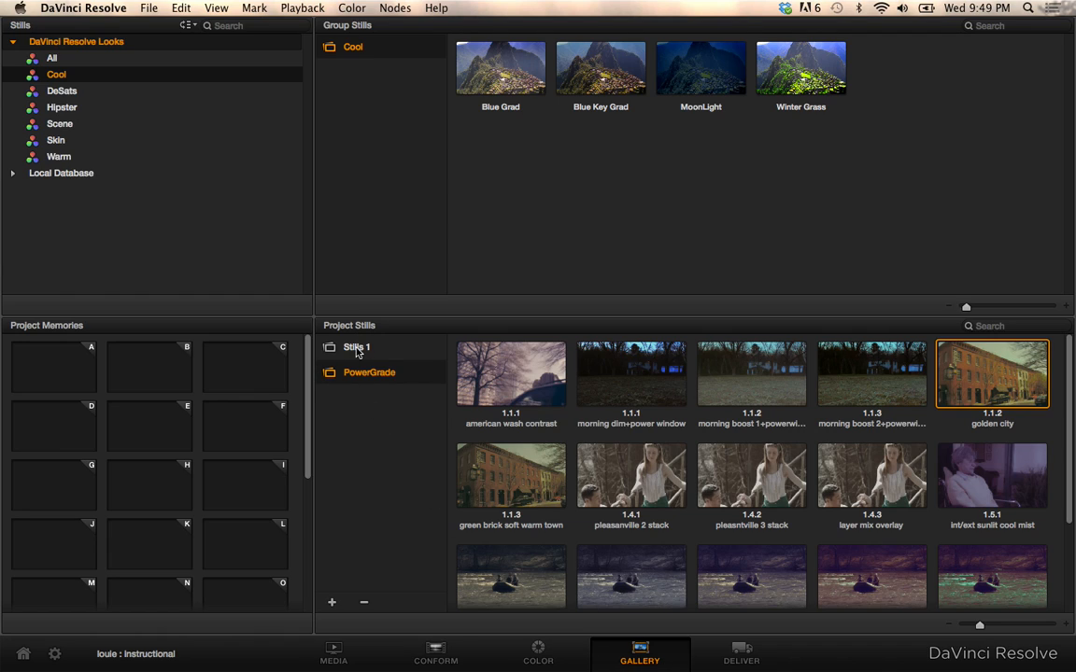
{"action": "left_click", "coordinate": [357, 346]}
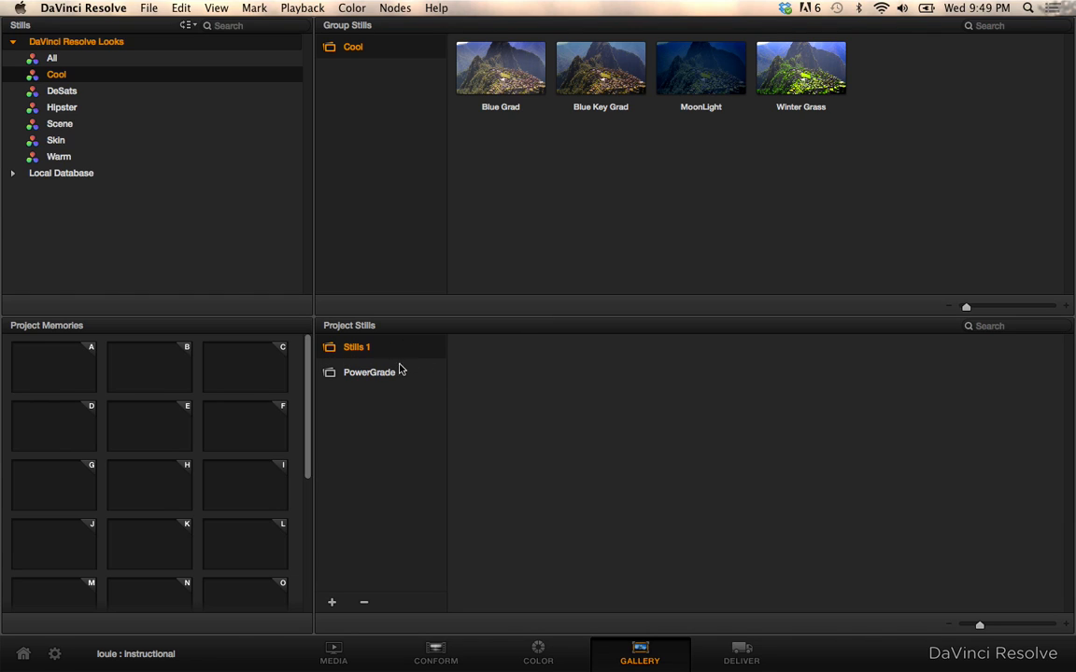
{"action": "mouse_move", "coordinate": [324, 346]}
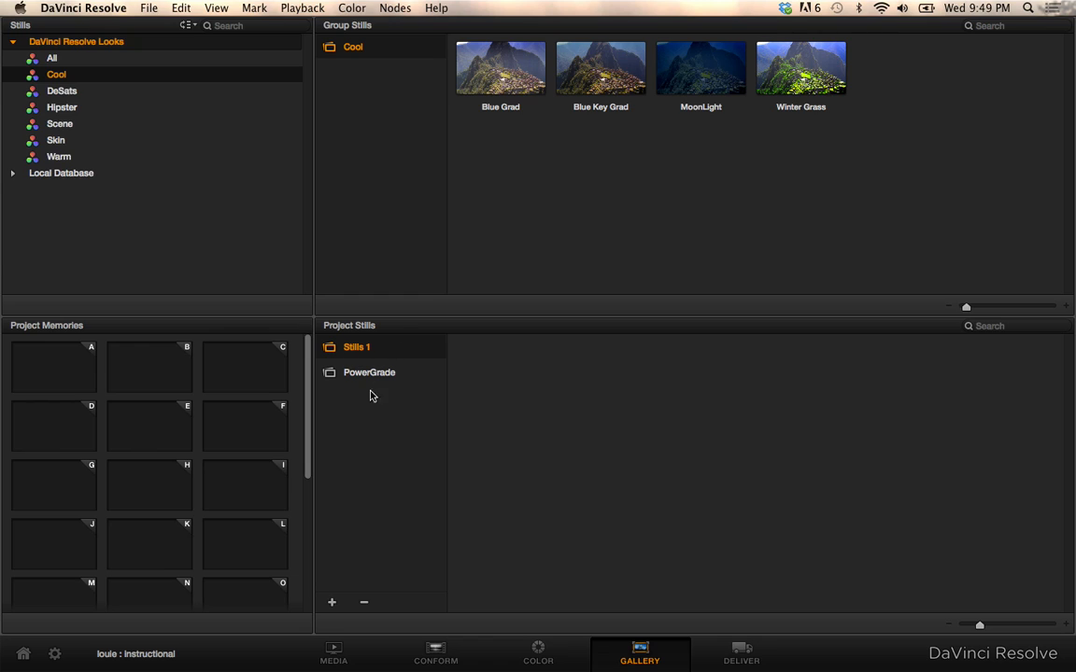
{"action": "mouse_move", "coordinate": [336, 373]}
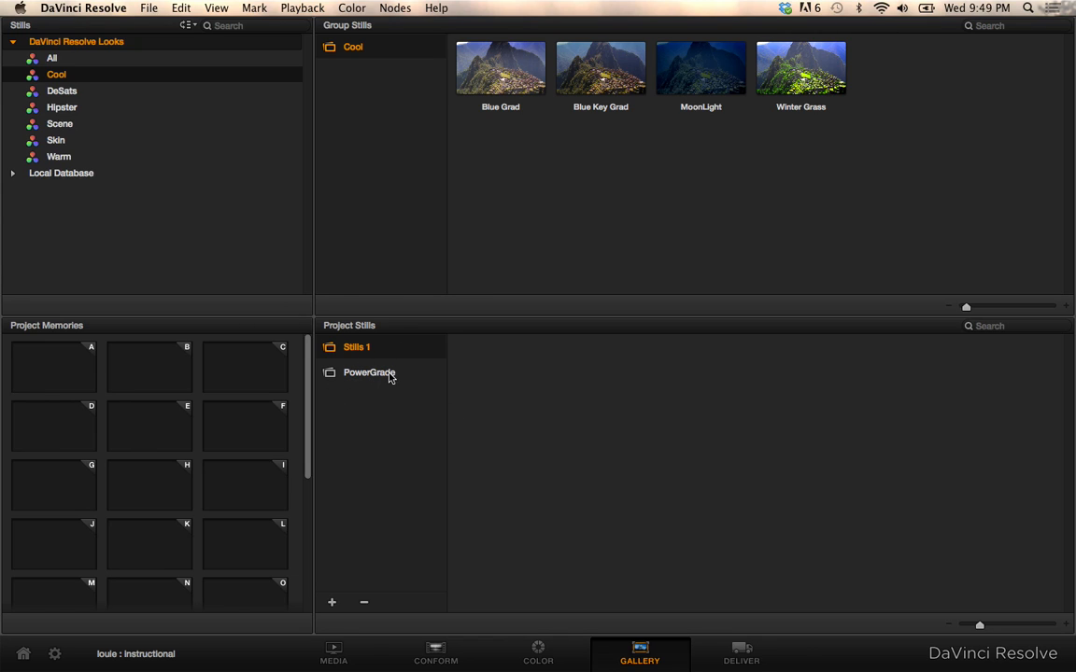
{"action": "left_click", "coordinate": [368, 372]}
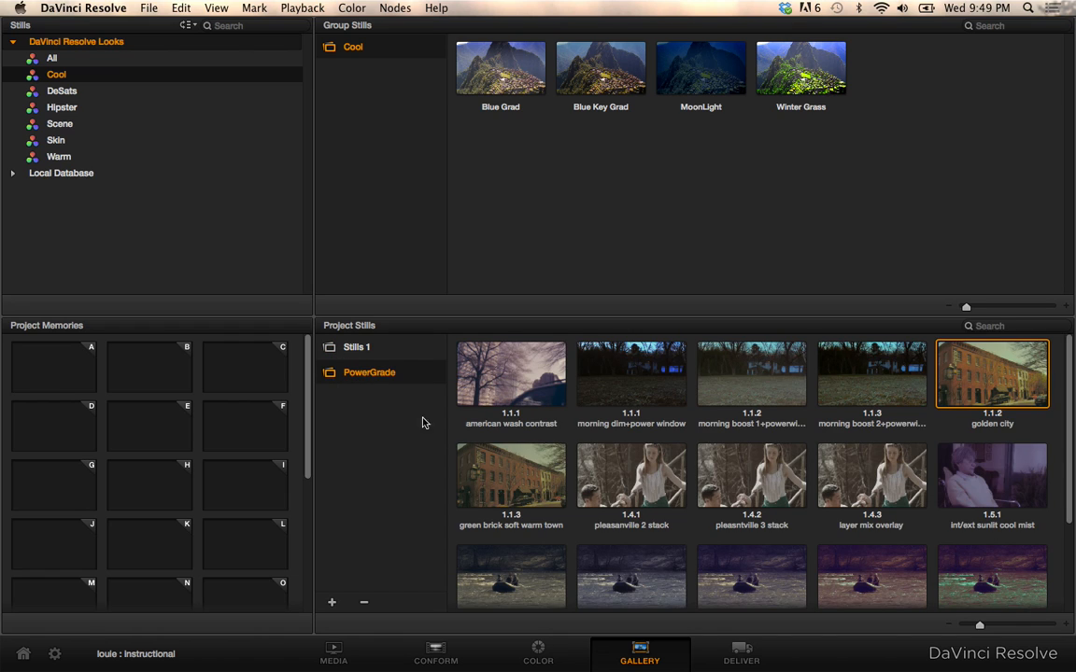
{"action": "scroll", "scroll_direction": "down", "scroll_amount": 3}
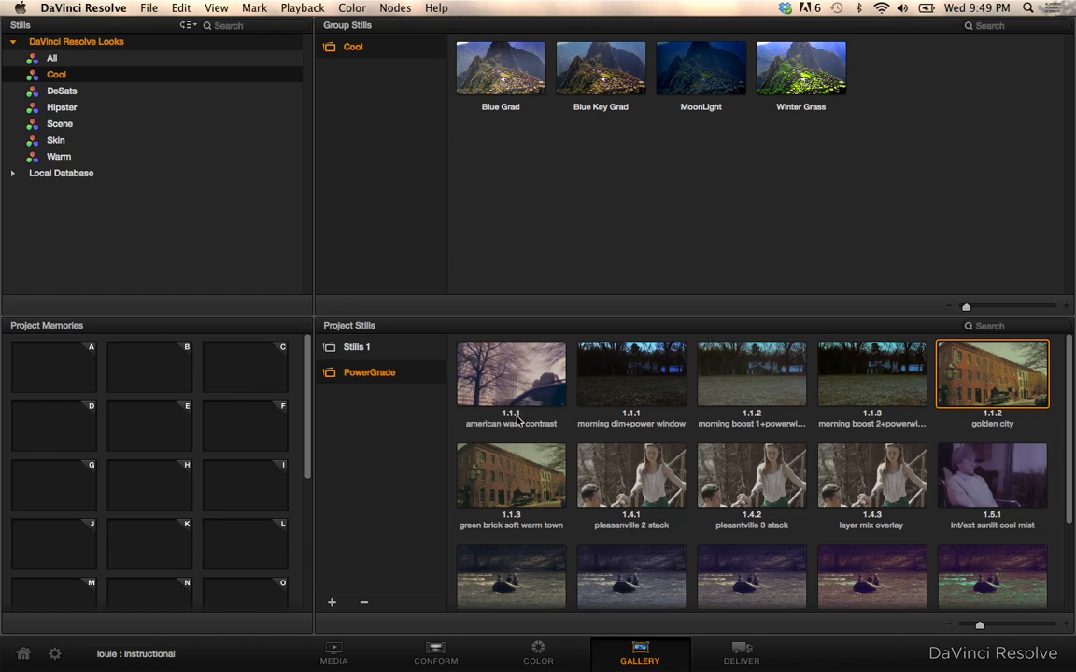
{"action": "mouse_move", "coordinate": [418, 446]}
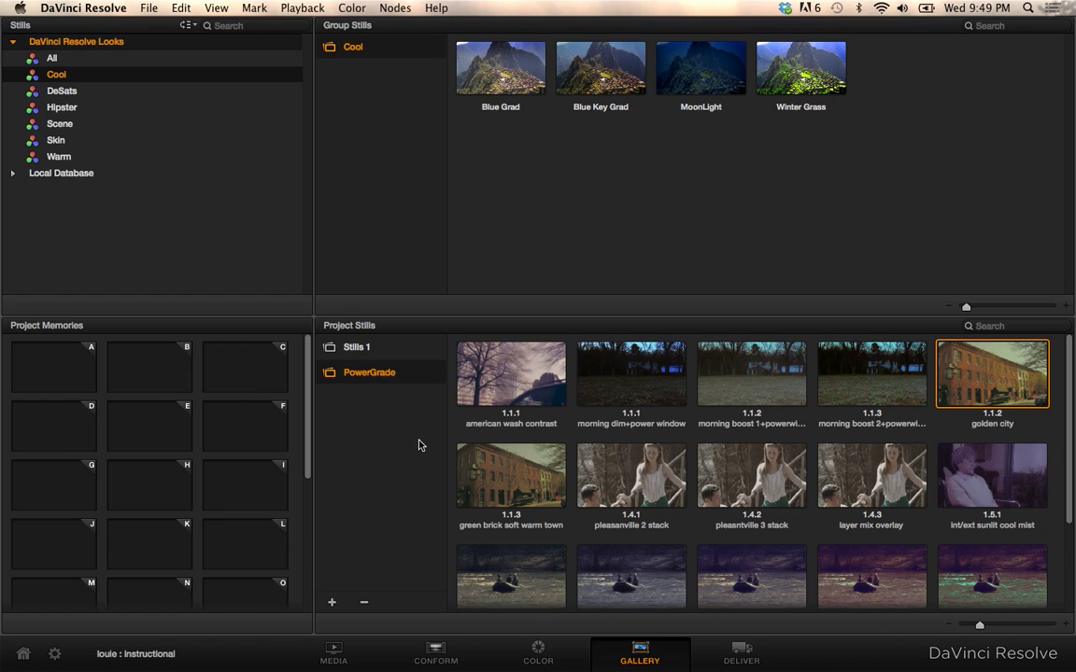
{"action": "mouse_move", "coordinate": [416, 528]}
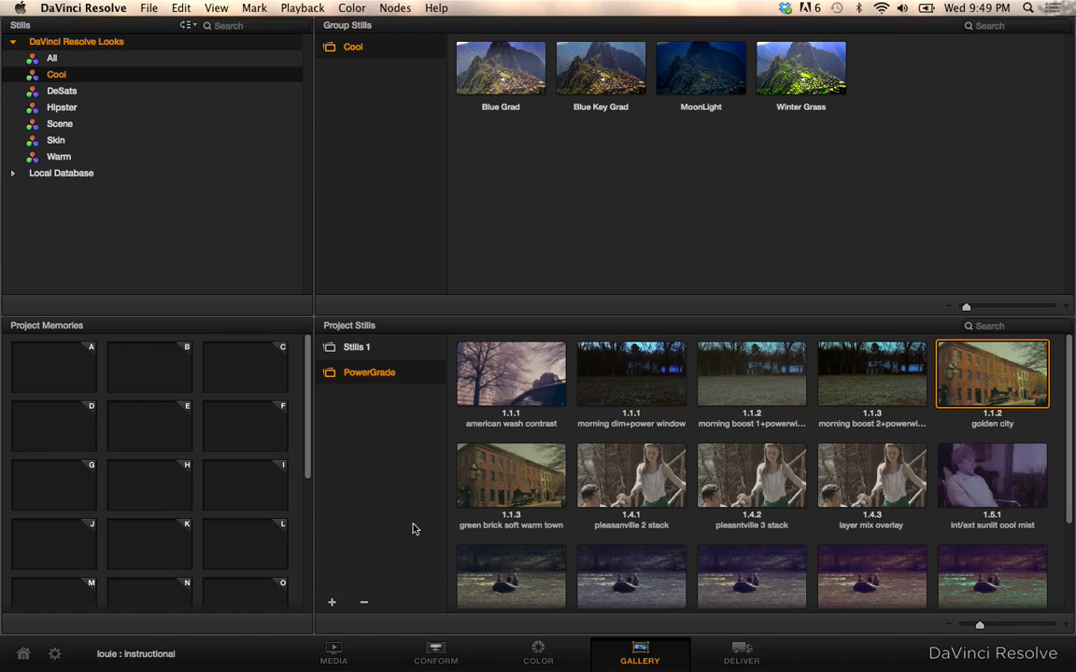
{"action": "left_click", "coordinate": [538, 652]}
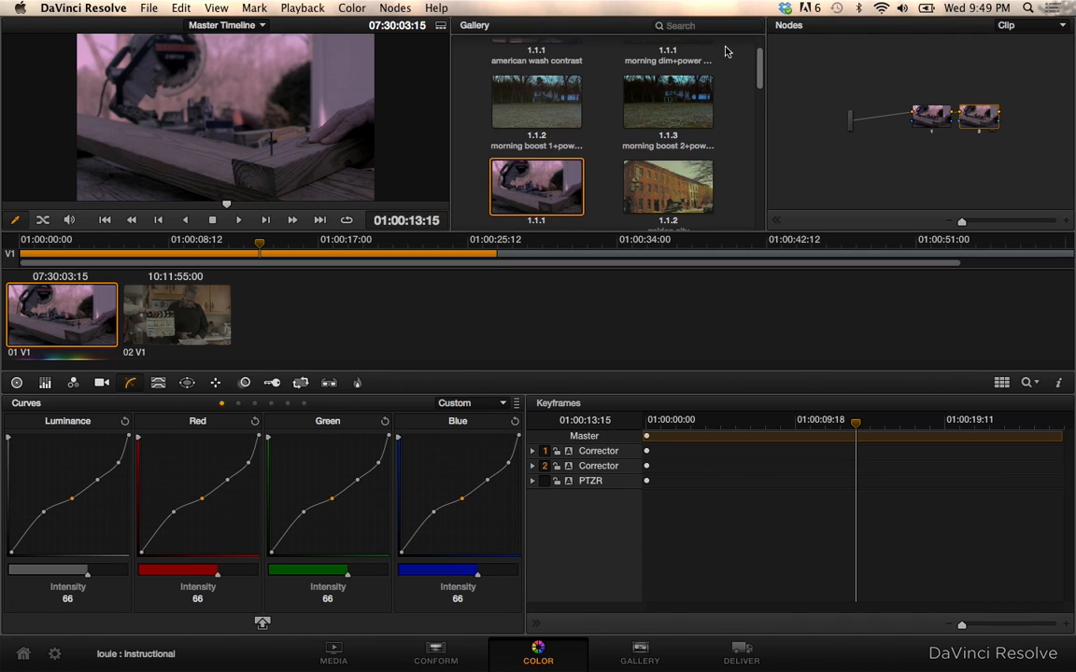
{"action": "mouse_move", "coordinate": [556, 194]}
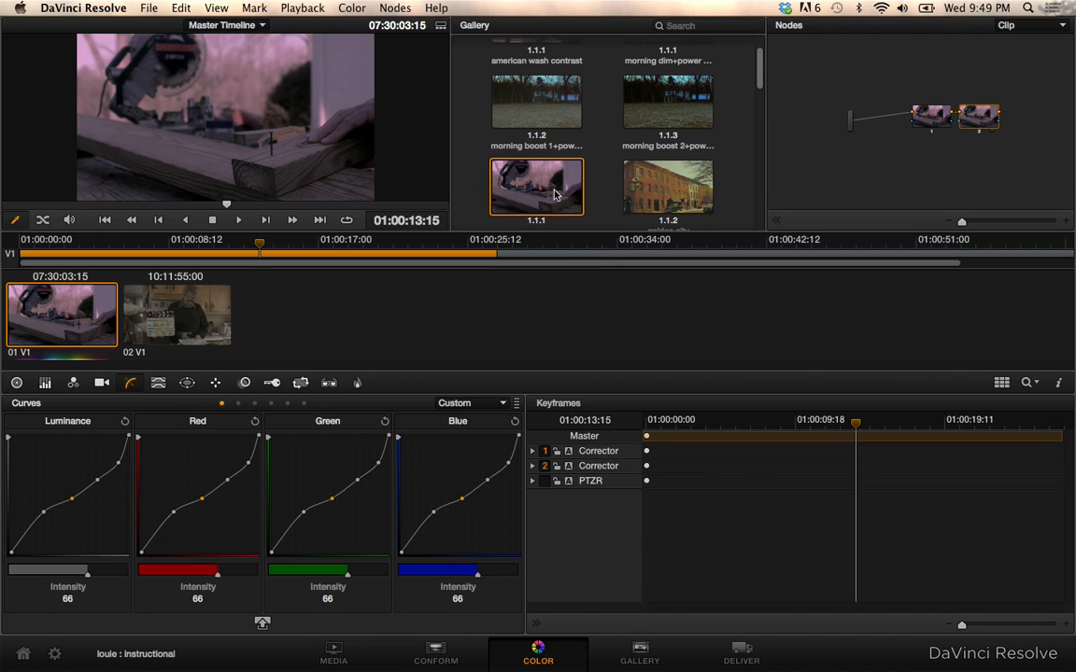
Step: Rename the saw clip's PowerGrade still to 'trash' in the Gallery
{"action": "left_click", "coordinate": [640, 651]}
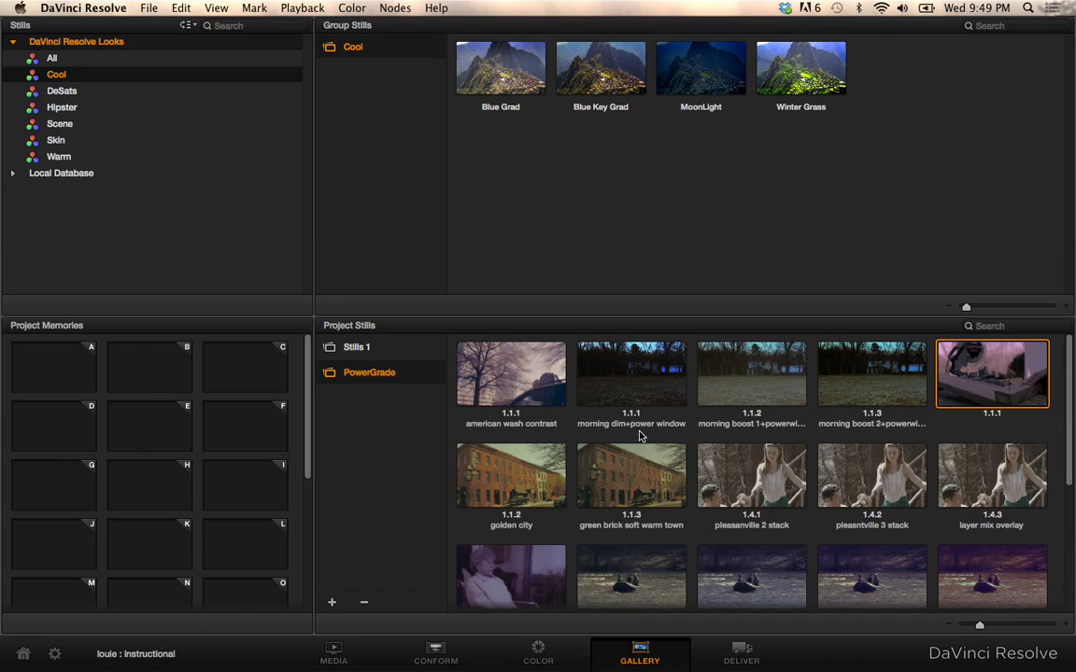
{"action": "mouse_move", "coordinate": [1006, 409]}
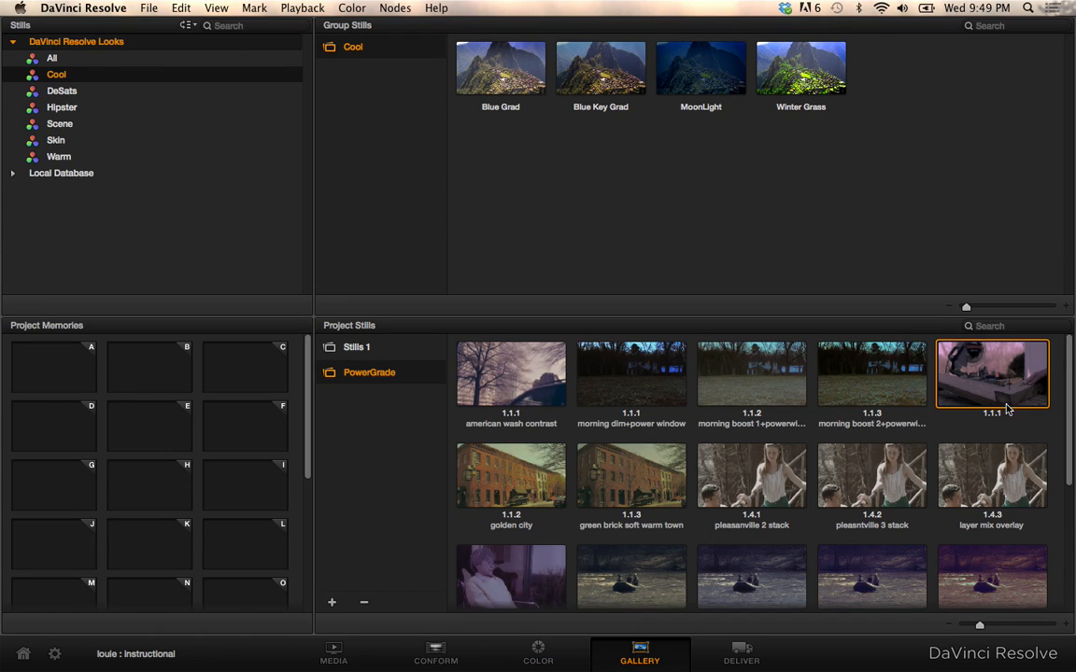
{"action": "left_click", "coordinate": [353, 347]}
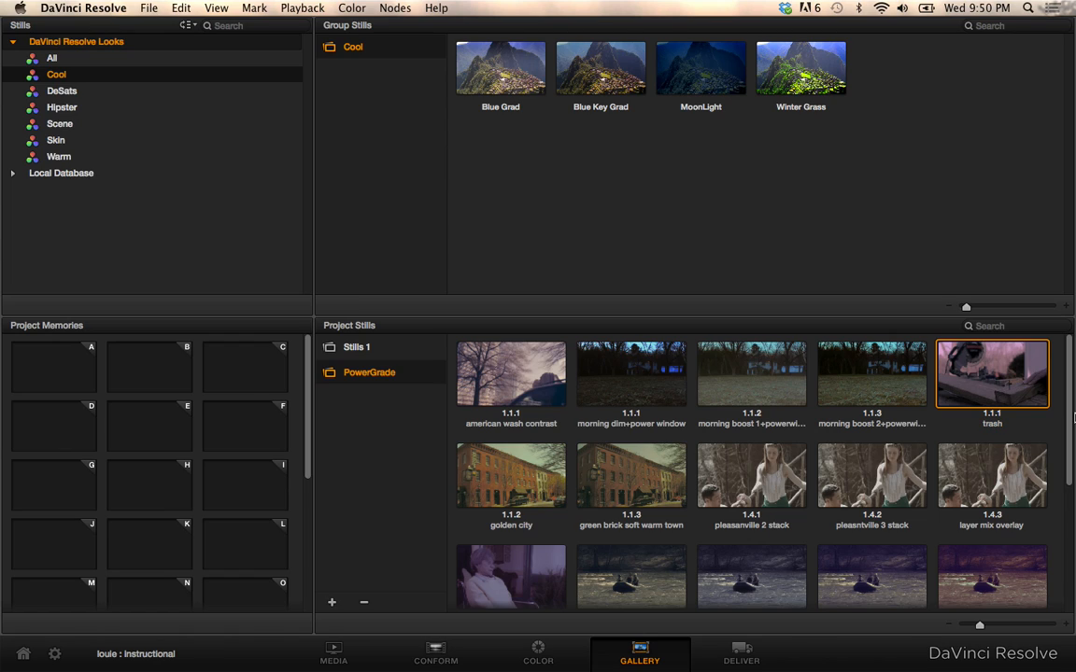
{"action": "mouse_move", "coordinate": [820, 464]}
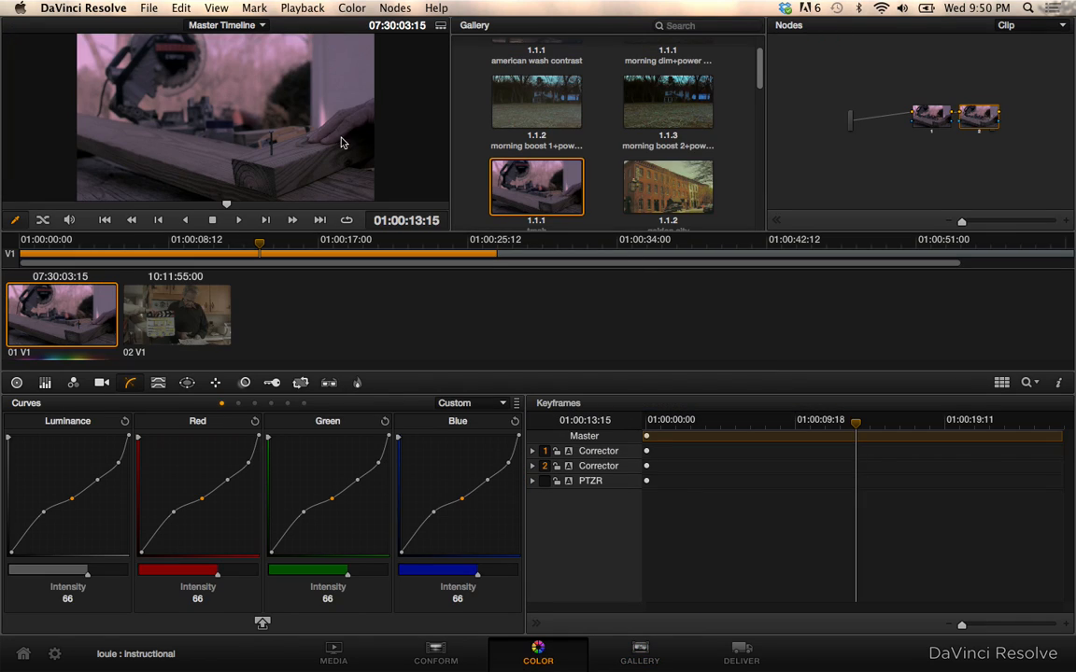
{"action": "mouse_move", "coordinate": [495, 191]}
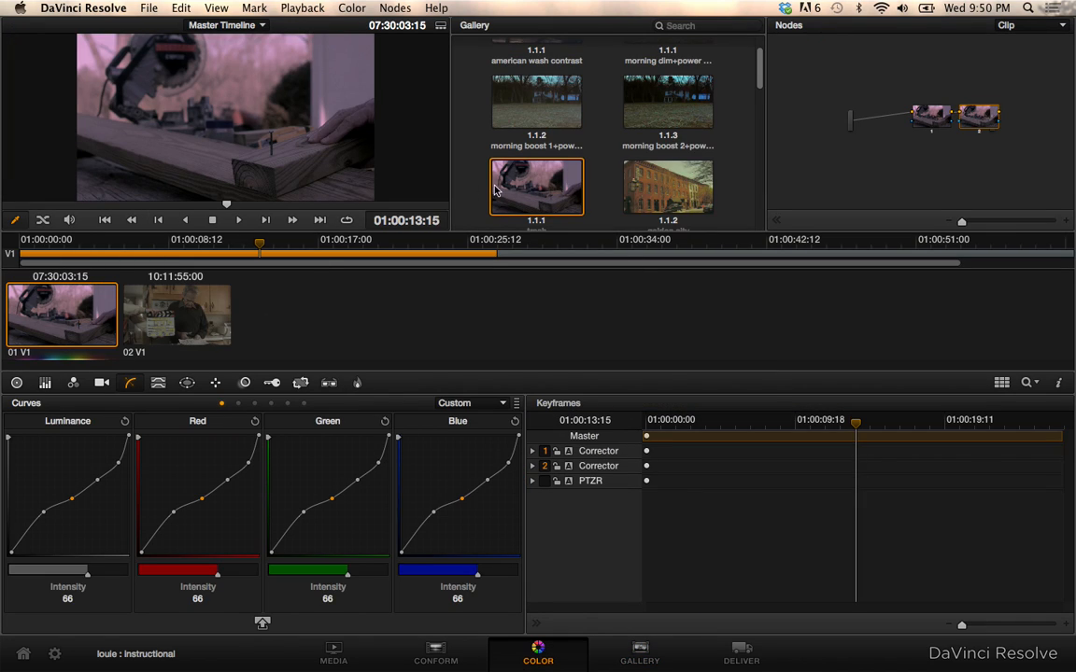
Step: Select clip 02, show its Primaries palette, and close the waveform scopes
{"action": "left_click", "coordinate": [176, 316]}
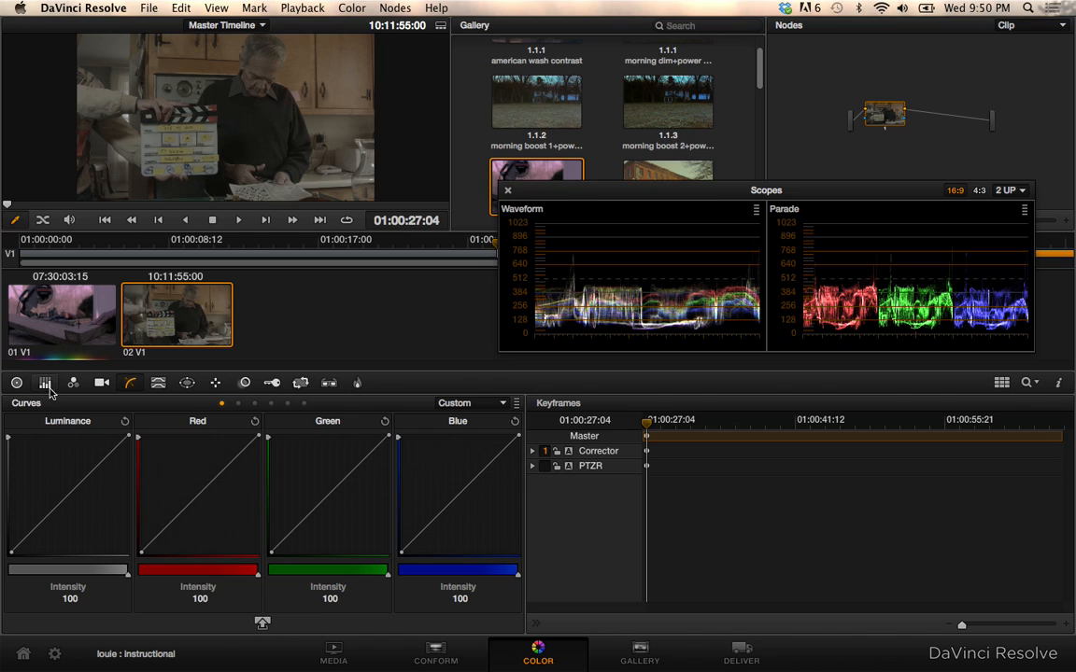
{"action": "left_click", "coordinate": [44, 383]}
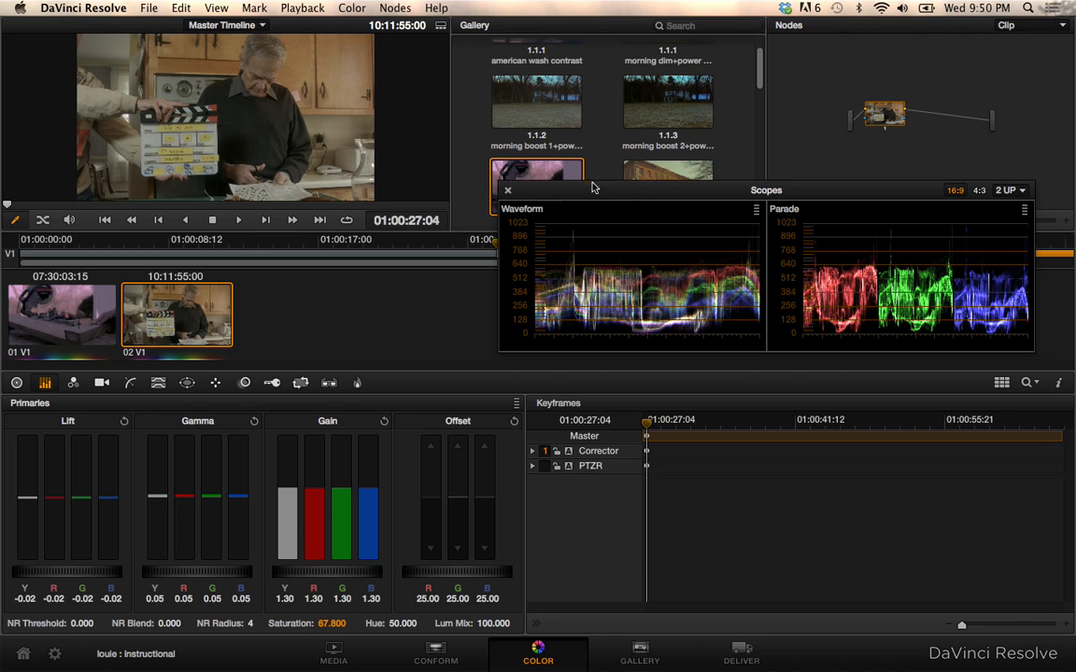
{"action": "left_click", "coordinate": [507, 190]}
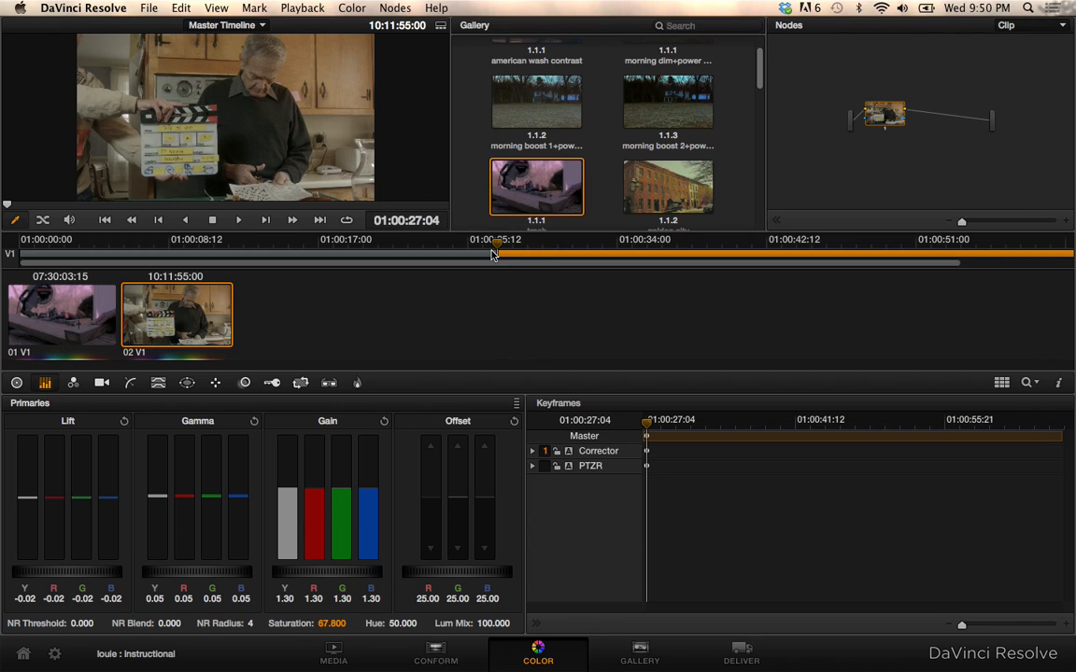
{"action": "mouse_move", "coordinate": [607, 212]}
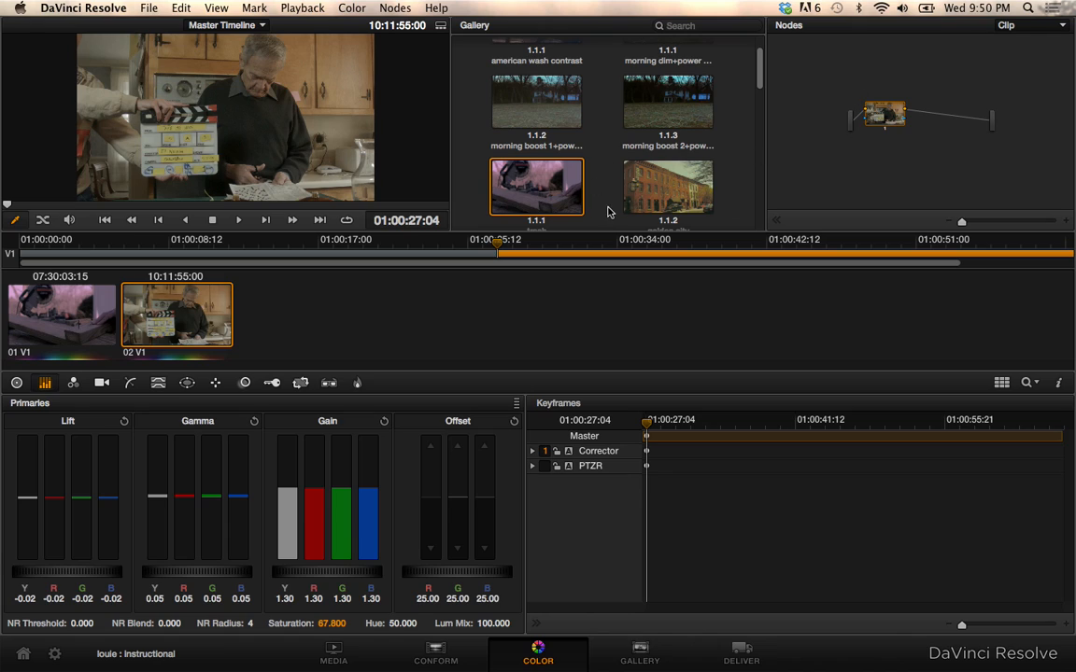
{"action": "mouse_move", "coordinate": [560, 192]}
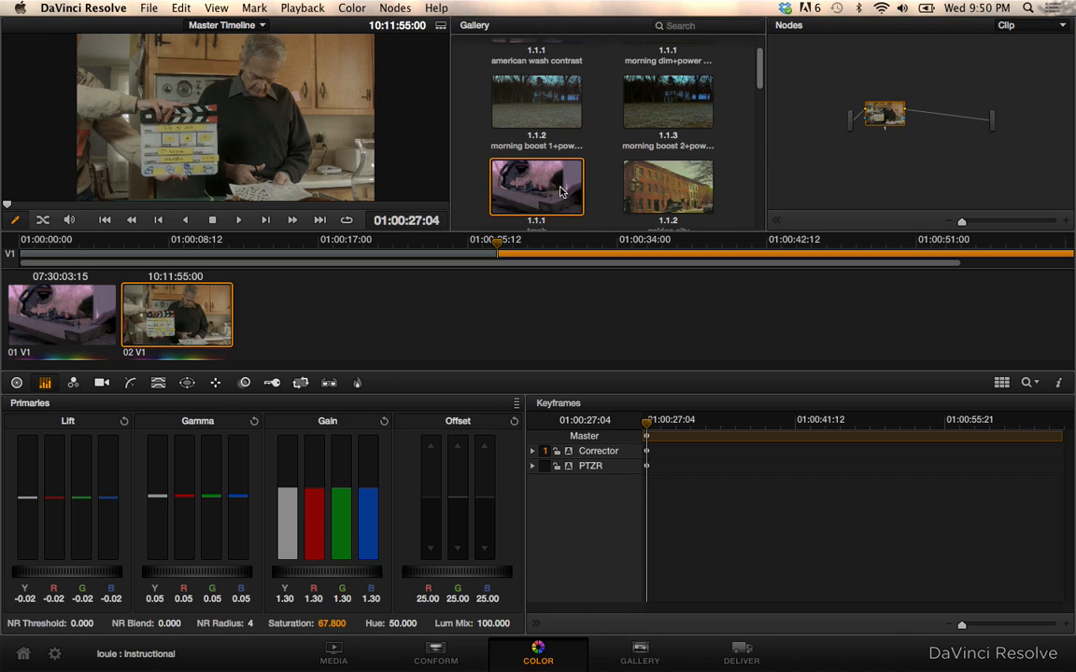
{"action": "mouse_move", "coordinate": [536, 181]}
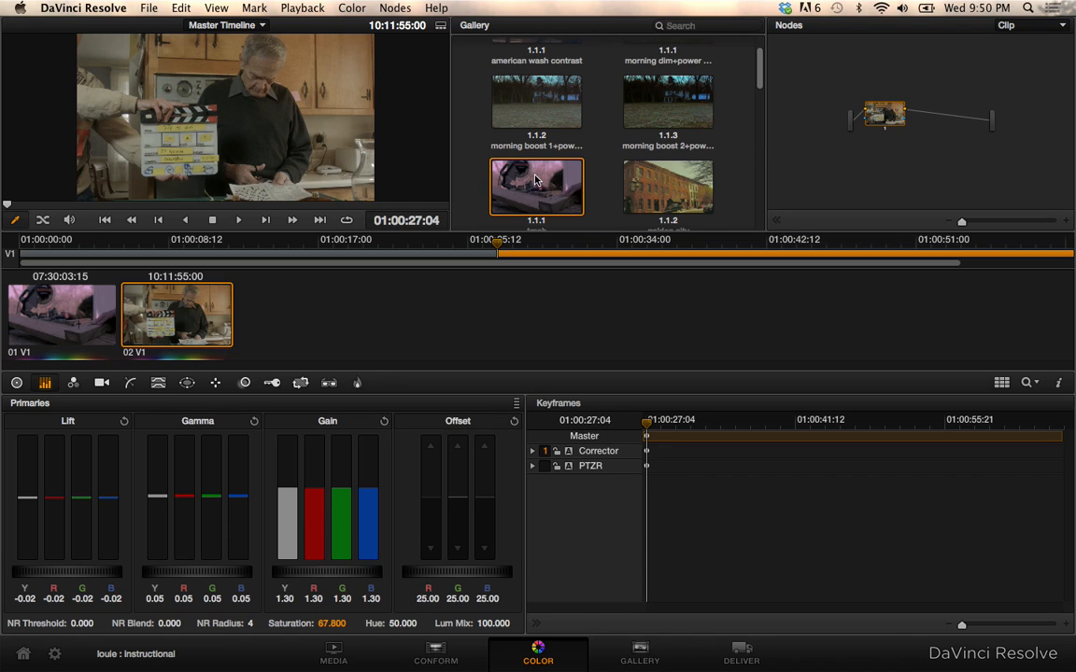
{"action": "mouse_move", "coordinate": [554, 185]}
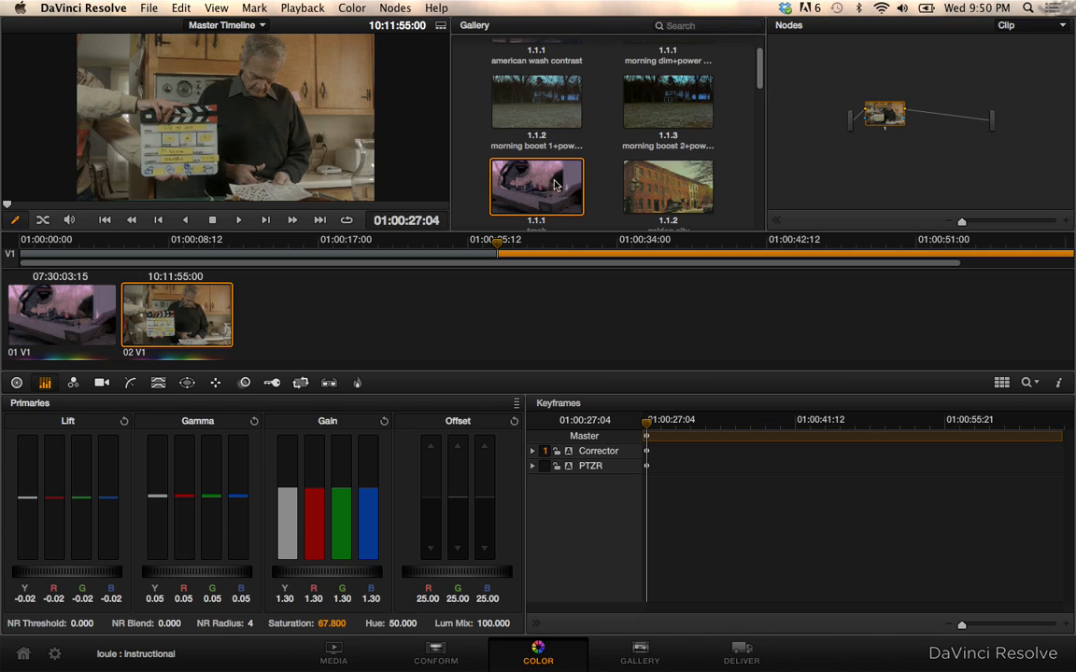
{"action": "mouse_move", "coordinate": [510, 141]}
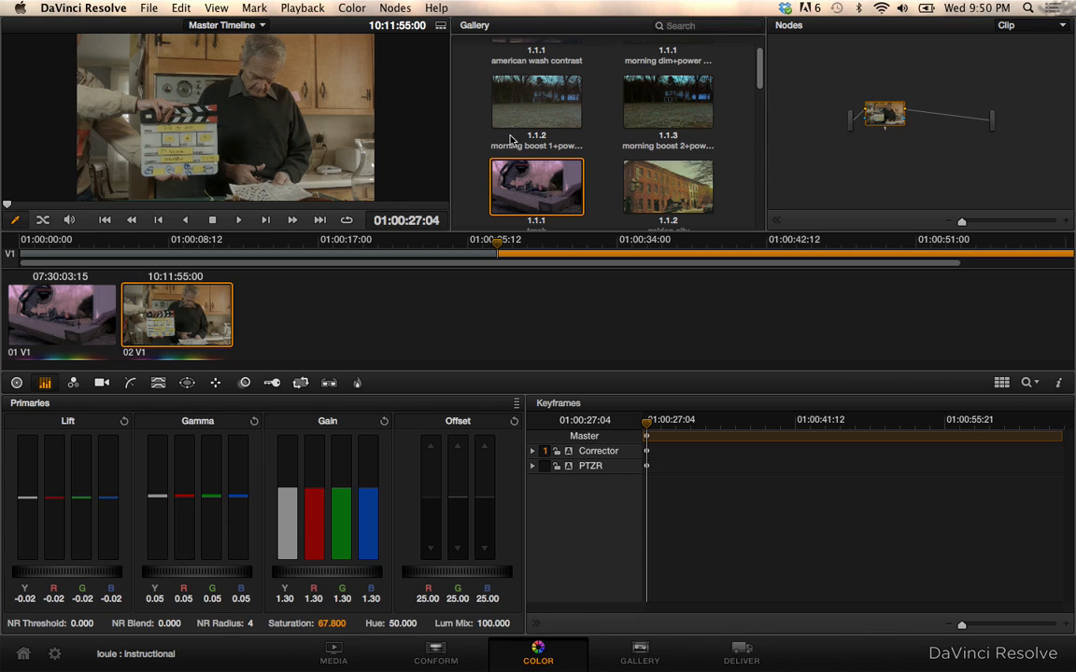
Step: Append the 'trash' still's node graph onto the second clip's grade
{"action": "right_click", "coordinate": [536, 187]}
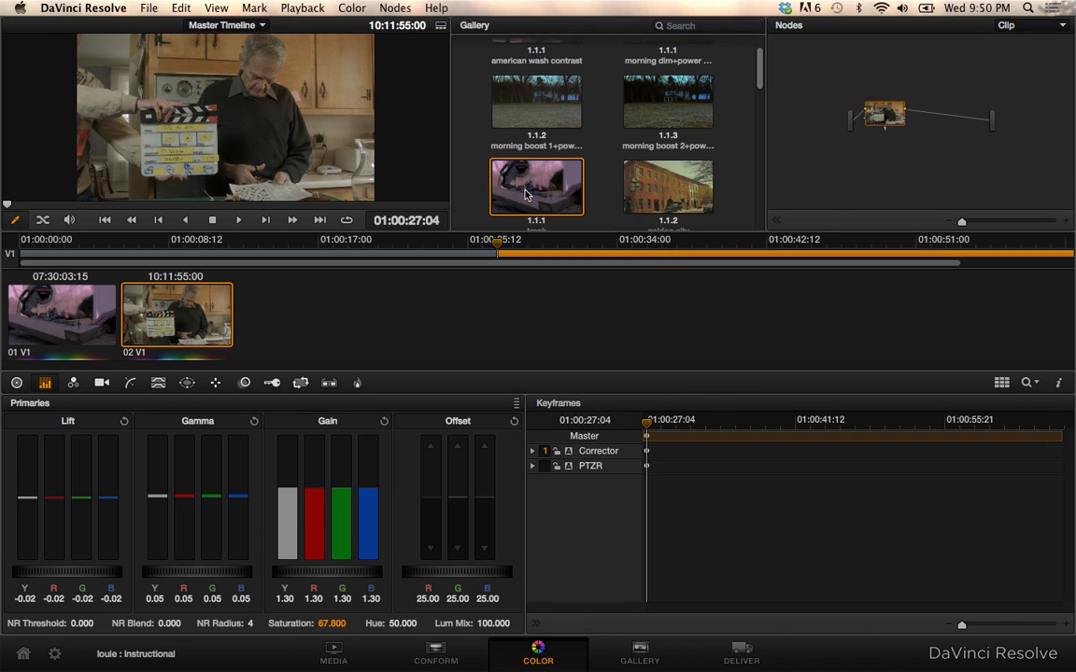
{"action": "mouse_move", "coordinate": [731, 106]}
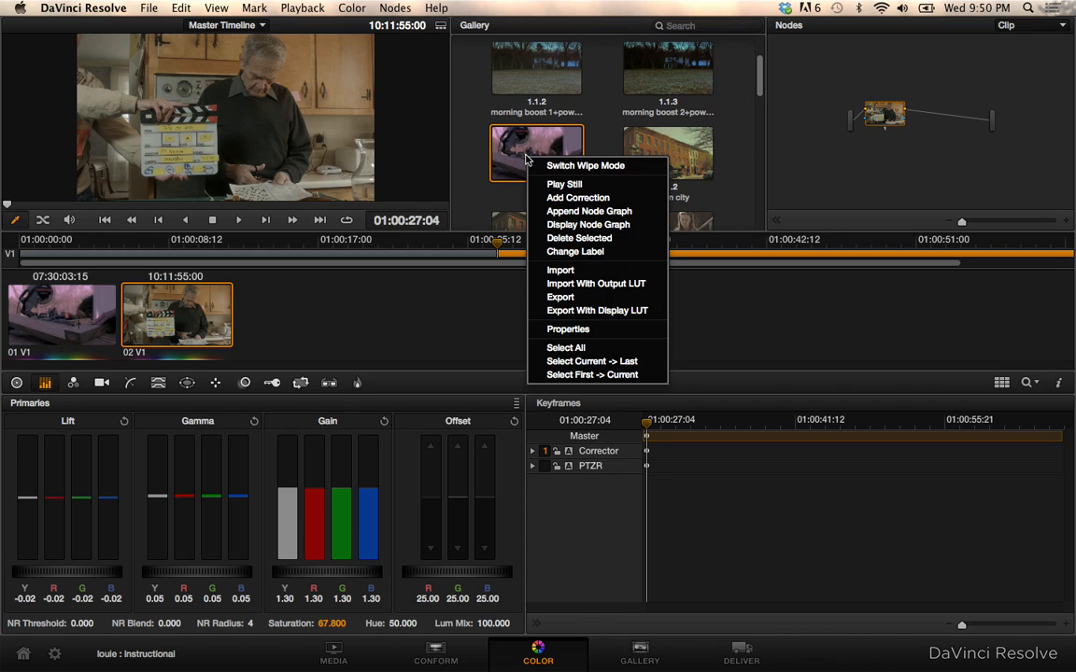
{"action": "mouse_move", "coordinate": [577, 197]}
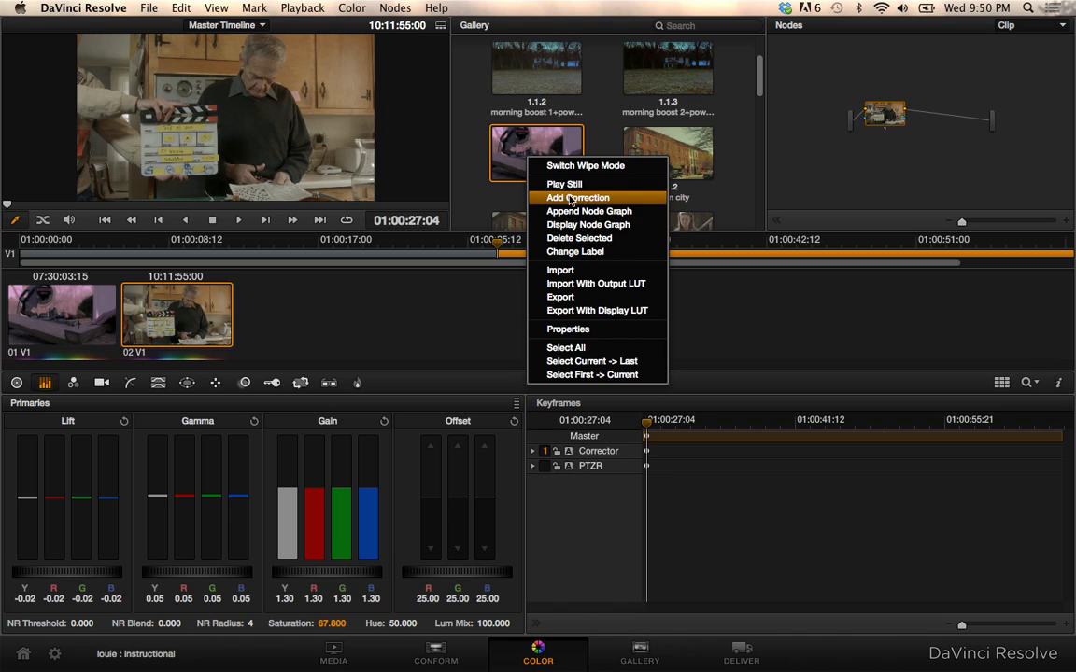
{"action": "mouse_move", "coordinate": [589, 211]}
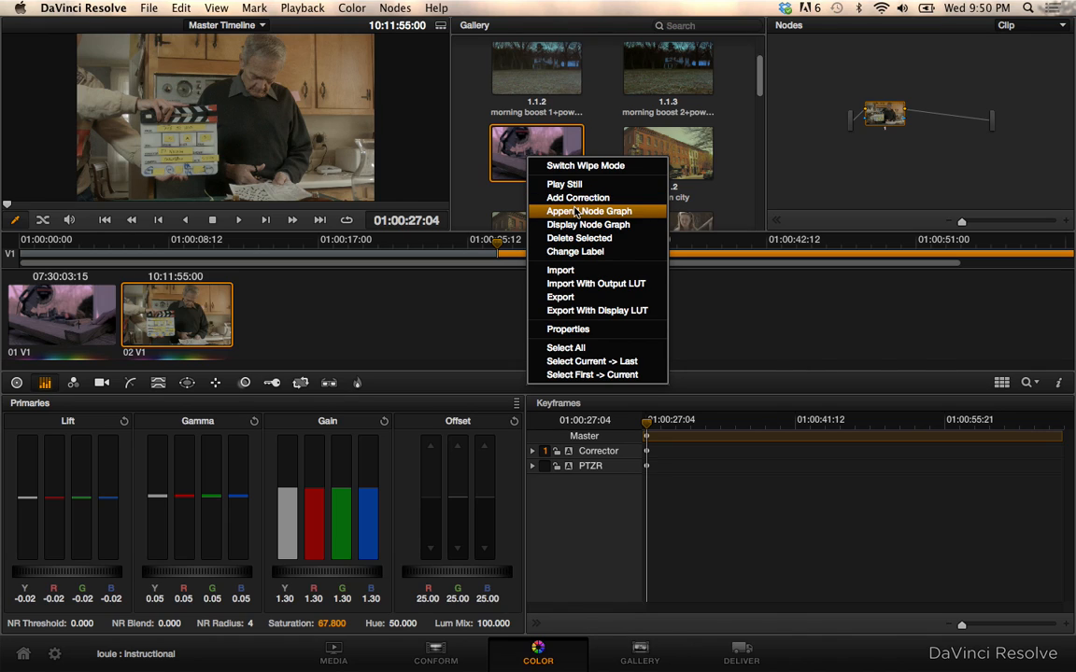
{"action": "mouse_move", "coordinate": [577, 197]}
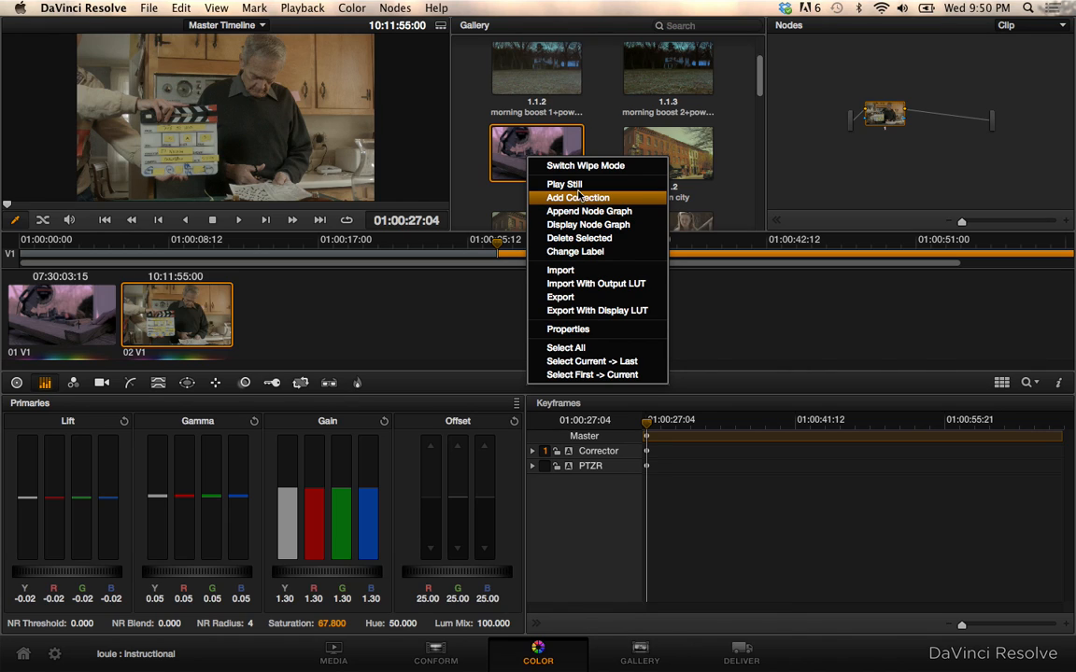
{"action": "mouse_move", "coordinate": [579, 197]}
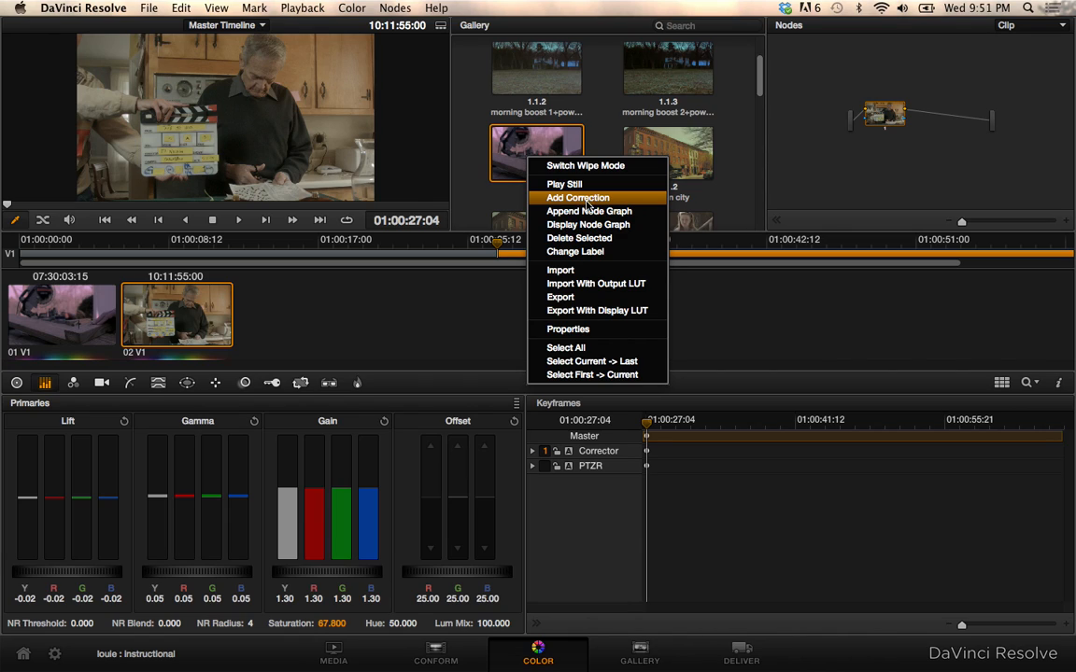
{"action": "mouse_move", "coordinate": [589, 210]}
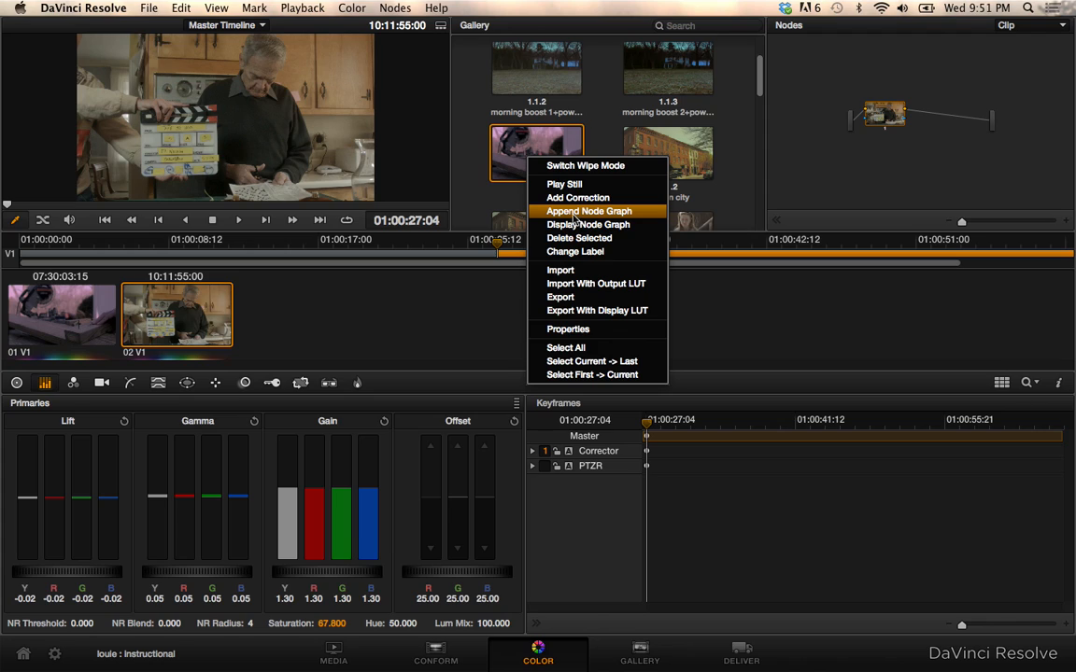
{"action": "mouse_move", "coordinate": [854, 129]}
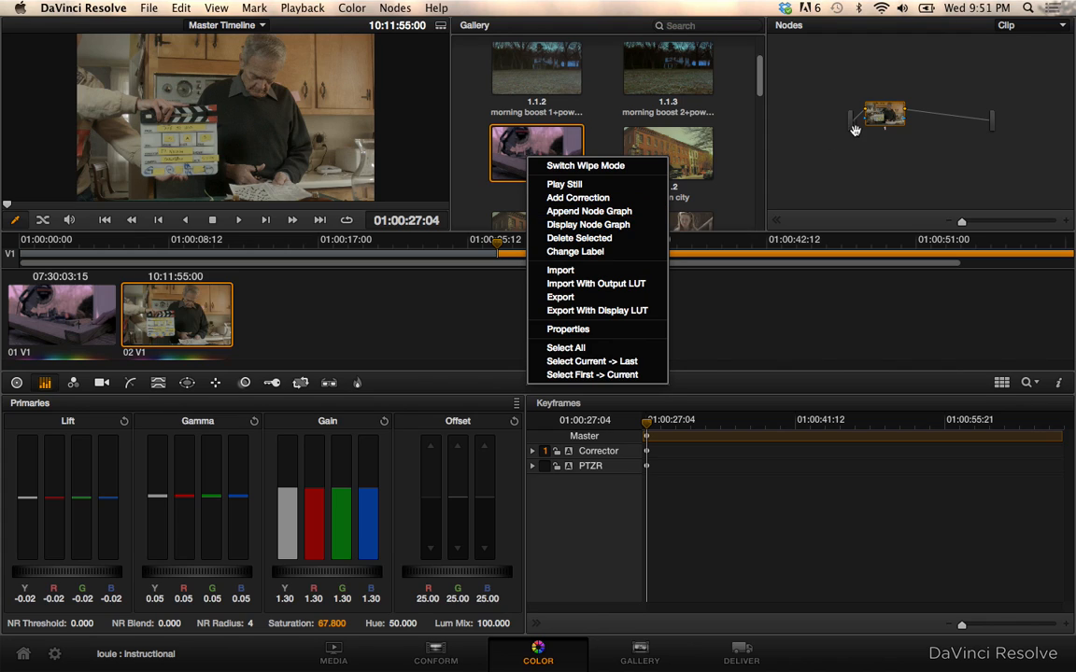
{"action": "mouse_move", "coordinate": [590, 212]}
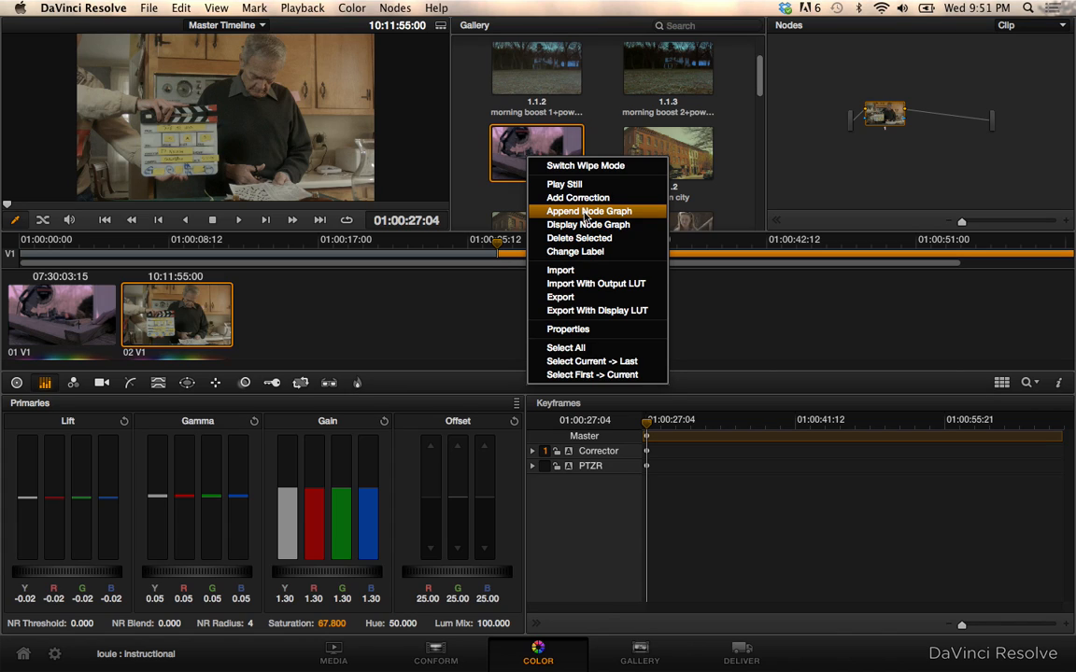
{"action": "left_click", "coordinate": [588, 210]}
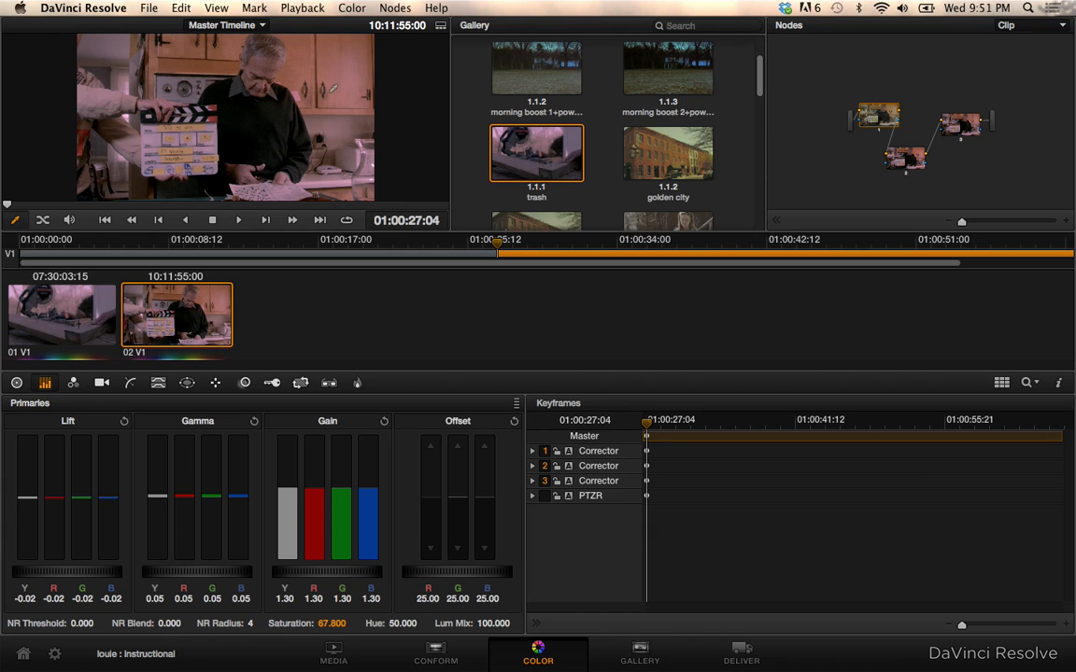
{"action": "mouse_move", "coordinate": [266, 113]}
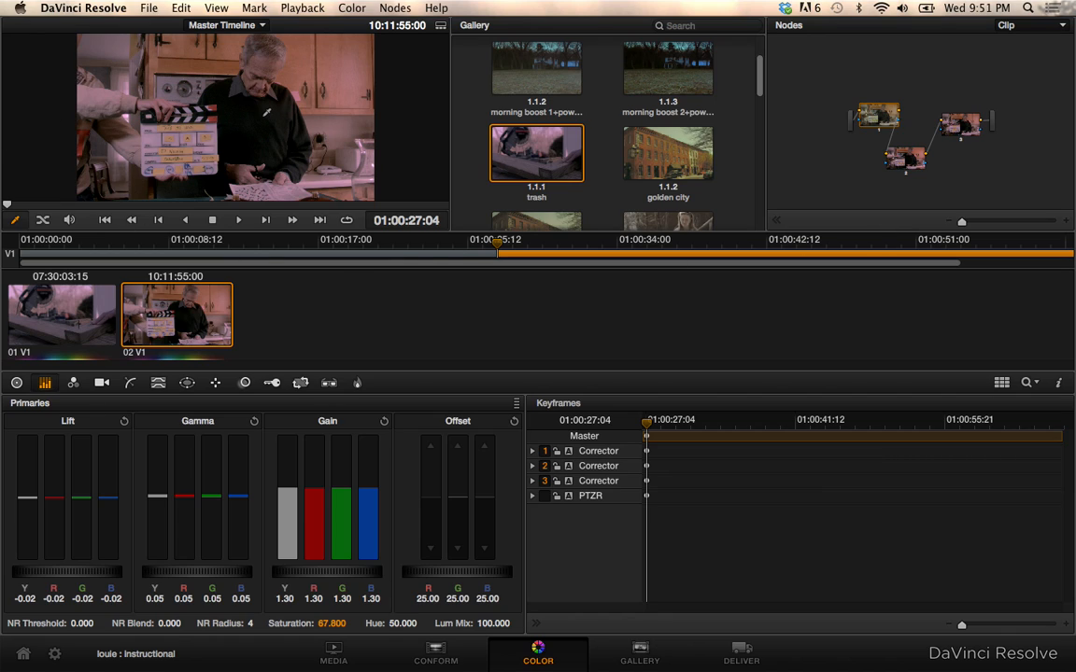
{"action": "mouse_move", "coordinate": [943, 120]}
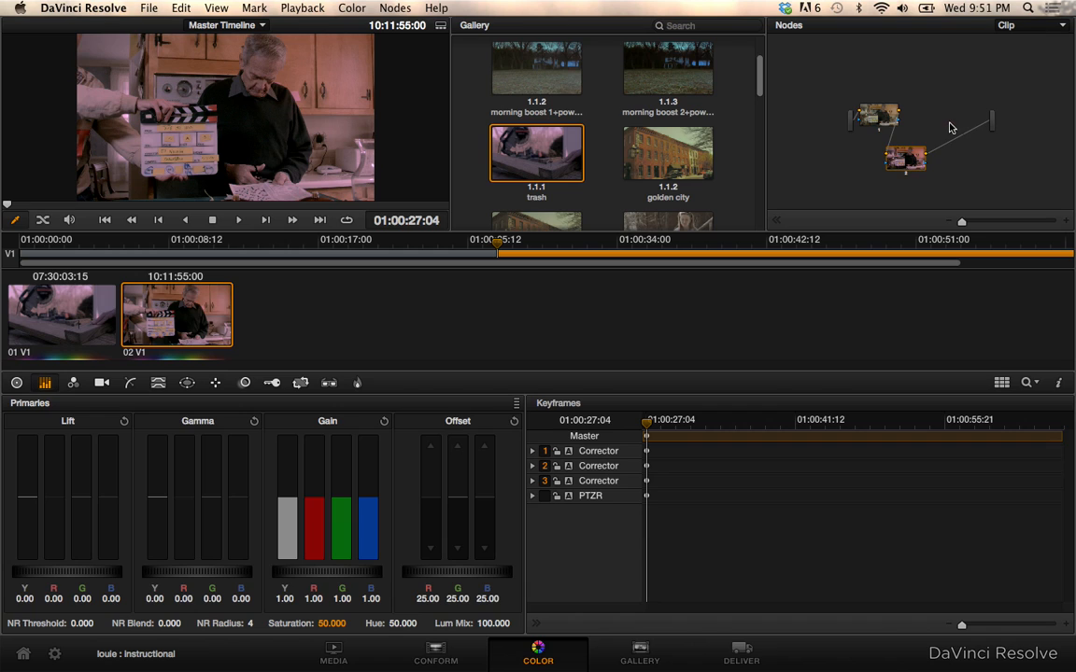
Step: Switch to the Gallery page showing the PowerGrade stills
{"action": "left_click", "coordinate": [639, 649]}
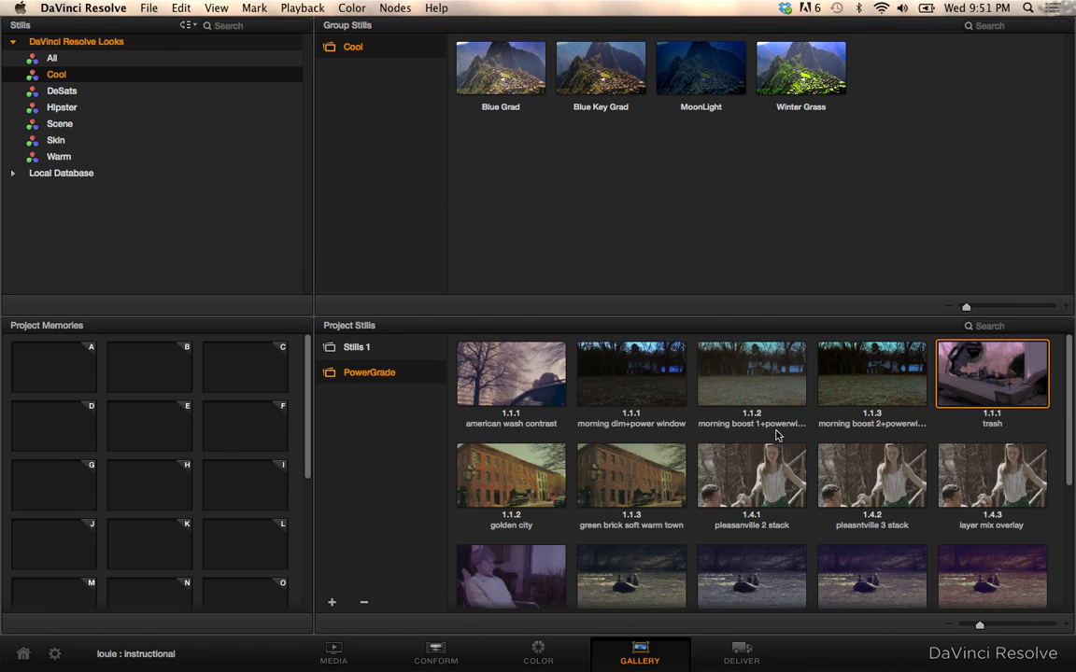
Step: Select the 'purple rusty n dusty' PowerGrade still and go back to the Color page
{"action": "scroll", "scroll_direction": "down", "scroll_amount": 3}
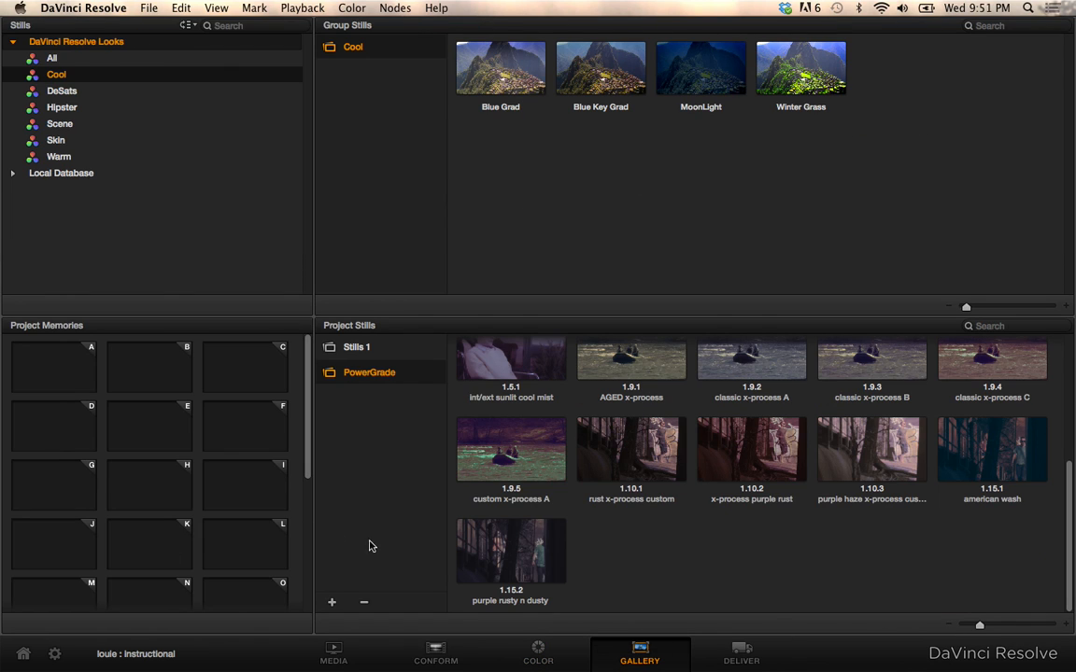
{"action": "left_click", "coordinate": [511, 551]}
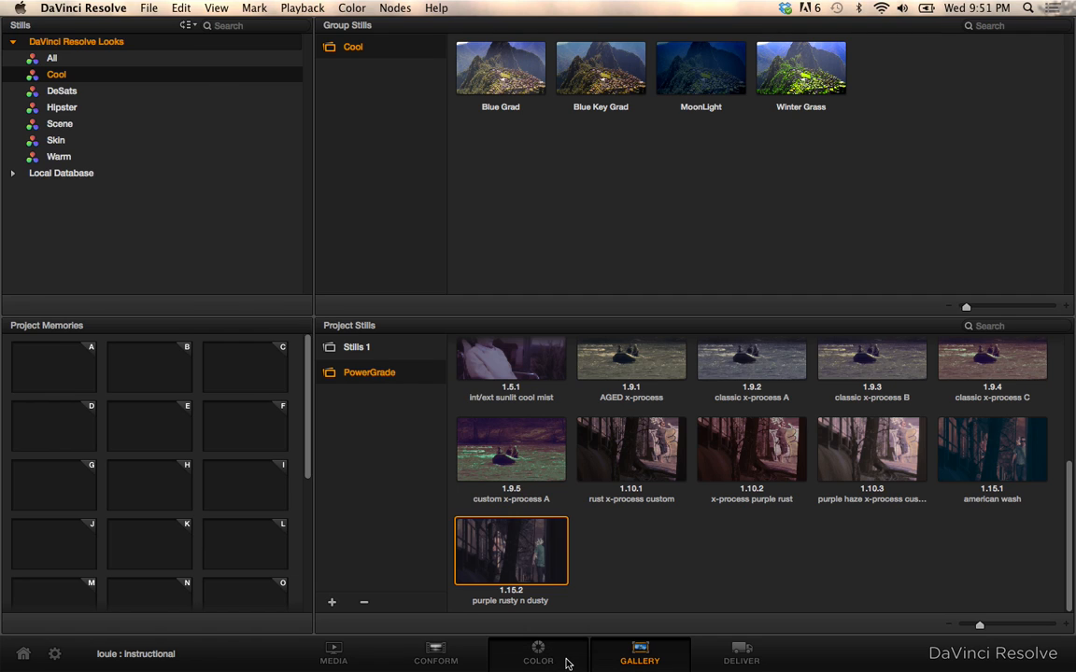
{"action": "left_click", "coordinate": [538, 651]}
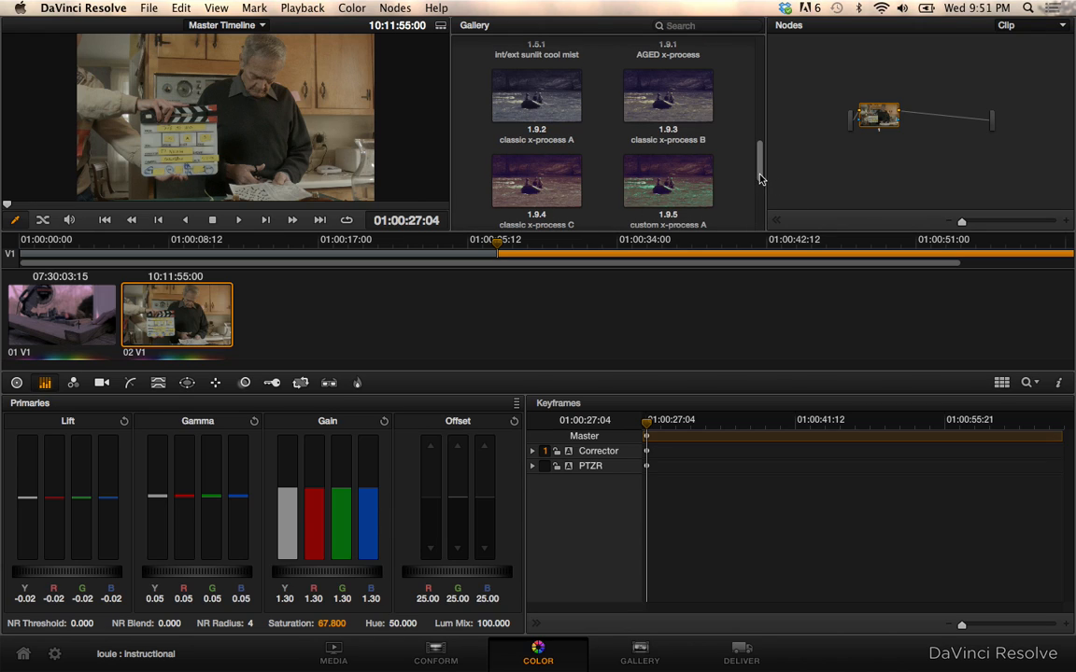
Step: Append the 'american wash' still's node graph, adding five correctors and a layer mixer
{"action": "scroll", "scroll_direction": "down", "scroll_amount": 3}
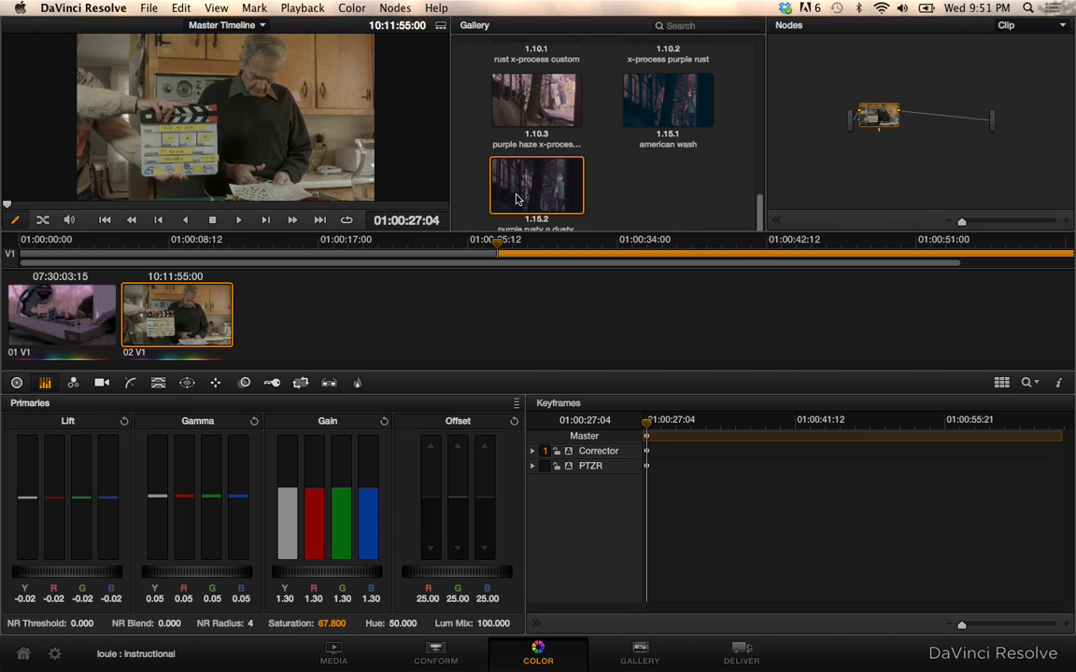
{"action": "mouse_move", "coordinate": [588, 215]}
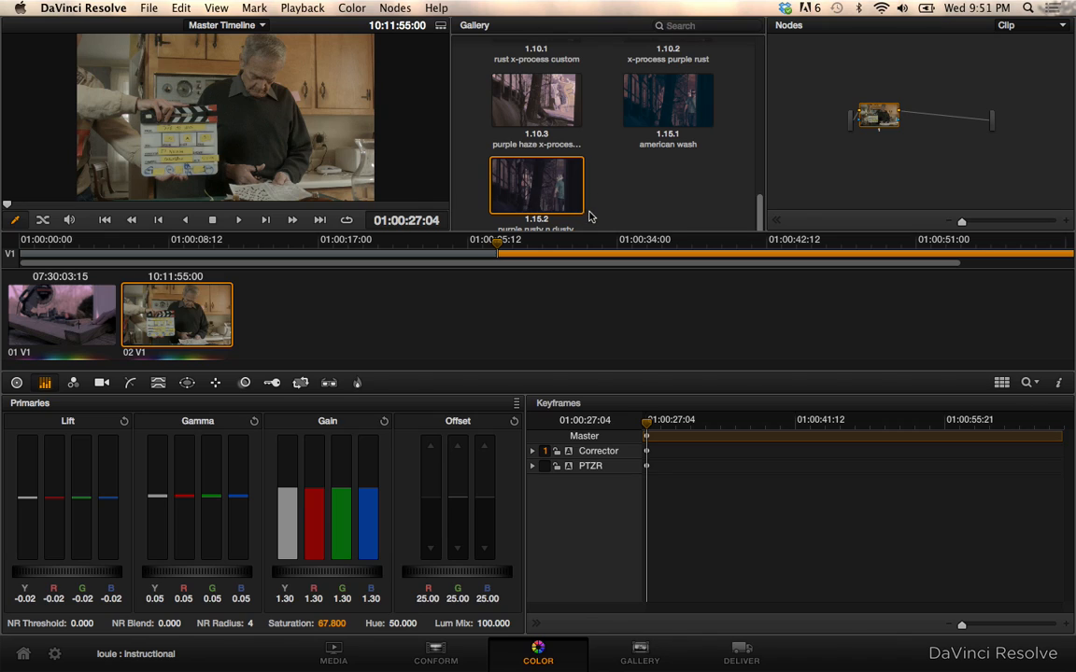
{"action": "left_click", "coordinate": [668, 99]}
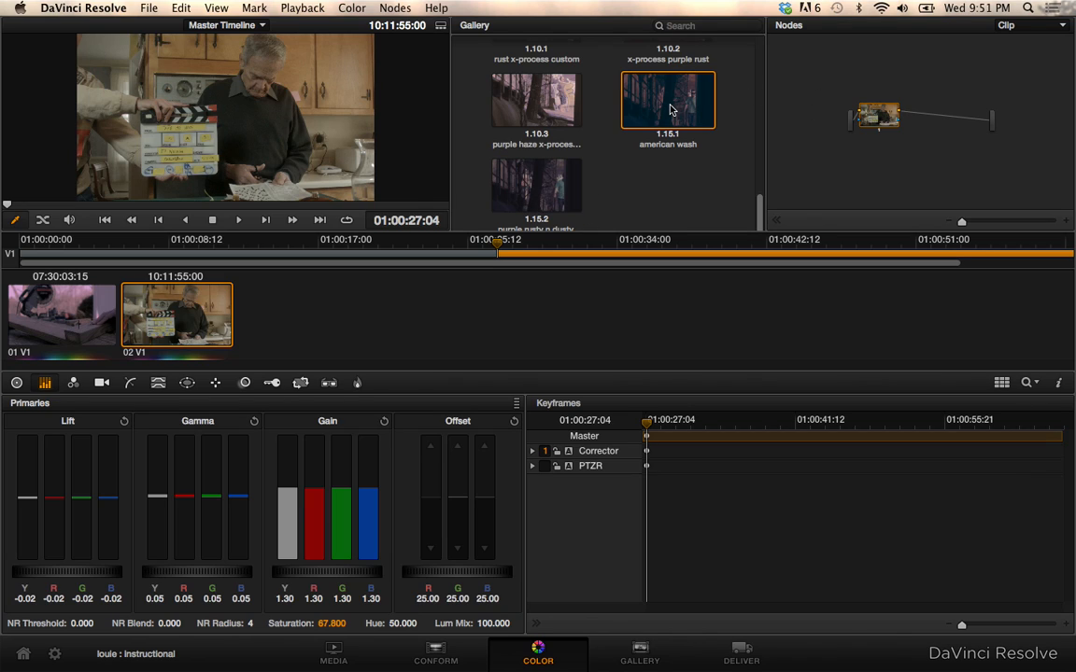
{"action": "mouse_move", "coordinate": [792, 81]}
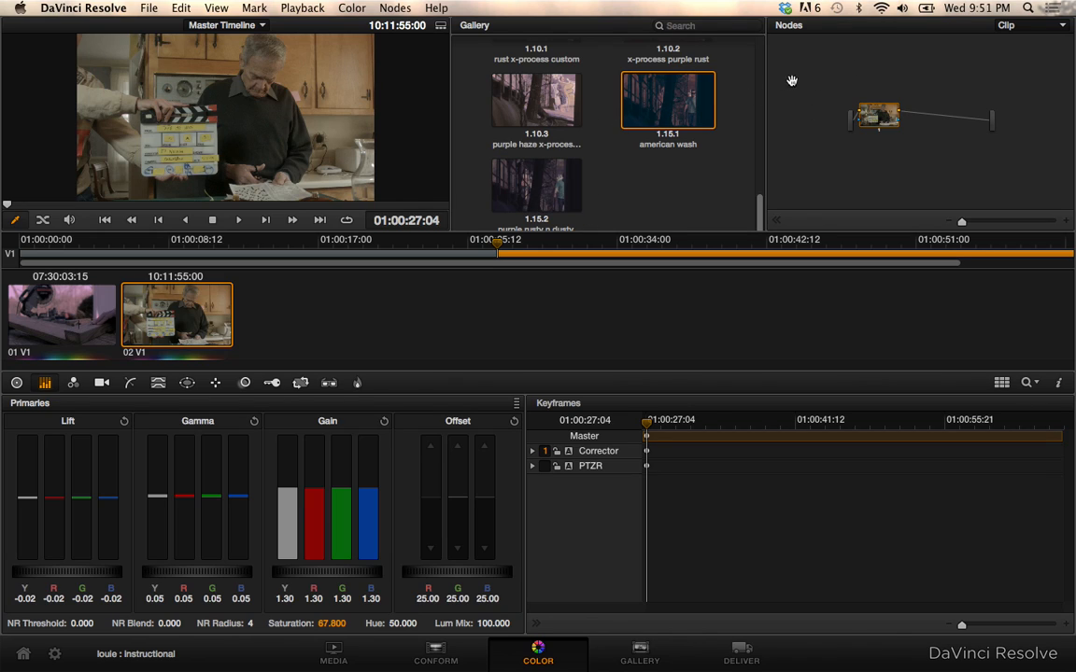
{"action": "right_click", "coordinate": [668, 100]}
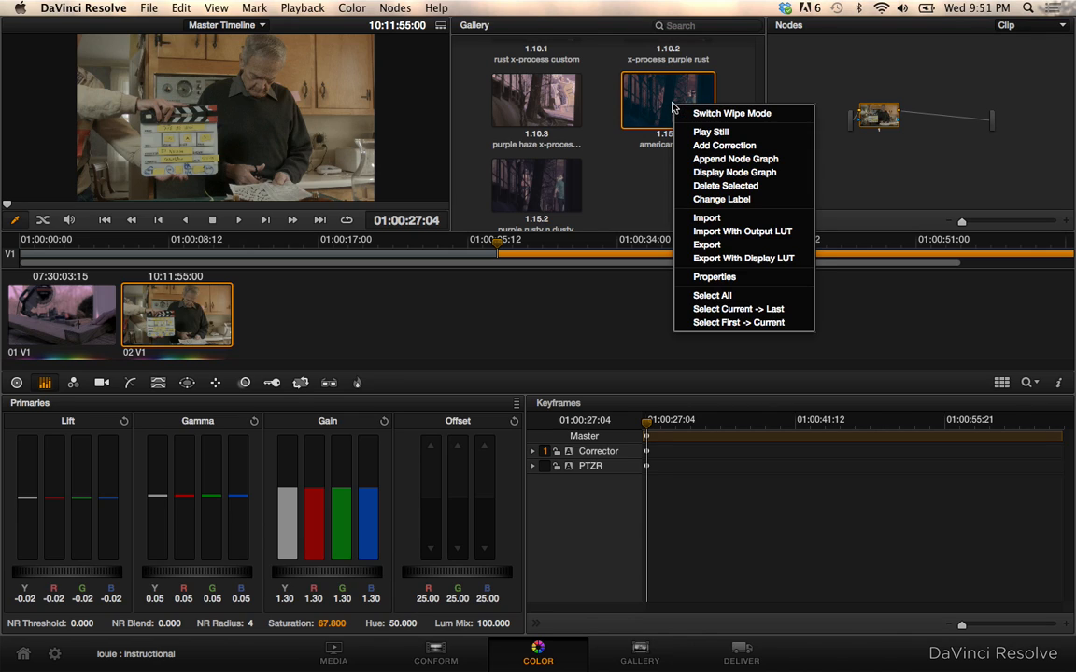
{"action": "mouse_move", "coordinate": [734, 171]}
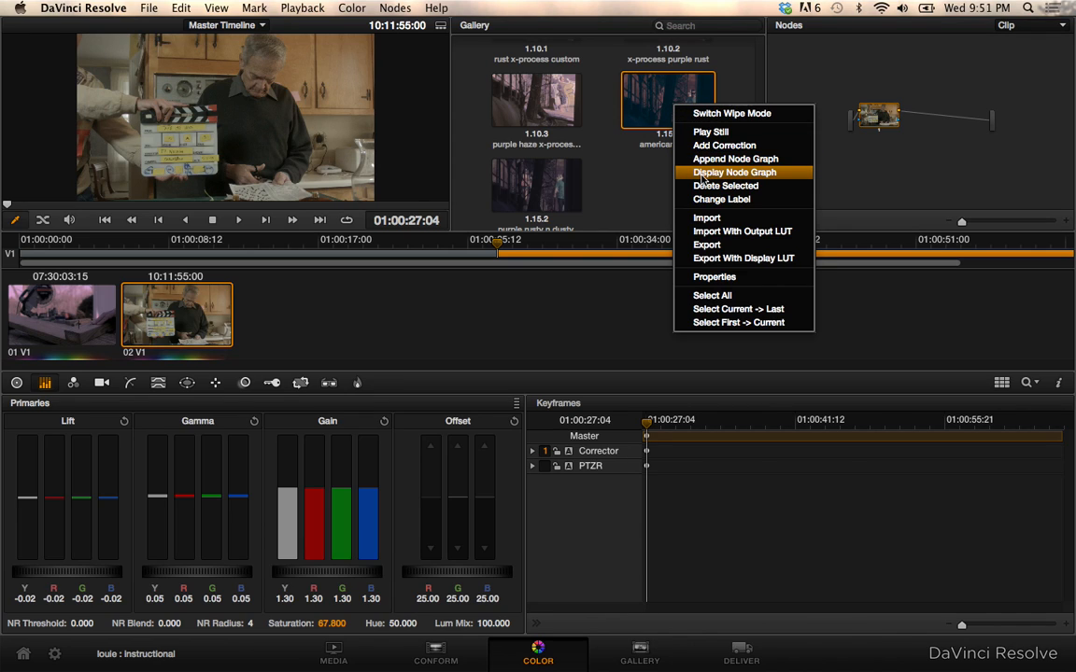
{"action": "mouse_move", "coordinate": [735, 158]}
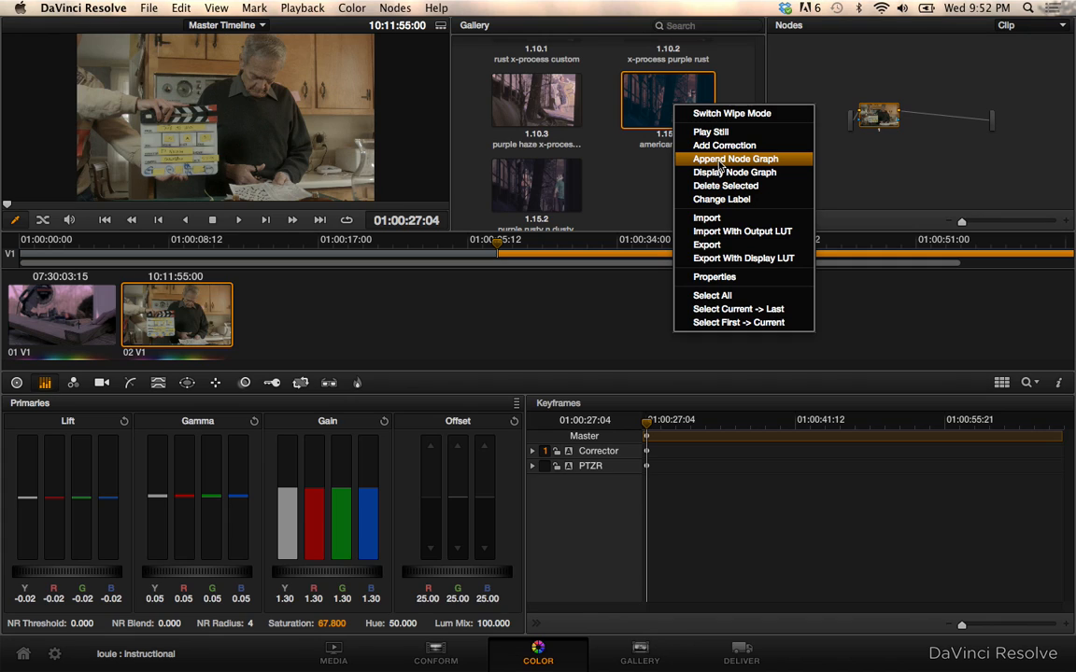
{"action": "left_click", "coordinate": [735, 159]}
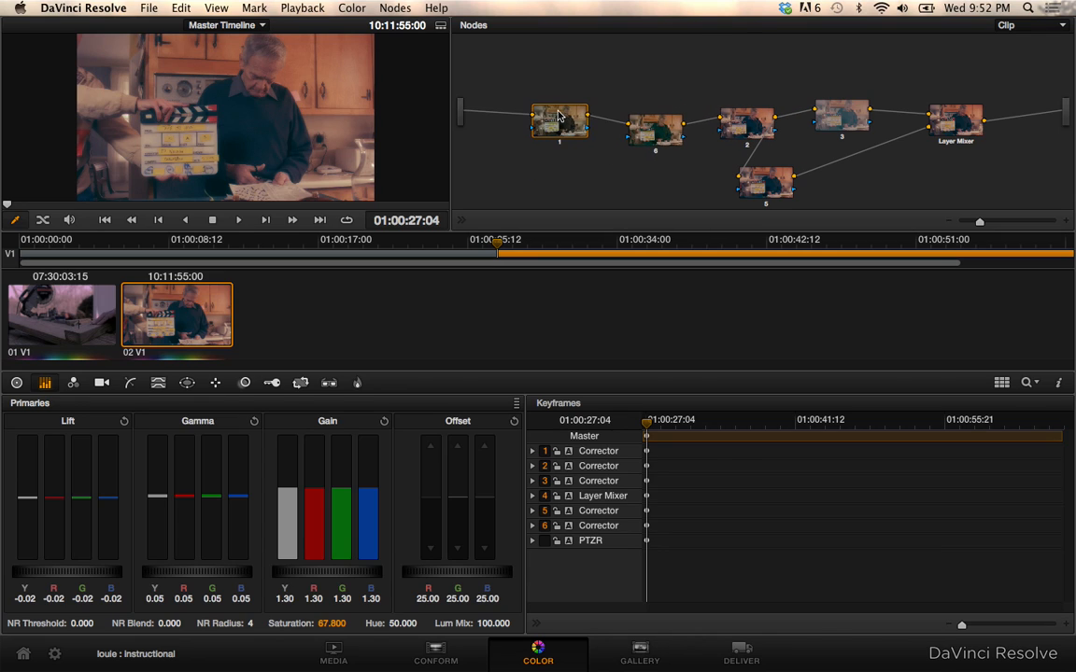
Step: Enlarge the viewer to inspect the kitchen shot with the appended american wash grade
{"action": "left_click", "coordinate": [561, 122]}
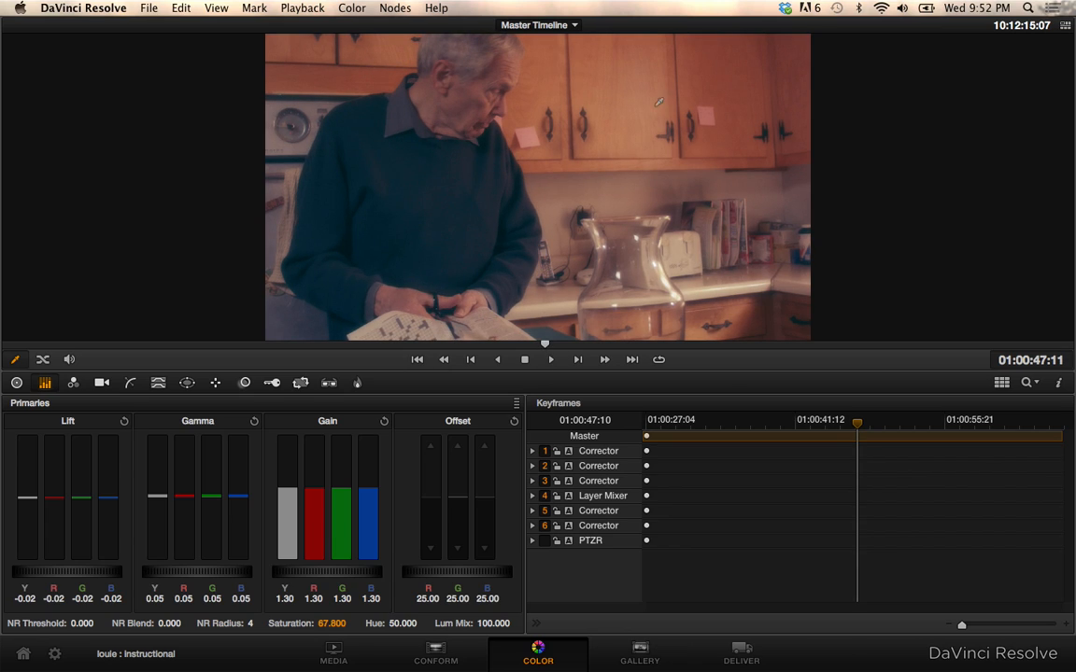
{"action": "mouse_move", "coordinate": [301, 148]}
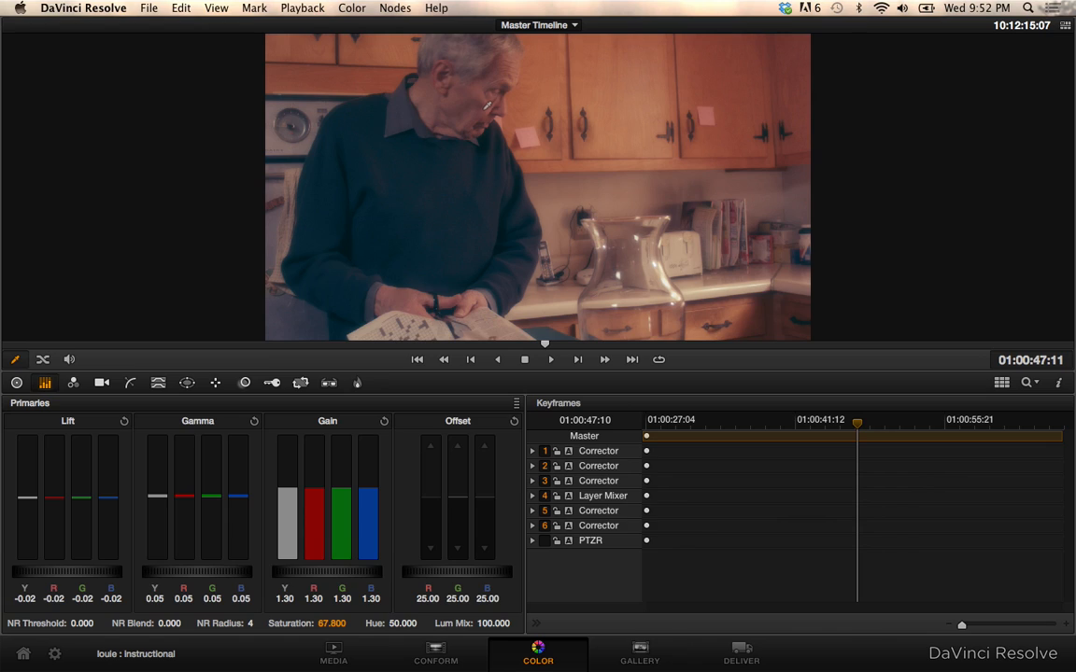
{"action": "mouse_move", "coordinate": [815, 147]}
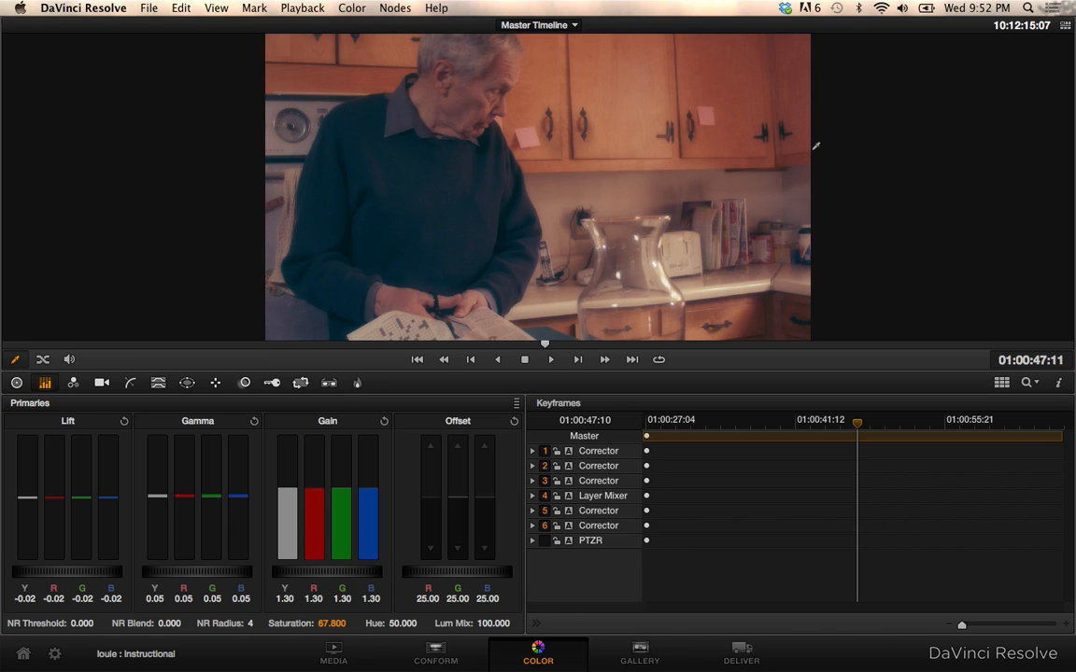
{"action": "mouse_move", "coordinate": [558, 76]}
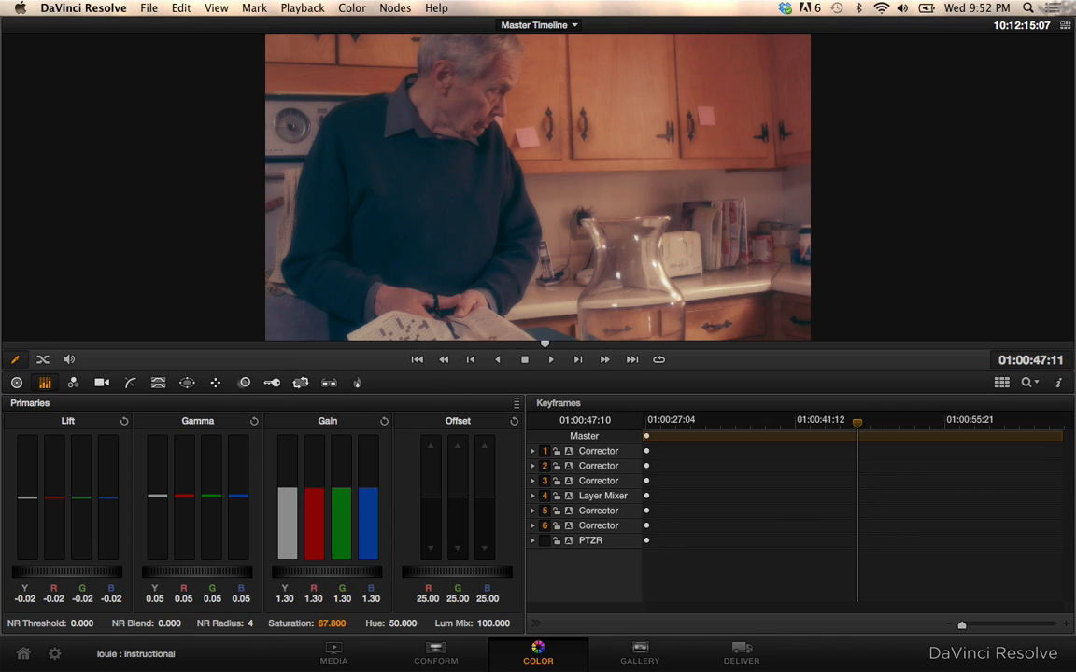
Step: Add serial node 7, nudge its green gain, and lower blue gain to about 0.86
{"action": "left_click", "coordinate": [394, 7]}
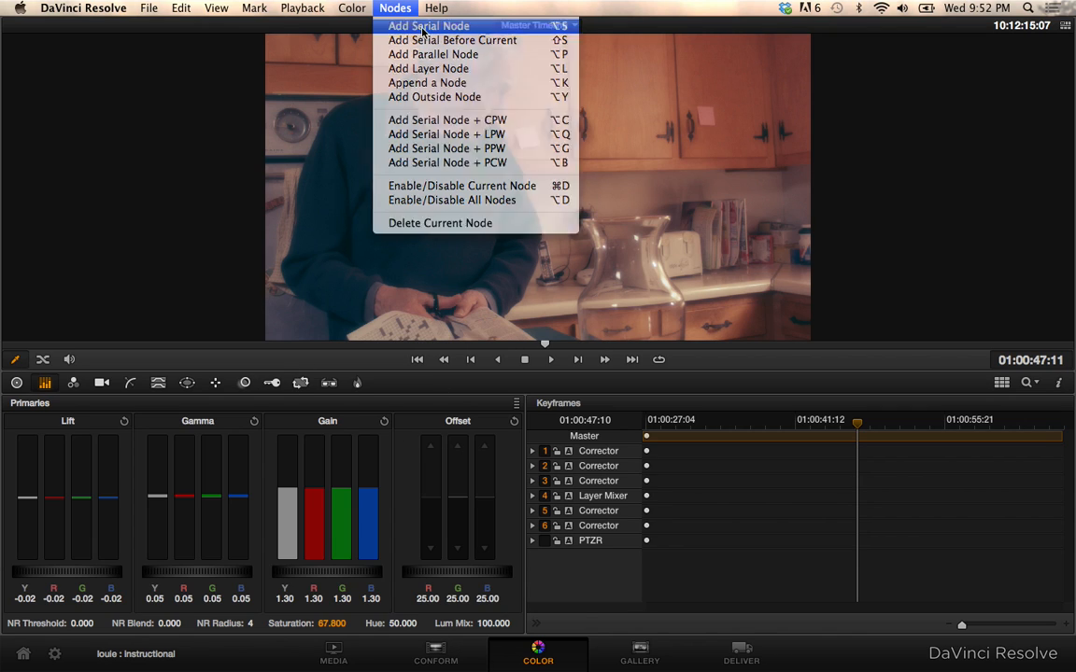
{"action": "left_click", "coordinate": [429, 25]}
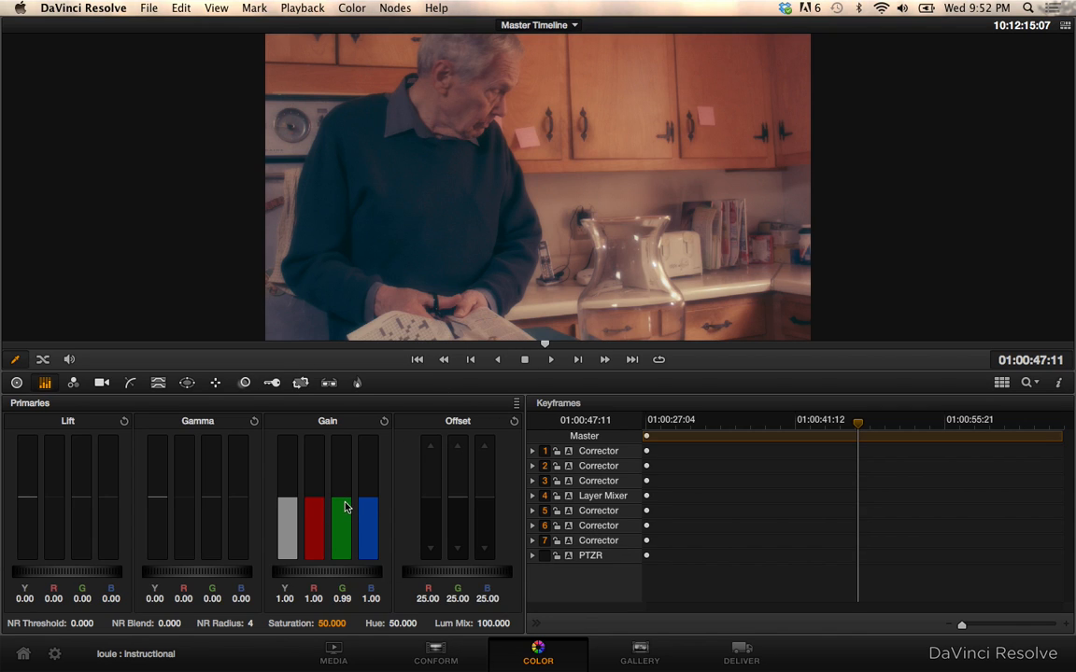
{"action": "left_click_drag", "start_coordinate": [341, 507], "coordinate": [342, 537]}
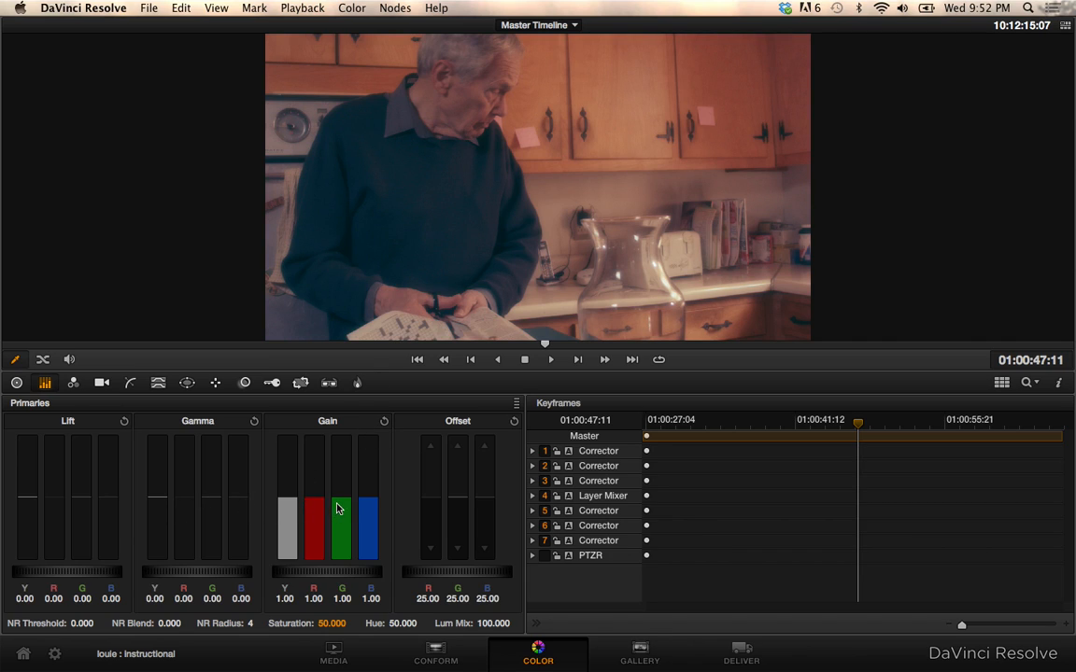
{"action": "left_click_drag", "start_coordinate": [370, 504], "coordinate": [365, 518]}
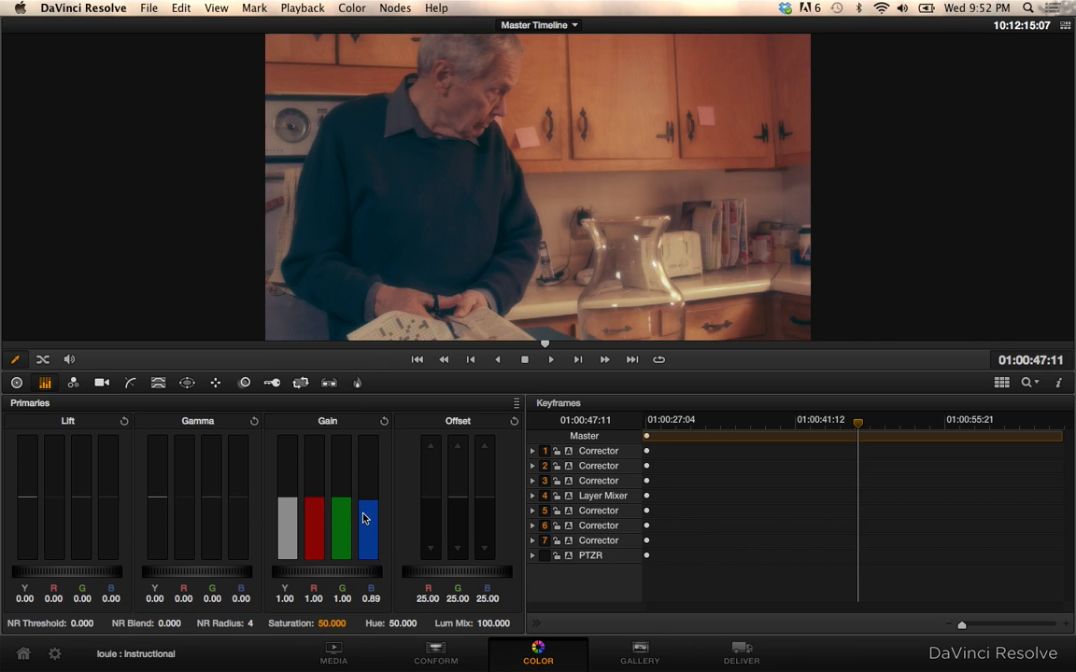
{"action": "left_click_drag", "start_coordinate": [367, 518], "coordinate": [367, 532]}
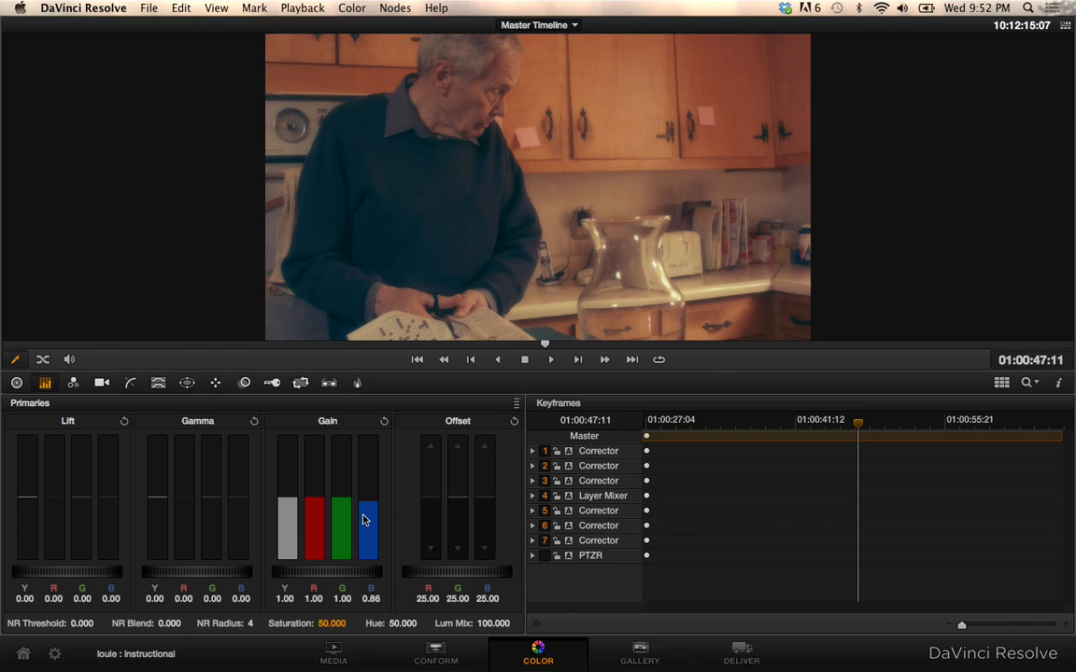